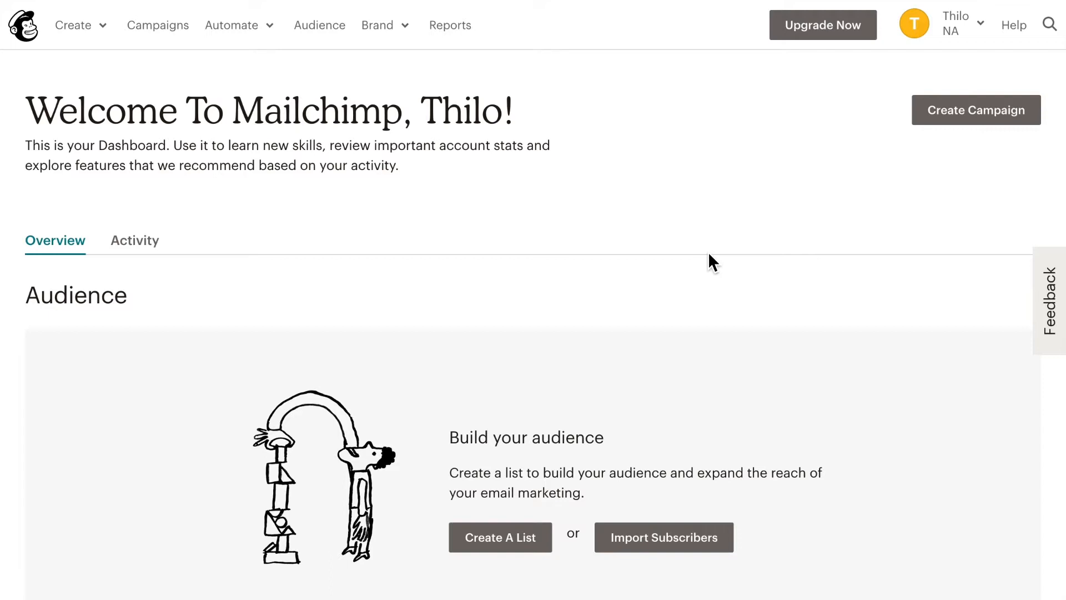
- Create a new audience and name it Surf'n'Trade
scroll(down, 3)
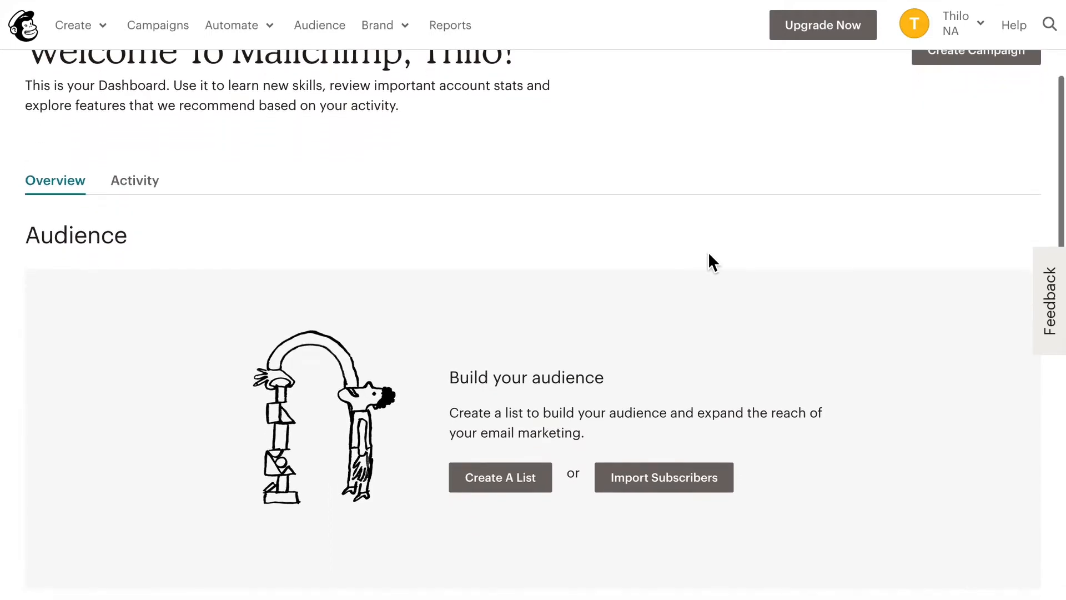
mouse_move(419, 434)
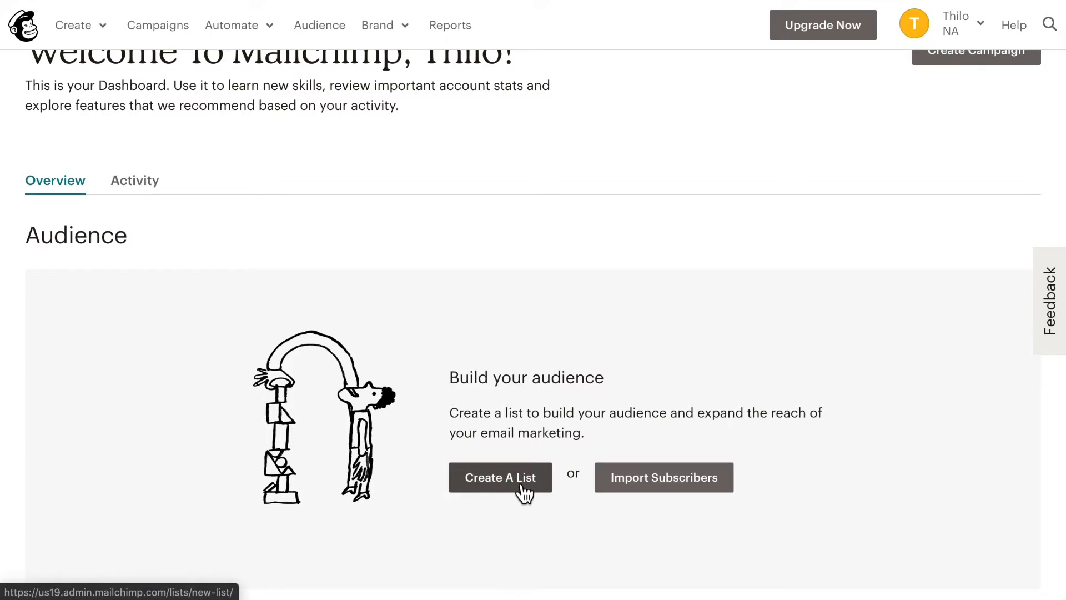
click(499, 476)
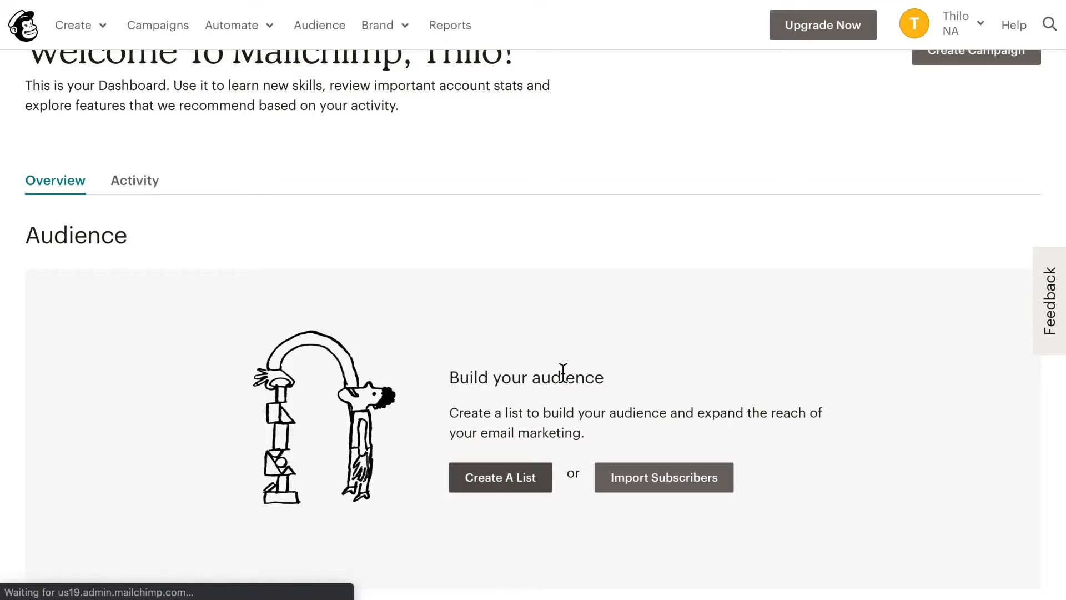
click(500, 476)
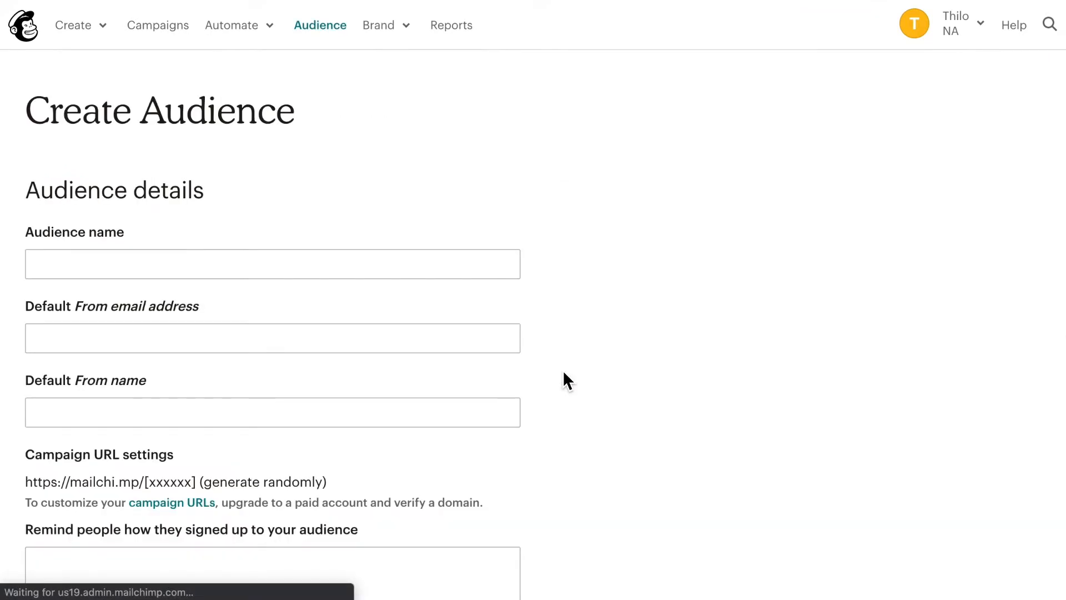
click(272, 264)
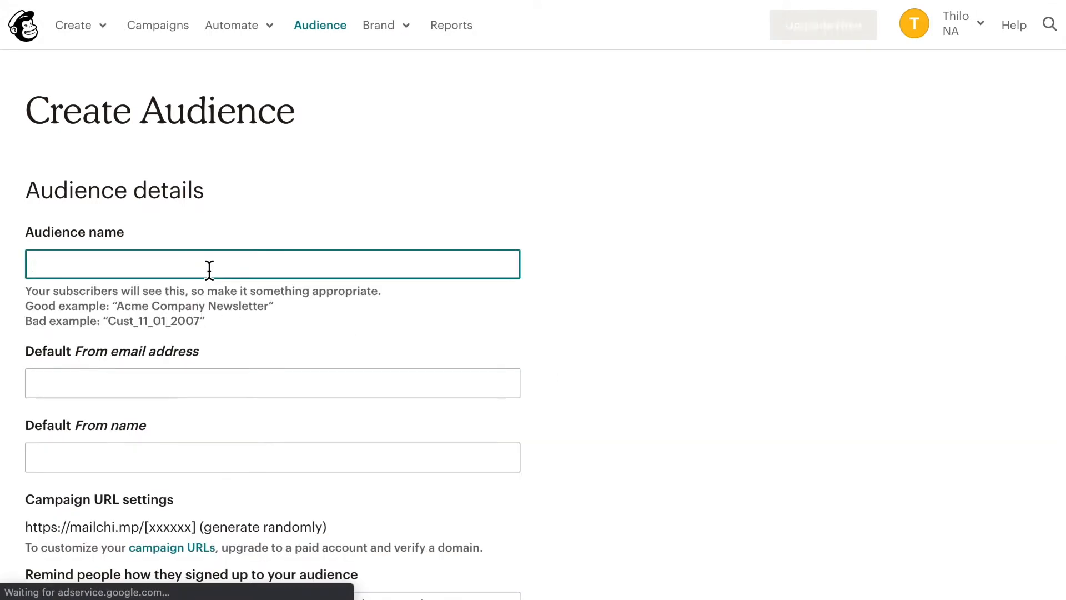
text(Surf'n'Trade)
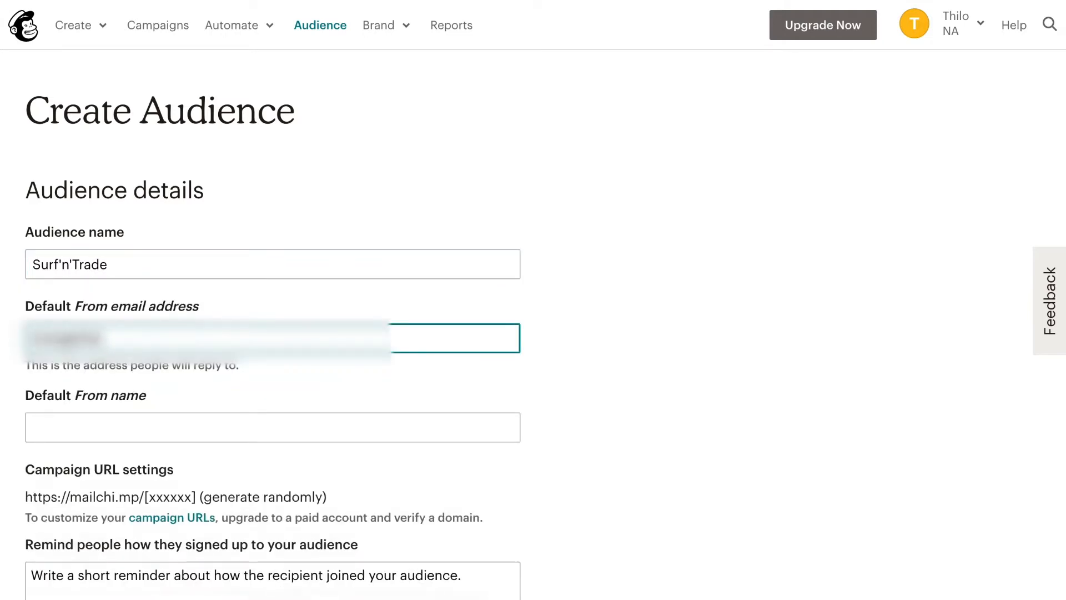
- Fill in the default From name Dan alongside the default sender address
click(272, 426)
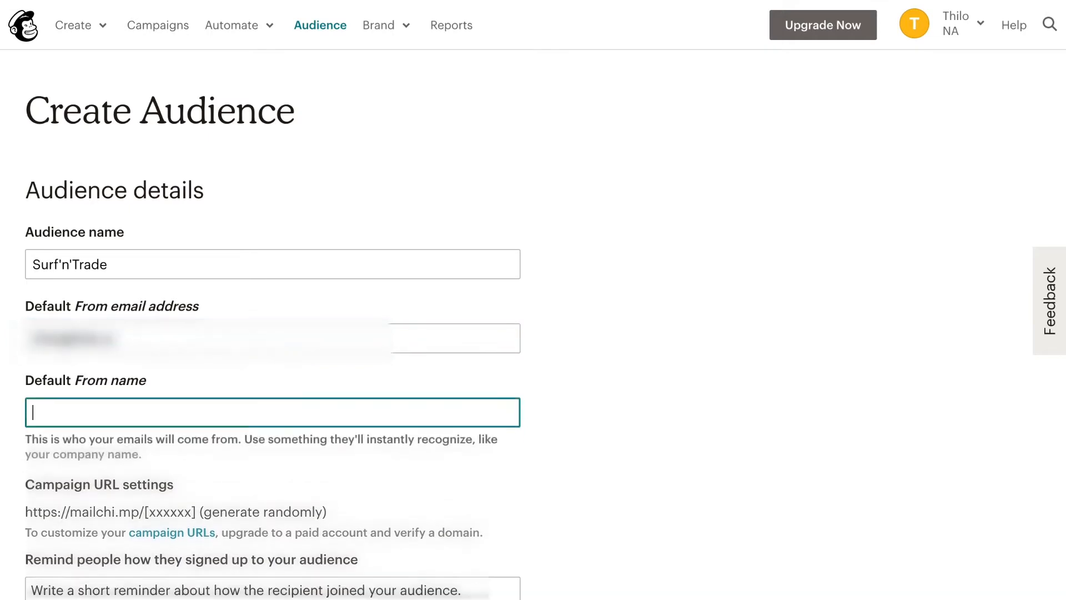
text(Dan)
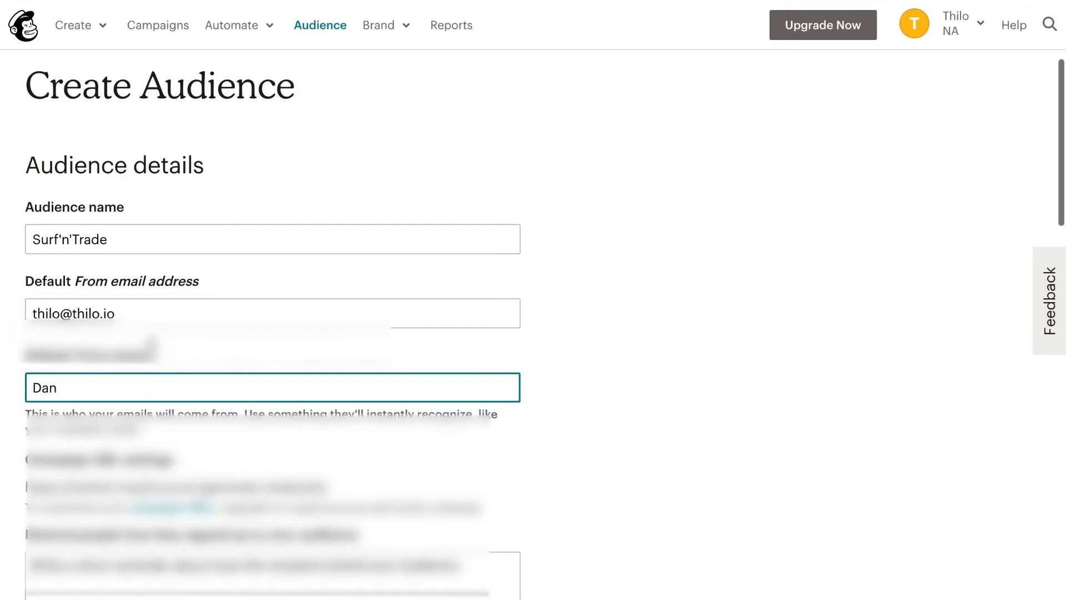
- Enter the reminder 'You signed up for my free guide on surfntrade.com' in the sign-up reminder field
scroll(down, 3)
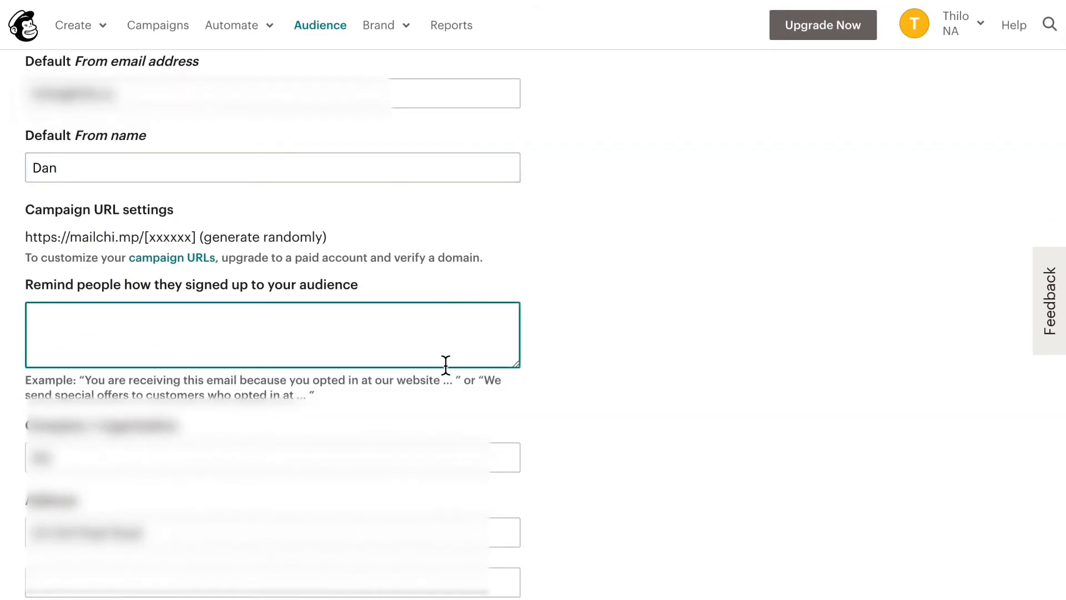
text(You)
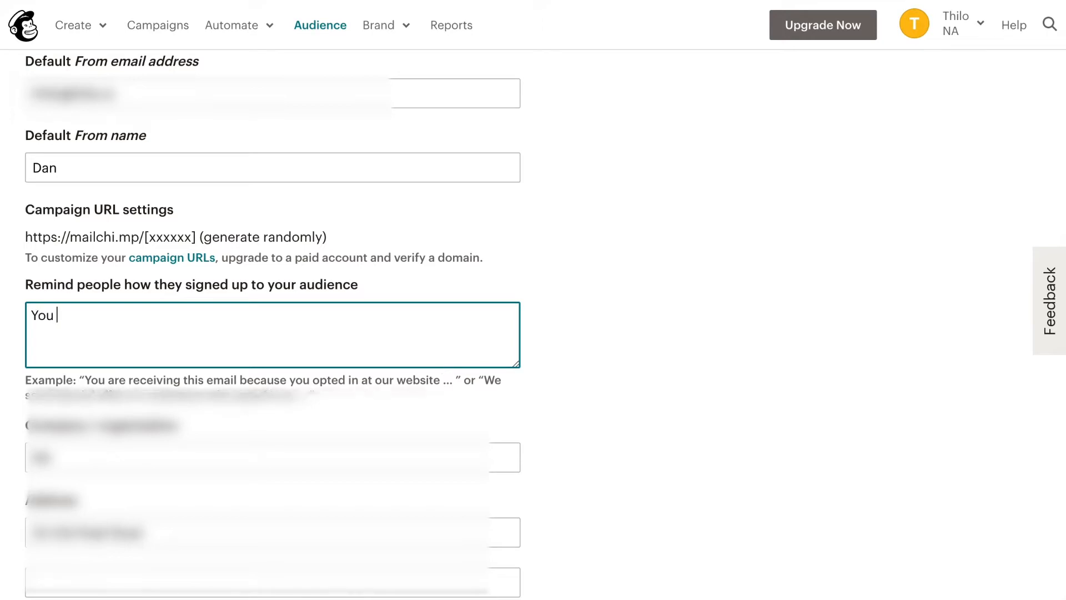
text(signed up)
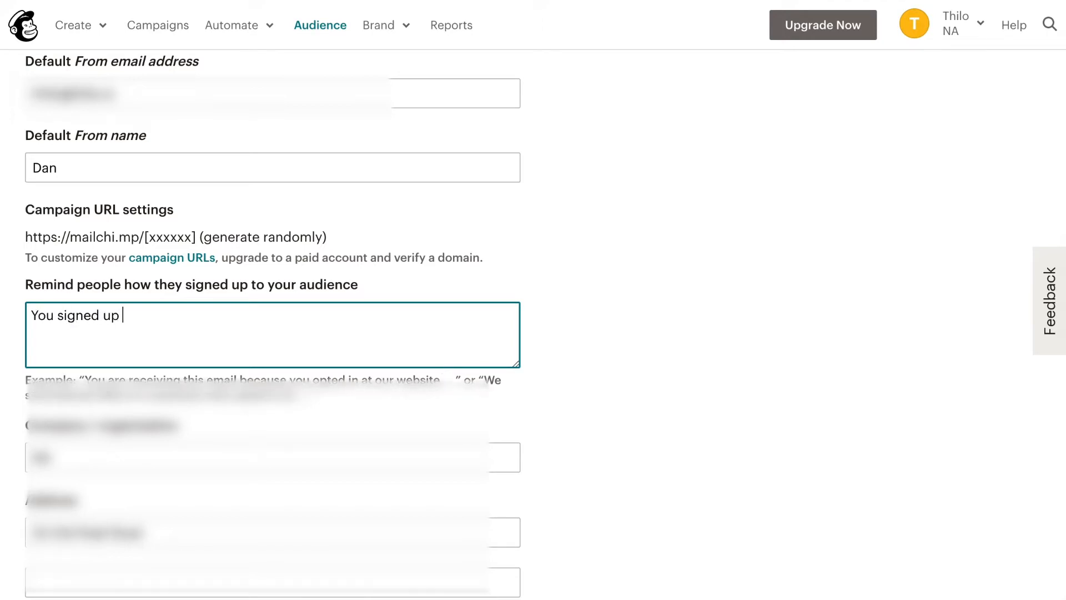
text(for my free)
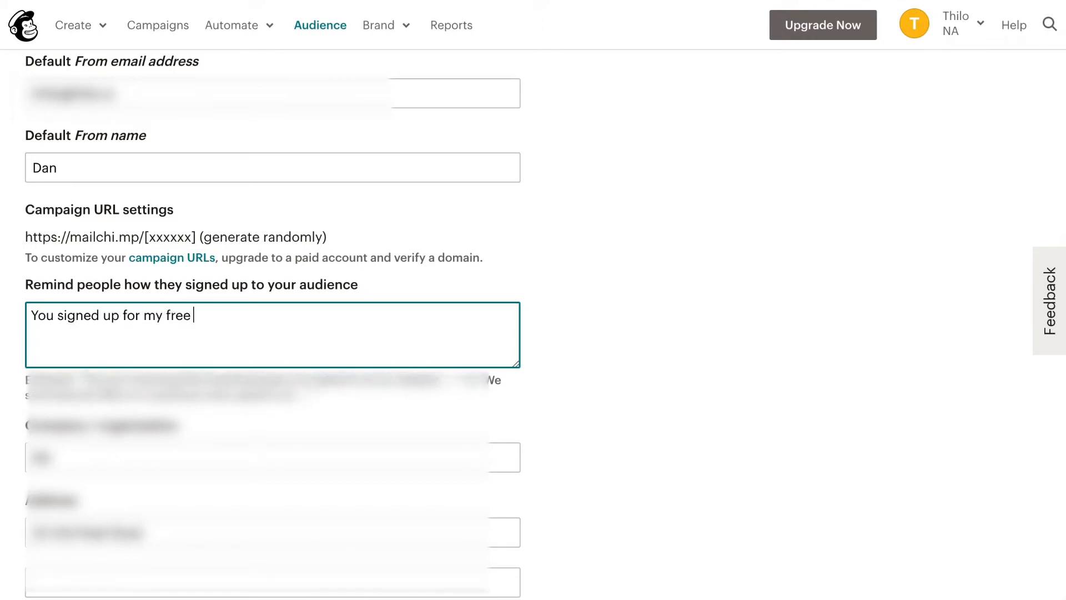
text(guide on surfntrade)
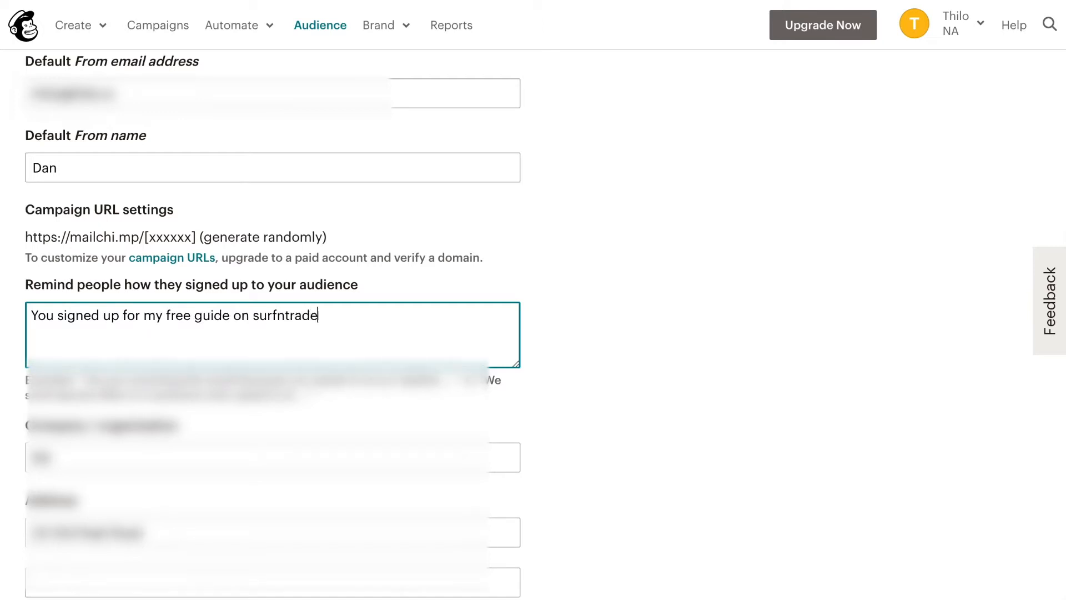
text(.com)
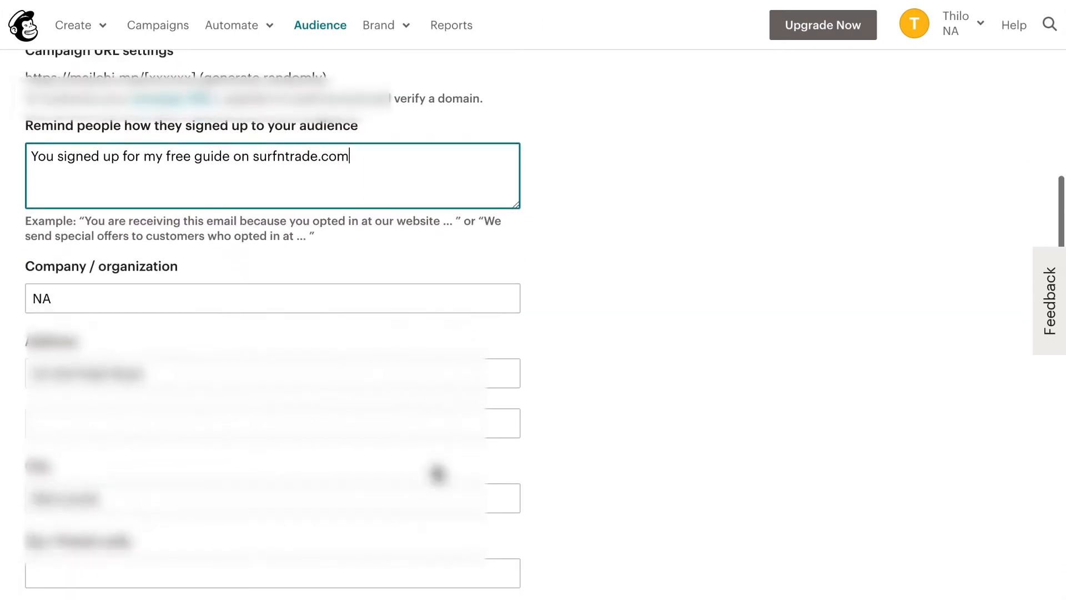
scroll(down, 3)
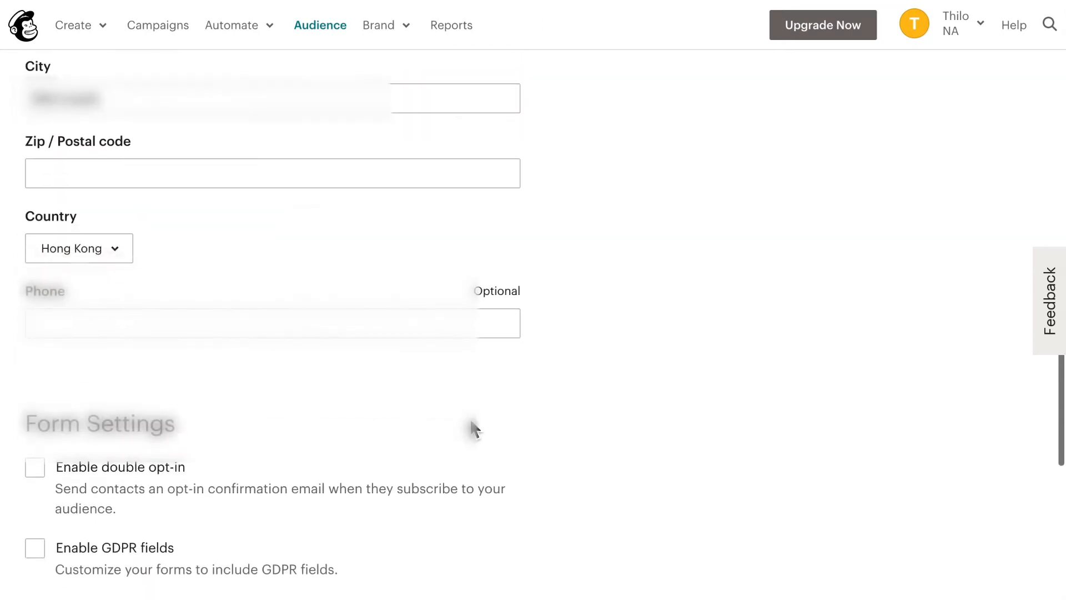
scroll(down, 3)
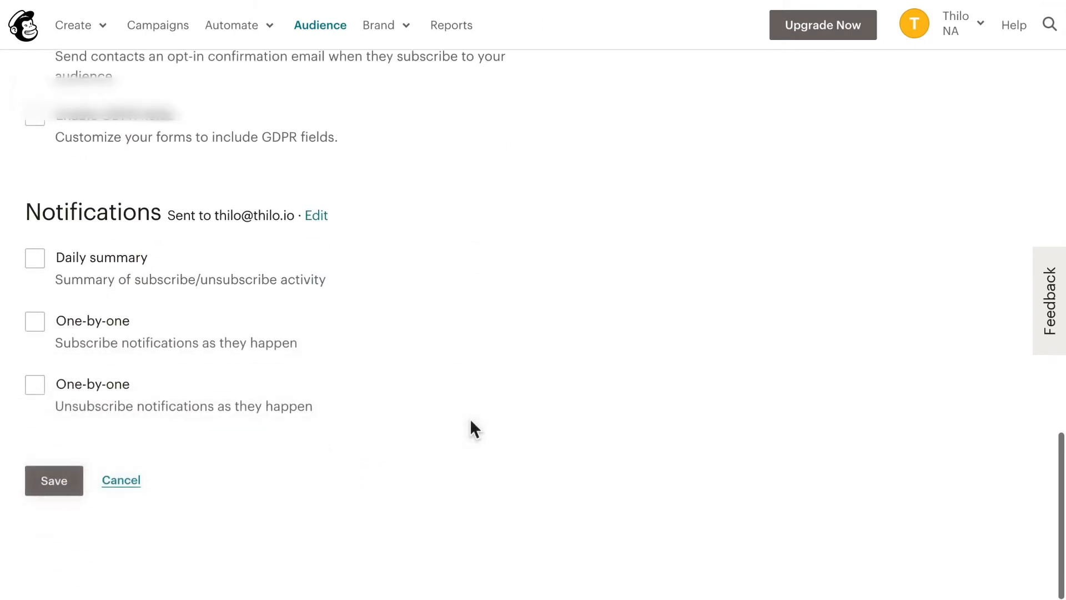
- Save the Surf'n'Trade audience and land on its empty contacts overview
click(53, 480)
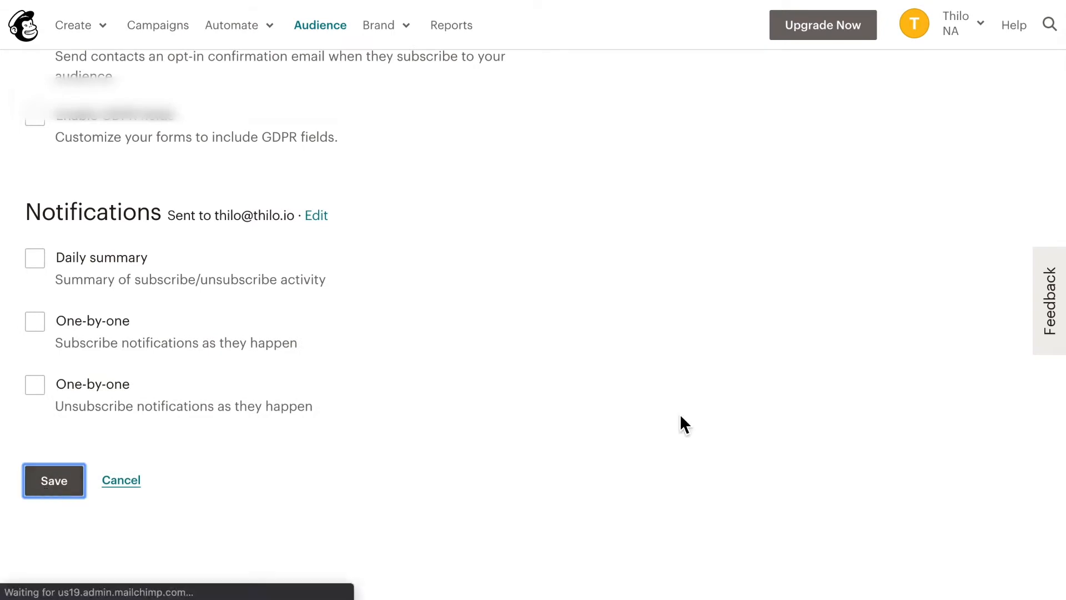
click(53, 479)
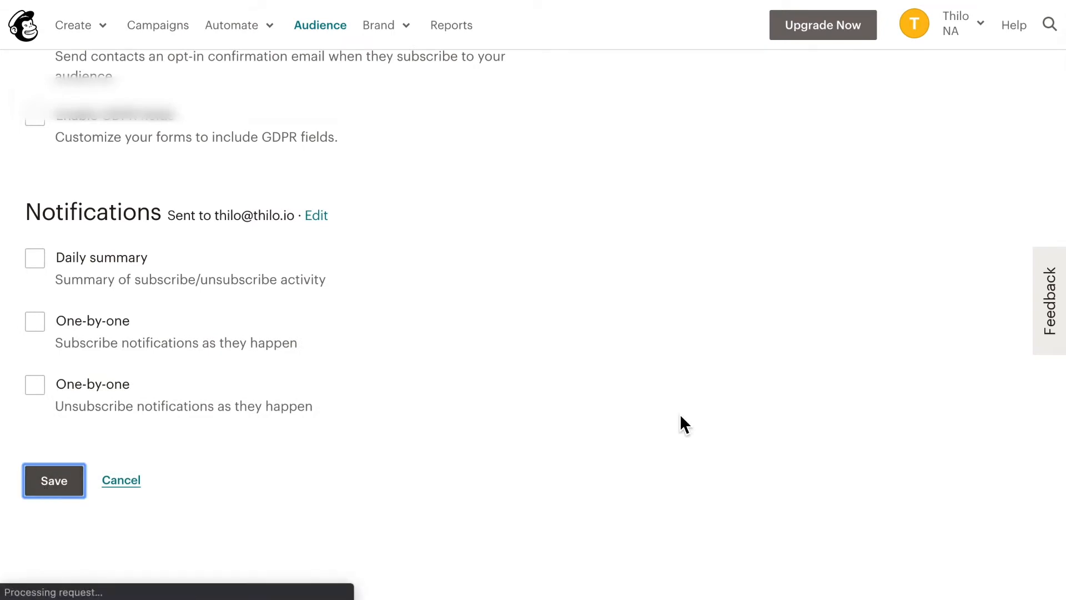
click(53, 480)
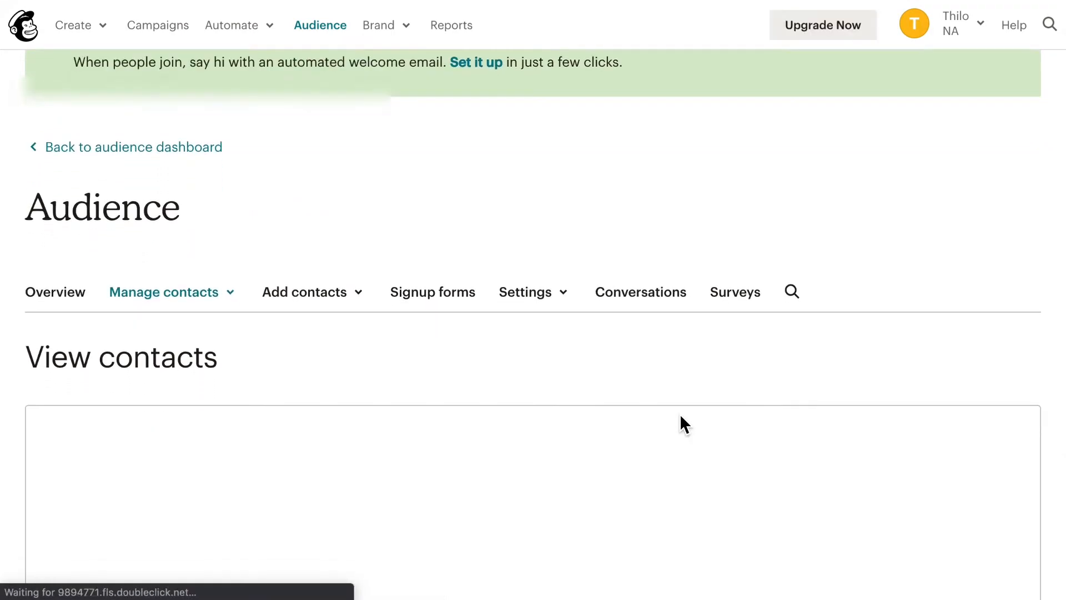
scroll(down, 3)
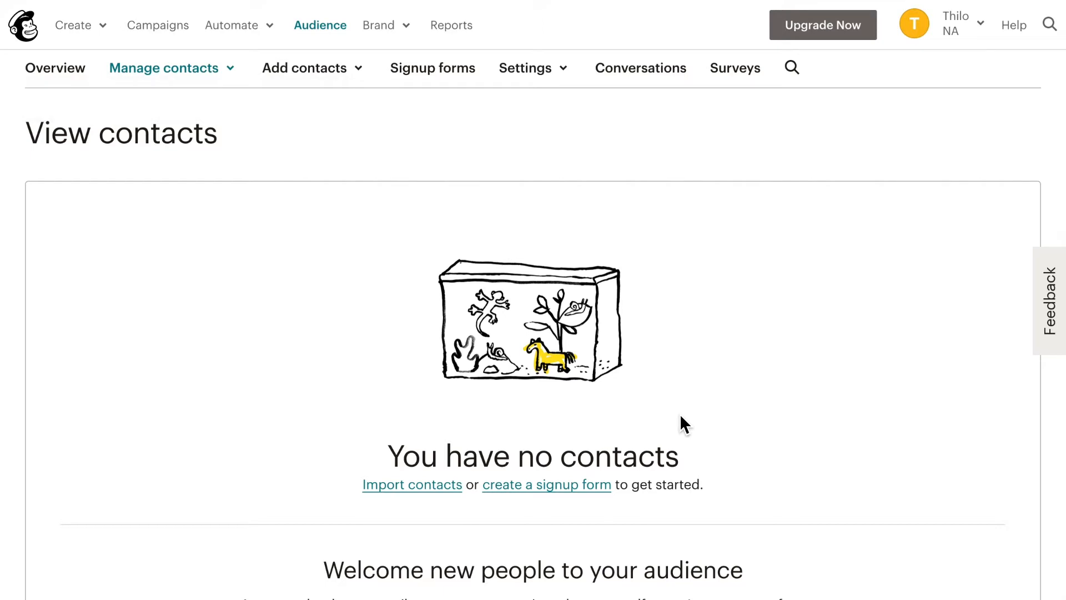
mouse_move(546, 486)
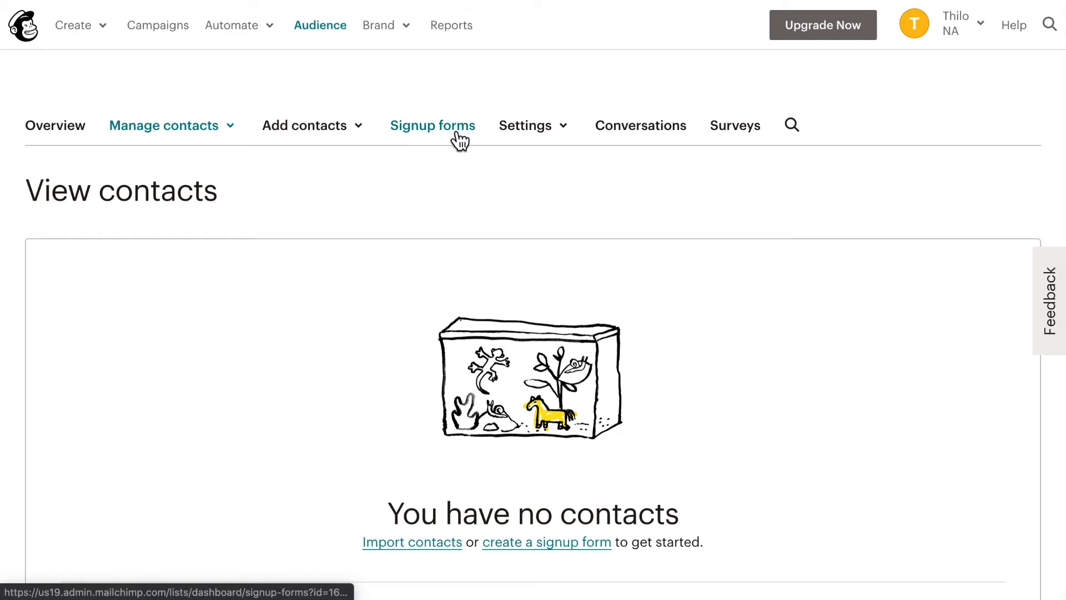
mouse_move(432, 126)
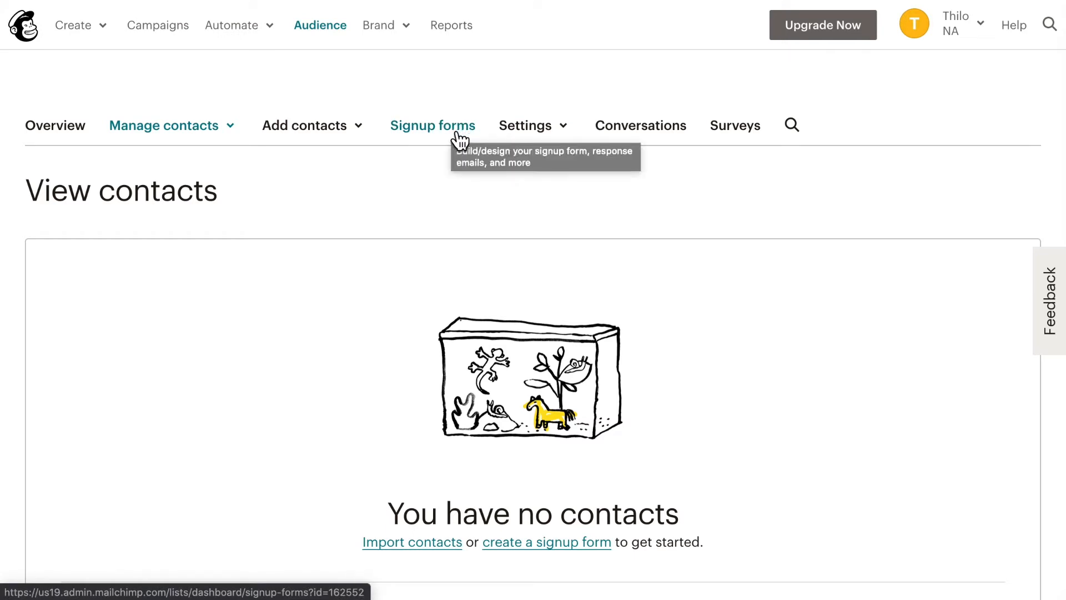
- Switch to the Signup forms page of the Surf'n'Trade audience
click(432, 125)
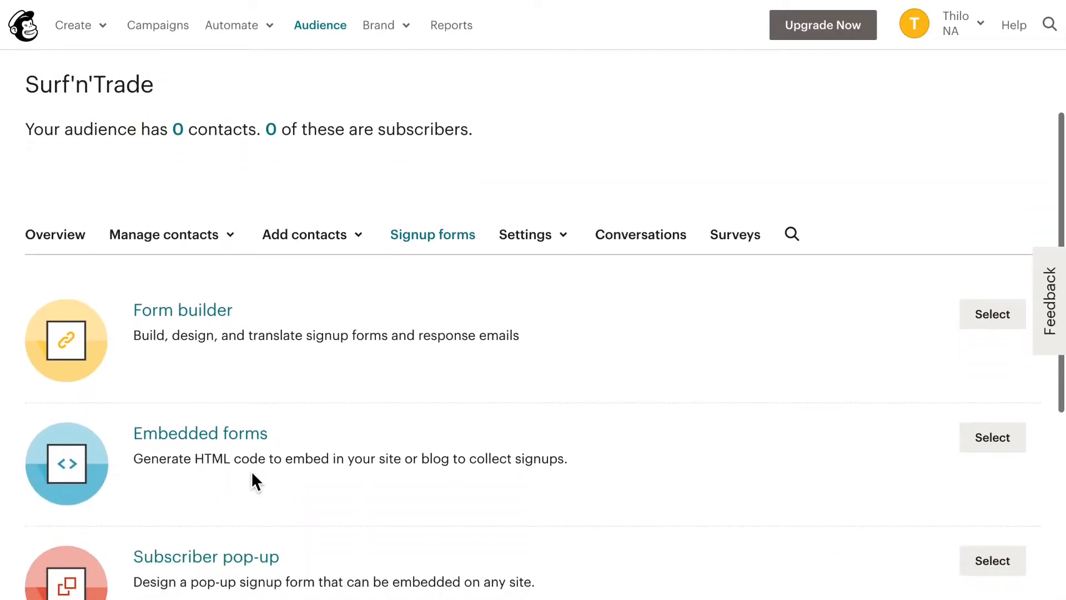
mouse_move(200, 433)
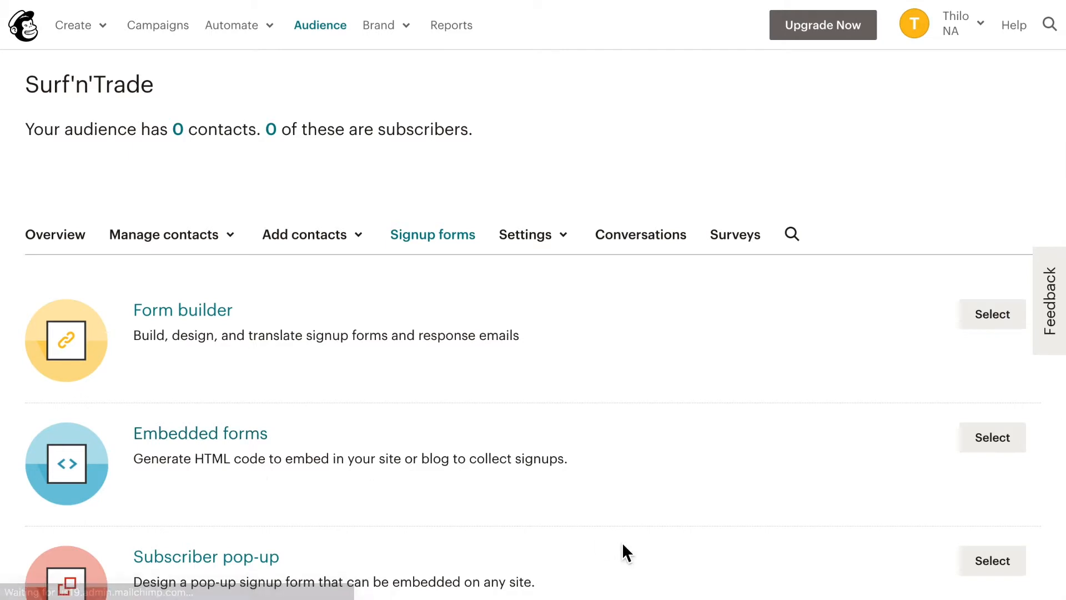
- Generate the embedded signup form code and scroll to the copy/paste code box
click(992, 437)
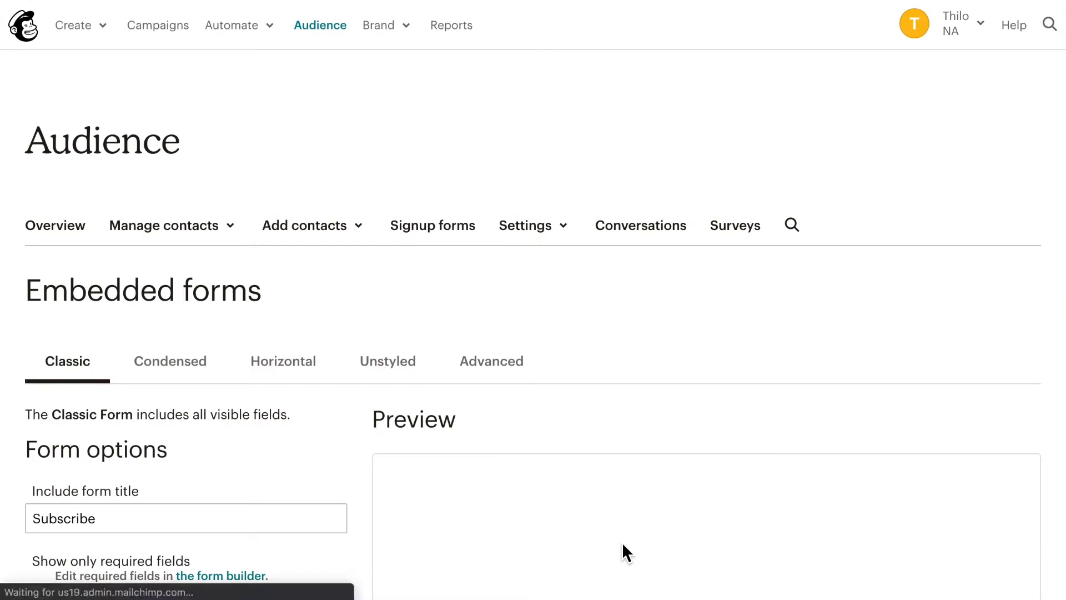
scroll(down, 3)
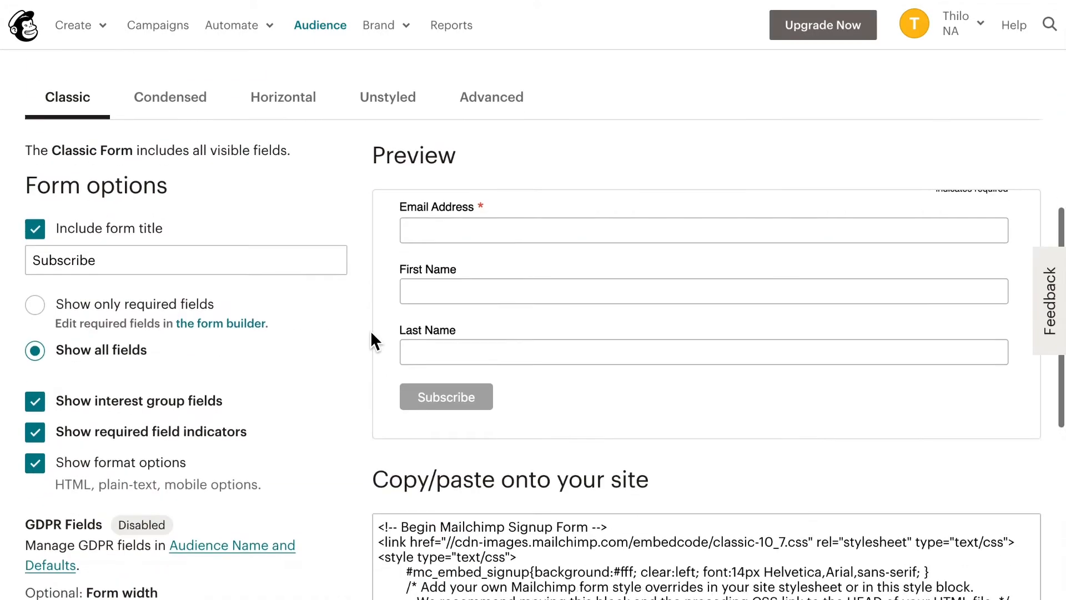
scroll(down, 3)
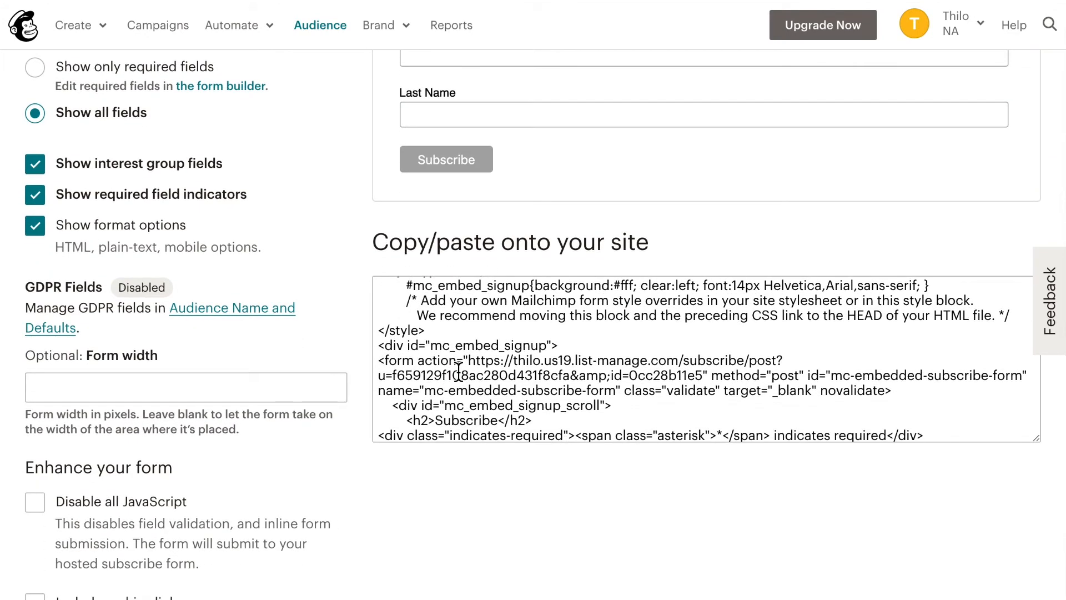
scroll(down, 3)
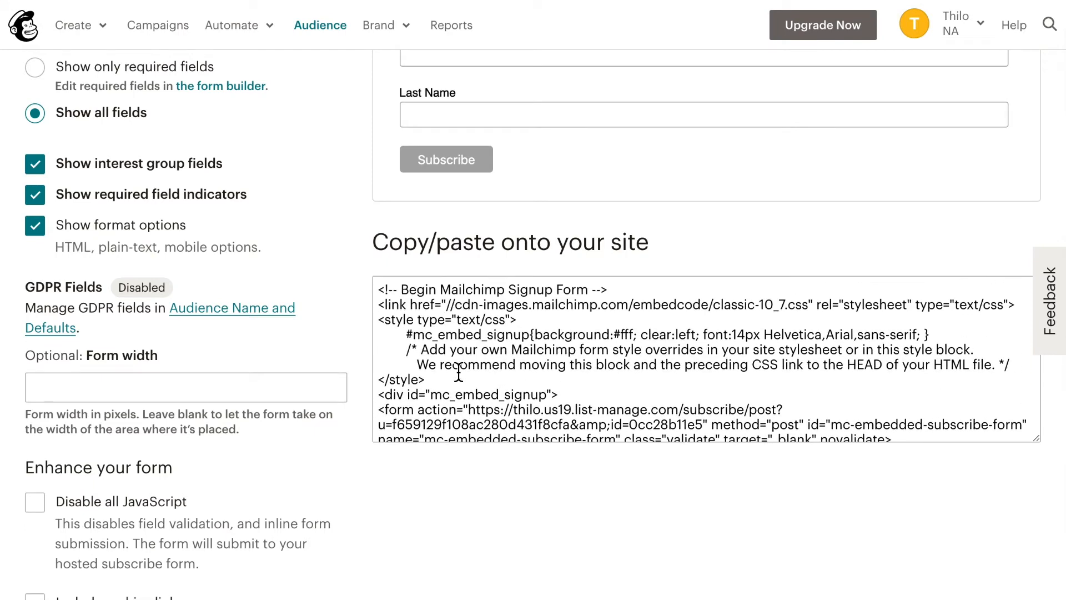
scroll(down, 3)
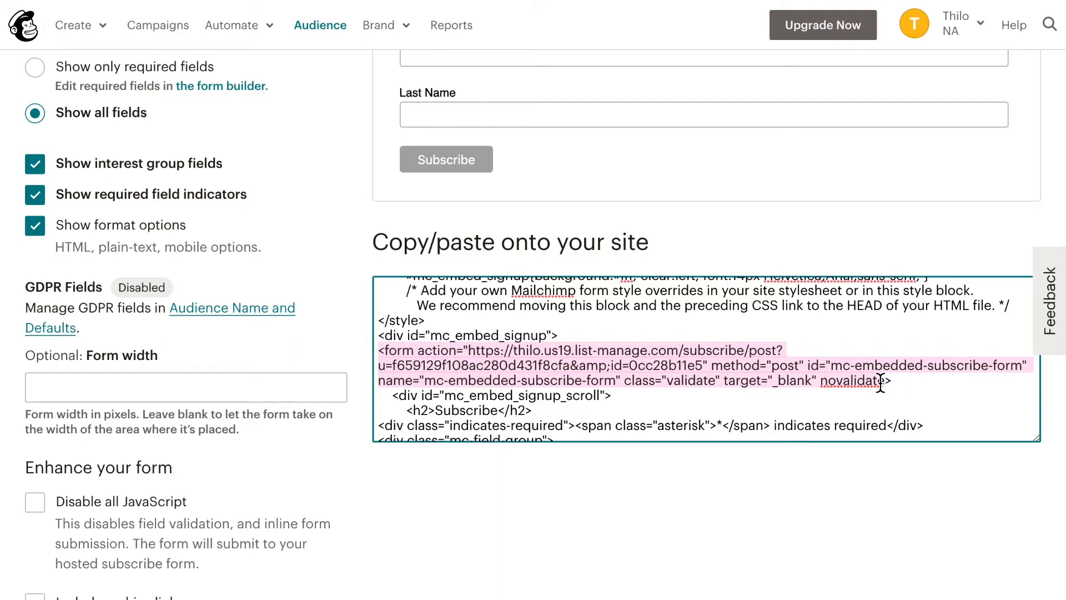
- Select the form's subscribe action URL inside the embed code to copy it
click(708, 365)
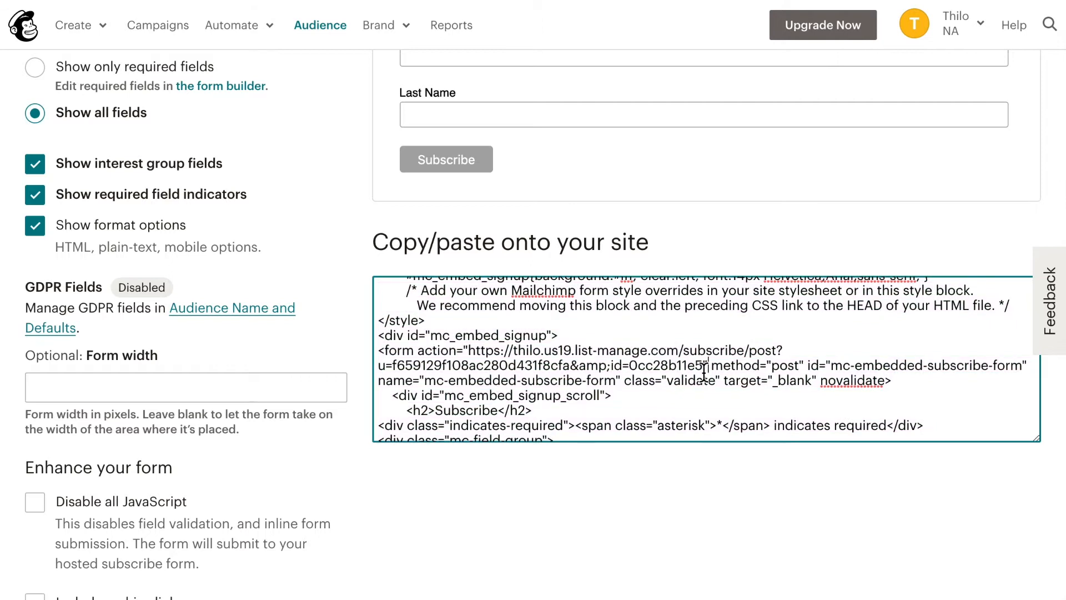
drag(469, 365, 704, 366)
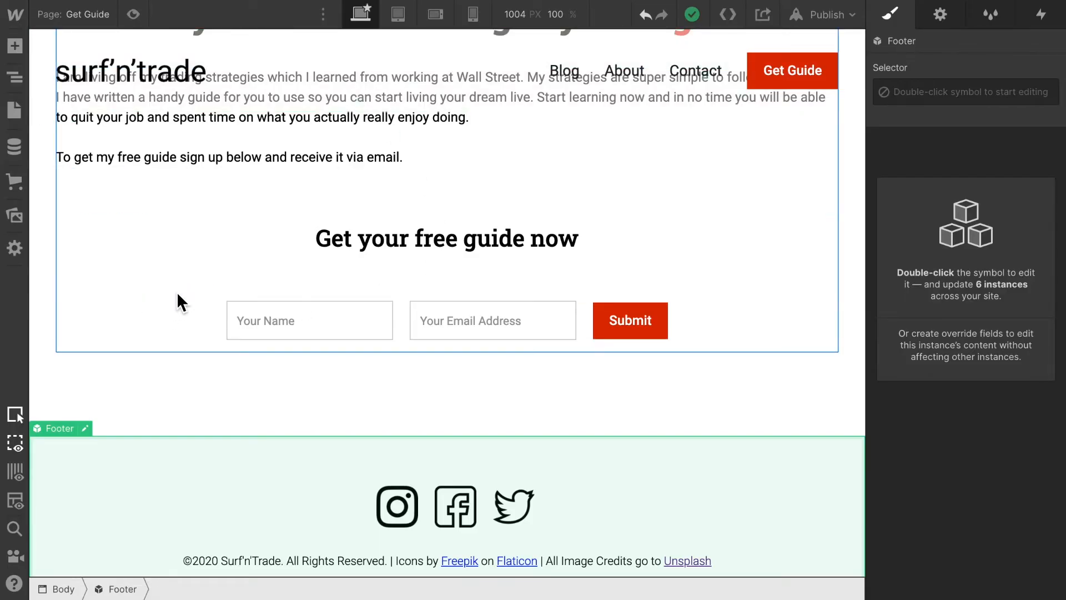
- Point the Get Guide Form's action at the Mailchimp subscribe URL with method POST and start editing its name
click(310, 320)
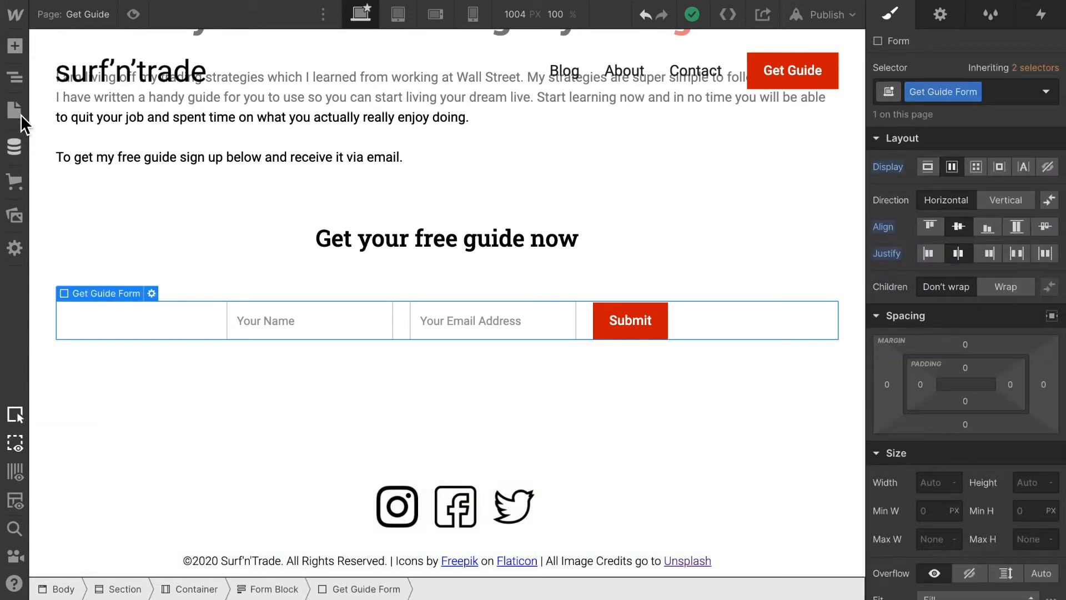
mouse_move(958, 66)
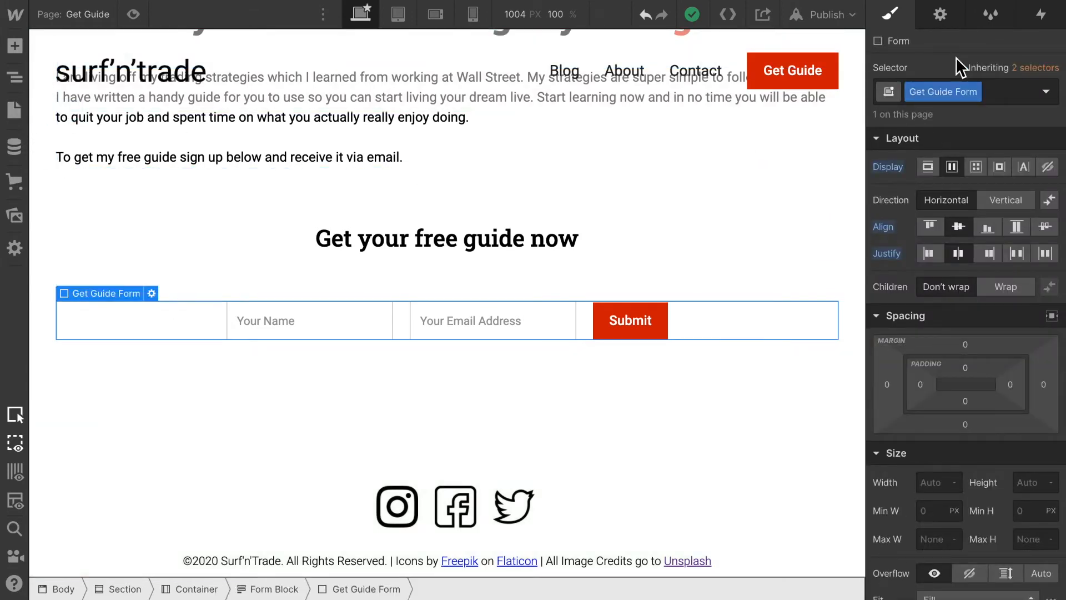
click(940, 15)
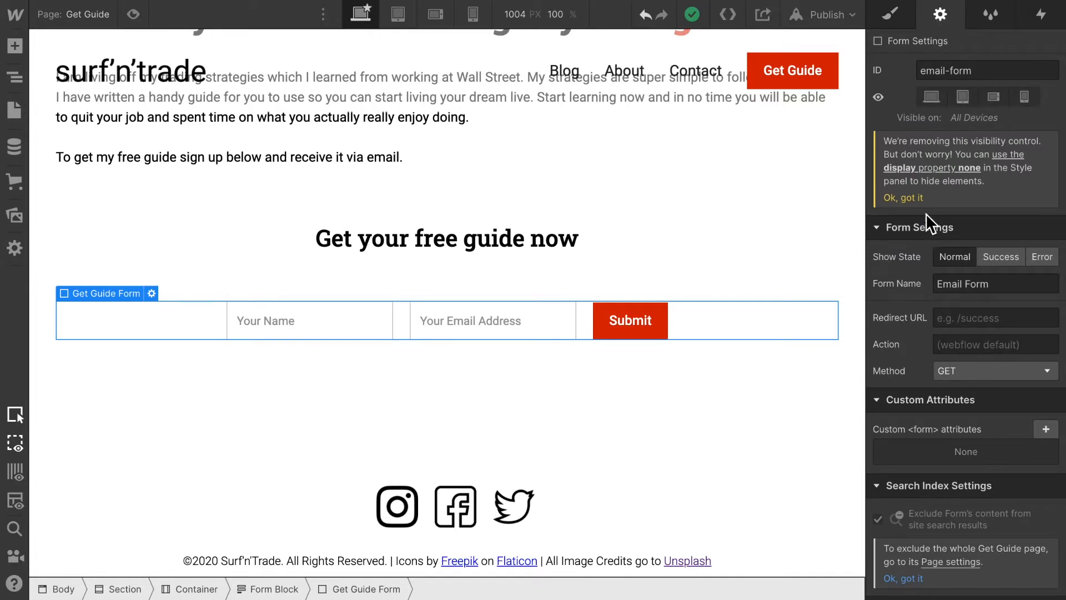
click(995, 344)
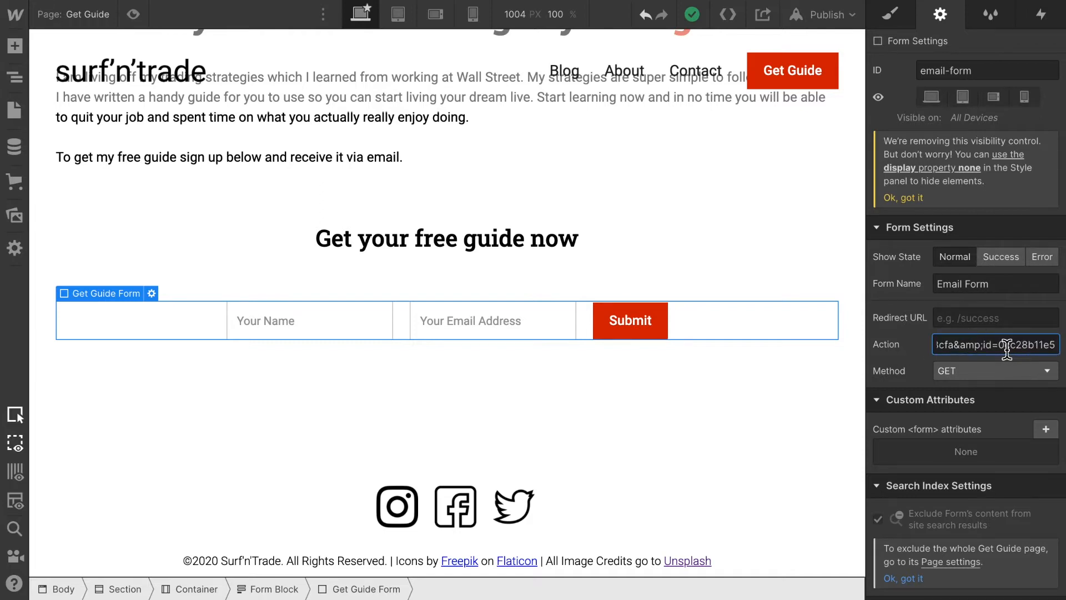
click(993, 369)
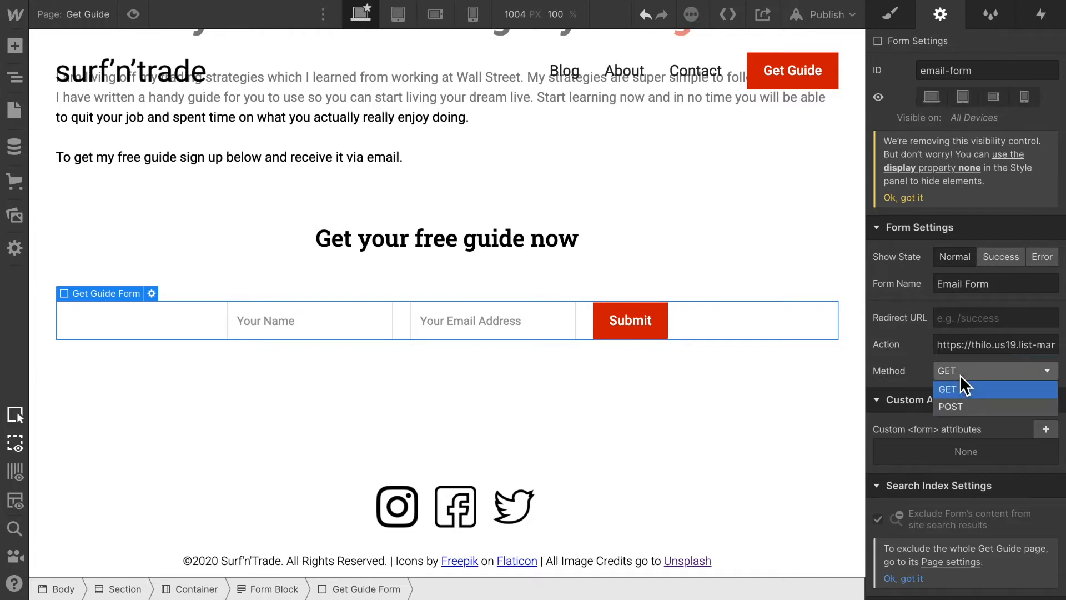
click(949, 407)
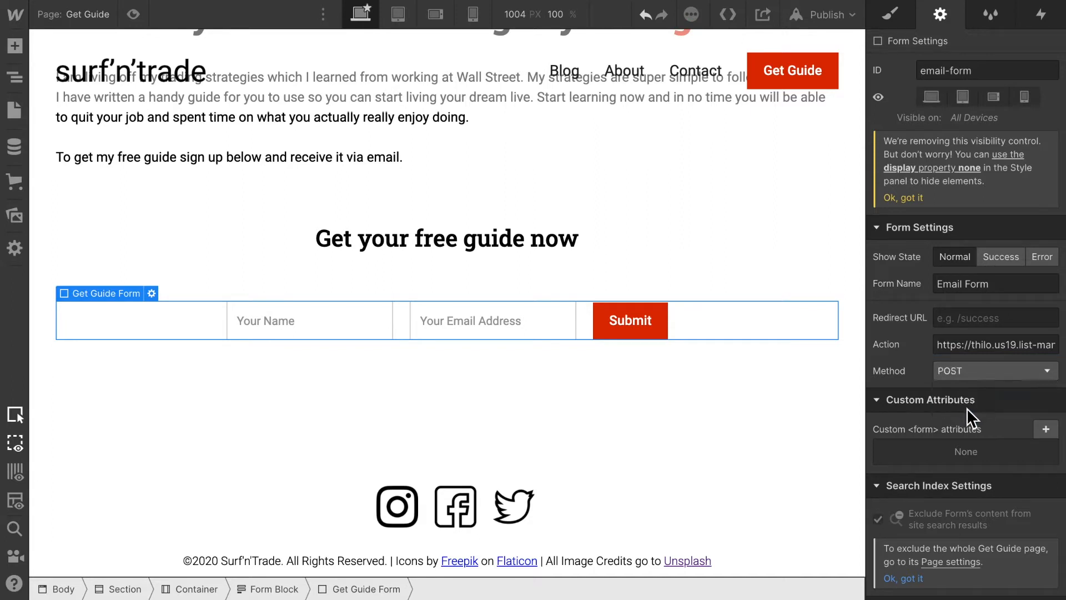
click(994, 284)
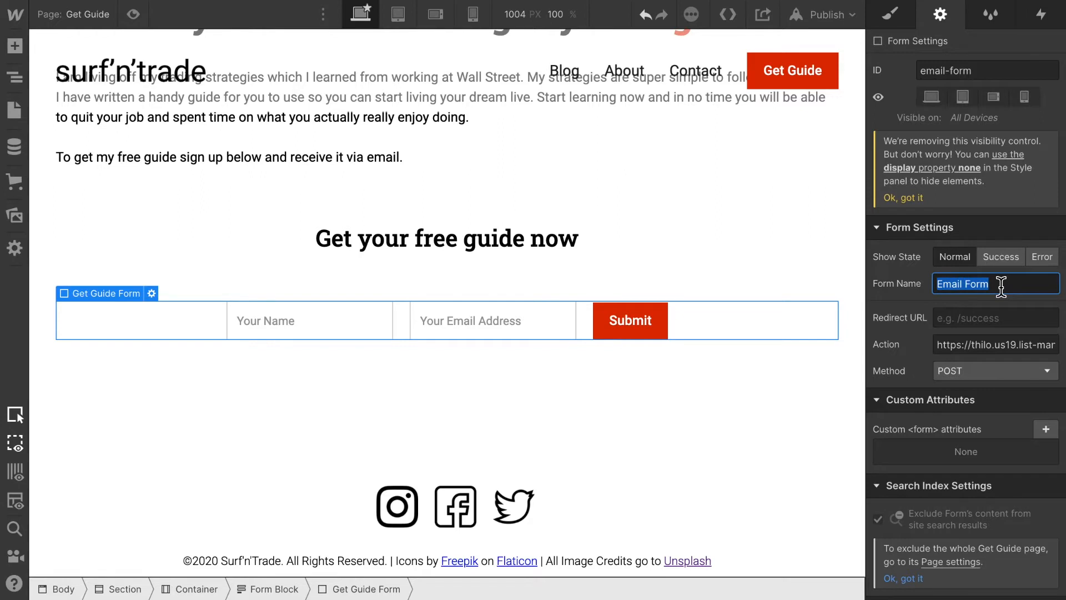
text(Fr)
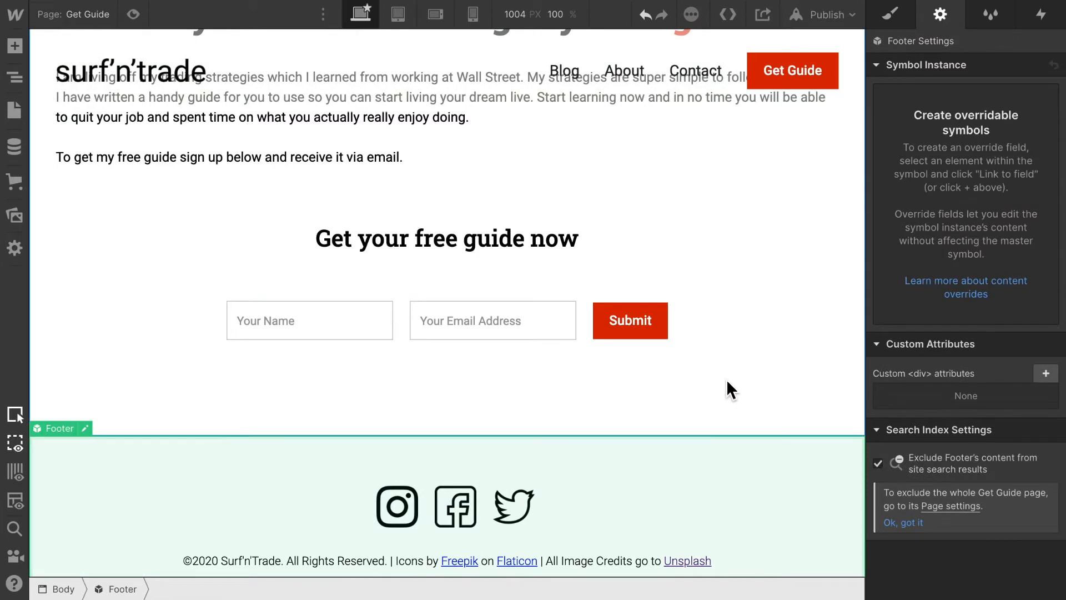
- Publish the site to surfntrade.webflow.io, view the live site and return to the Designer
click(827, 15)
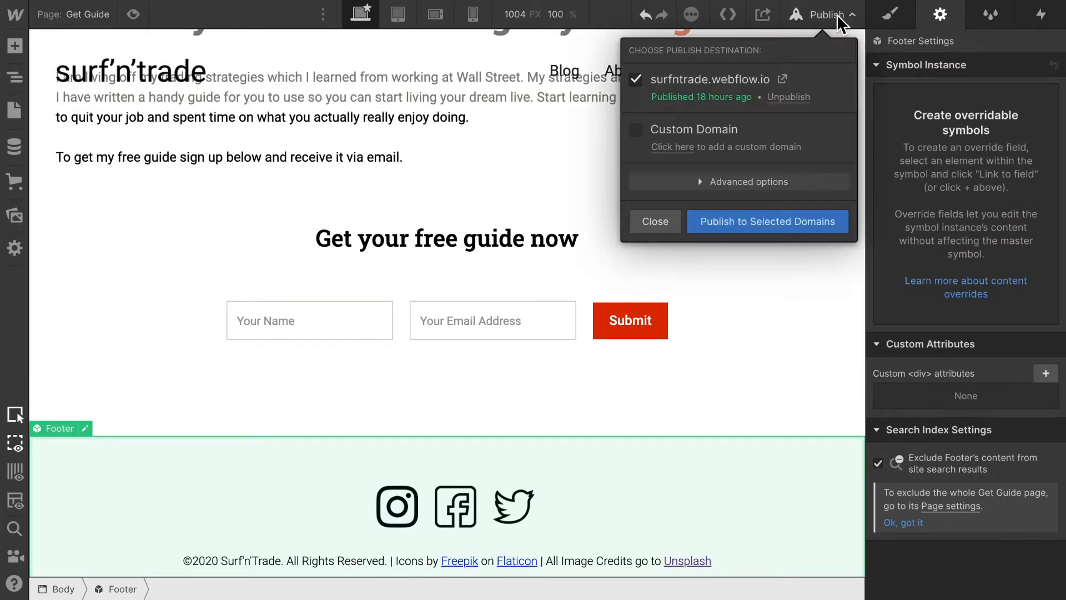
click(767, 221)
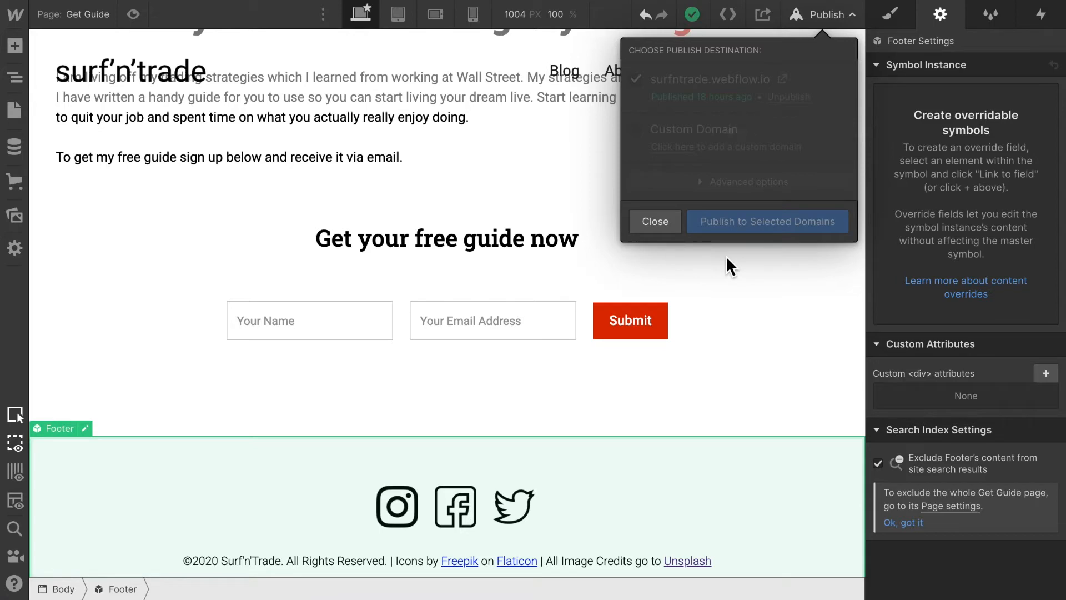
click(766, 221)
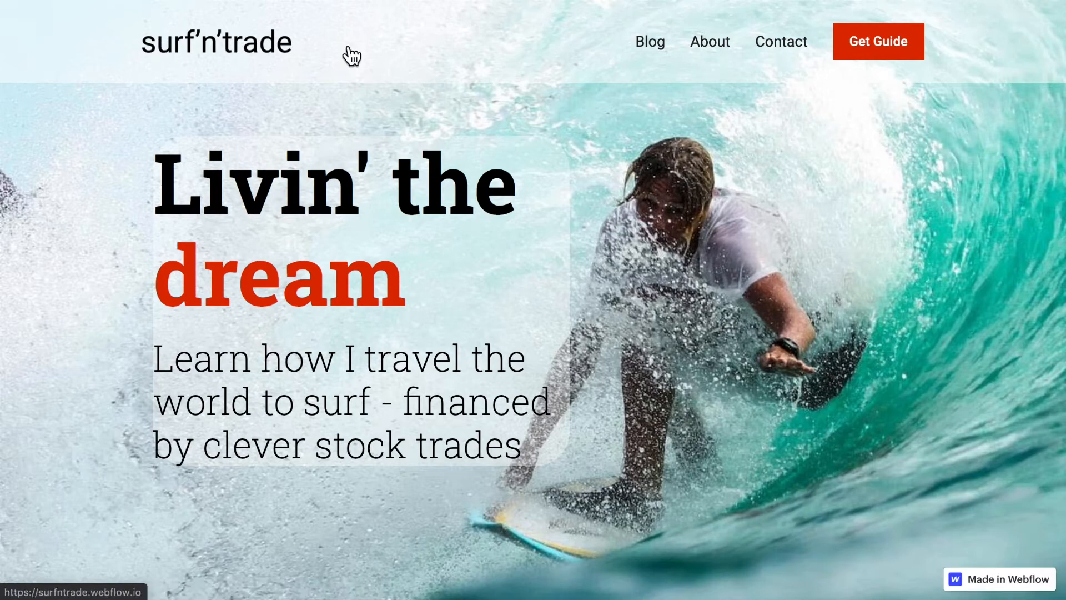
click(877, 41)
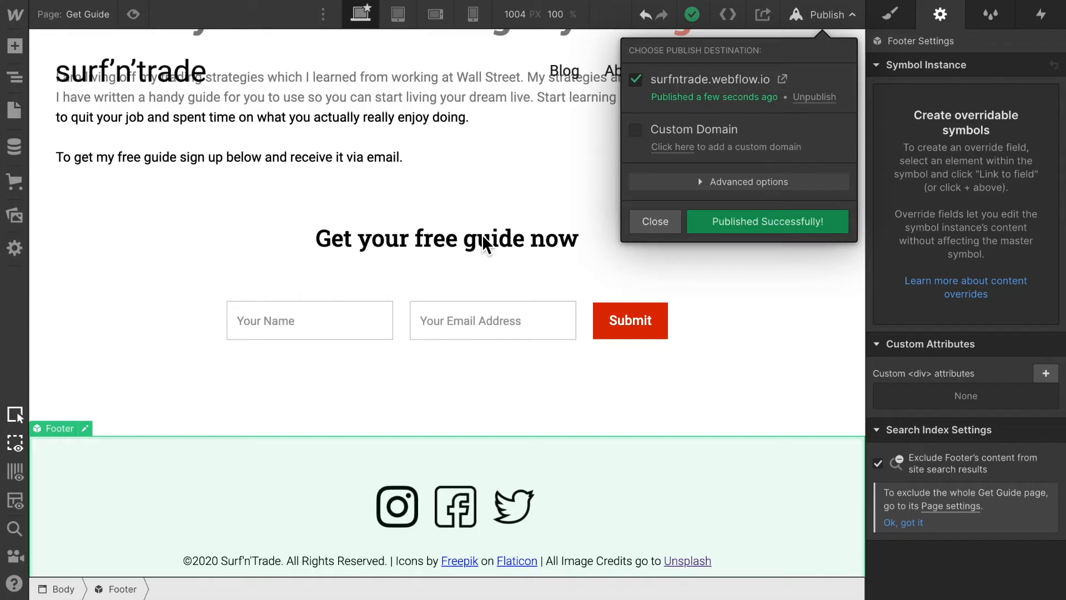
click(654, 221)
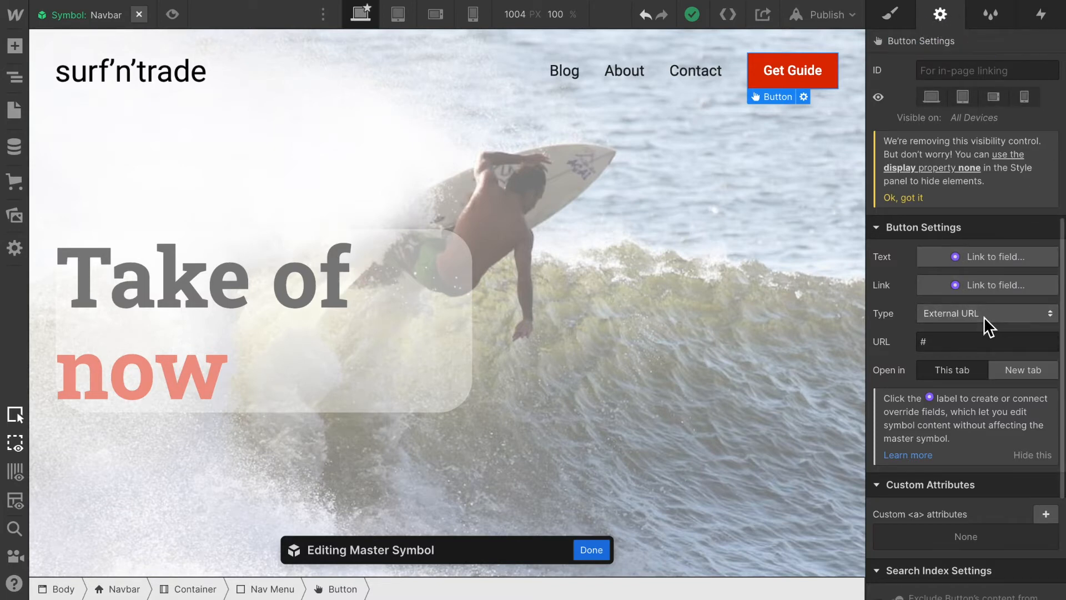
- Link the navbar Get Guide button to the Get Guide page and switch to the Home page
click(986, 313)
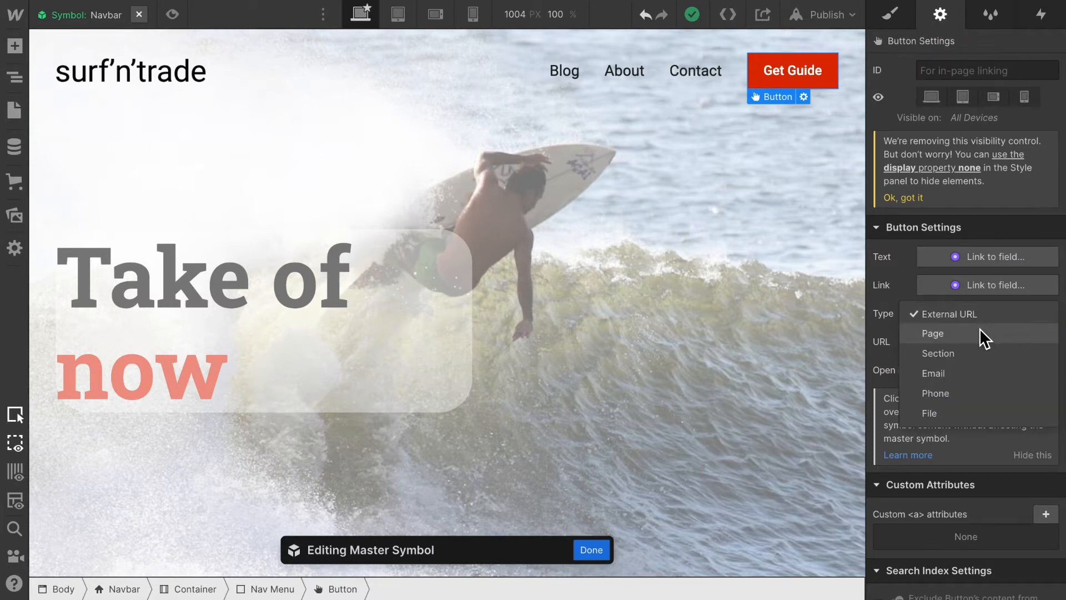
click(932, 333)
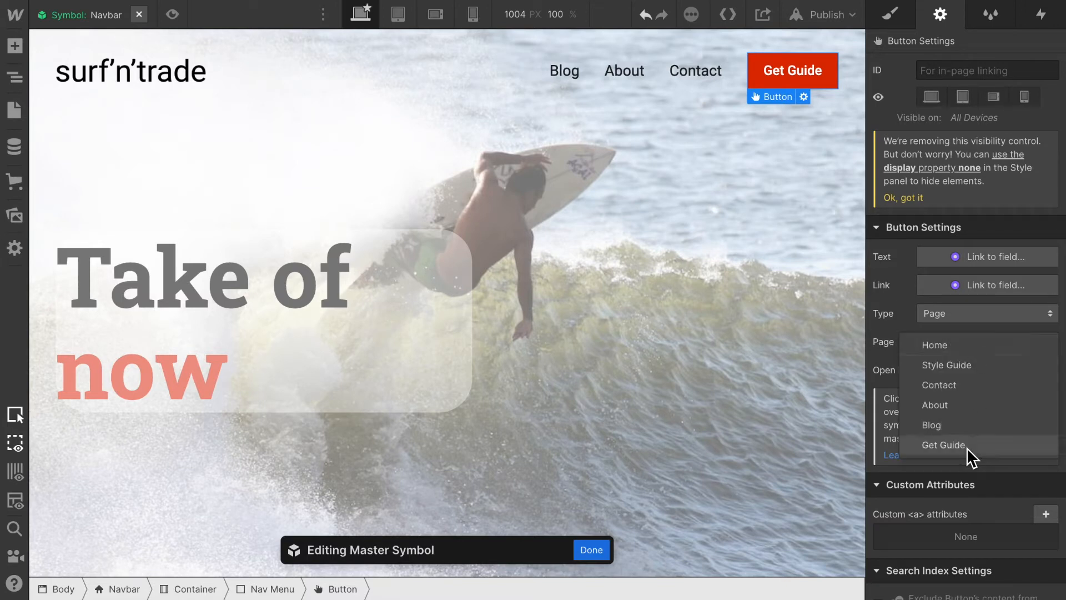
click(944, 444)
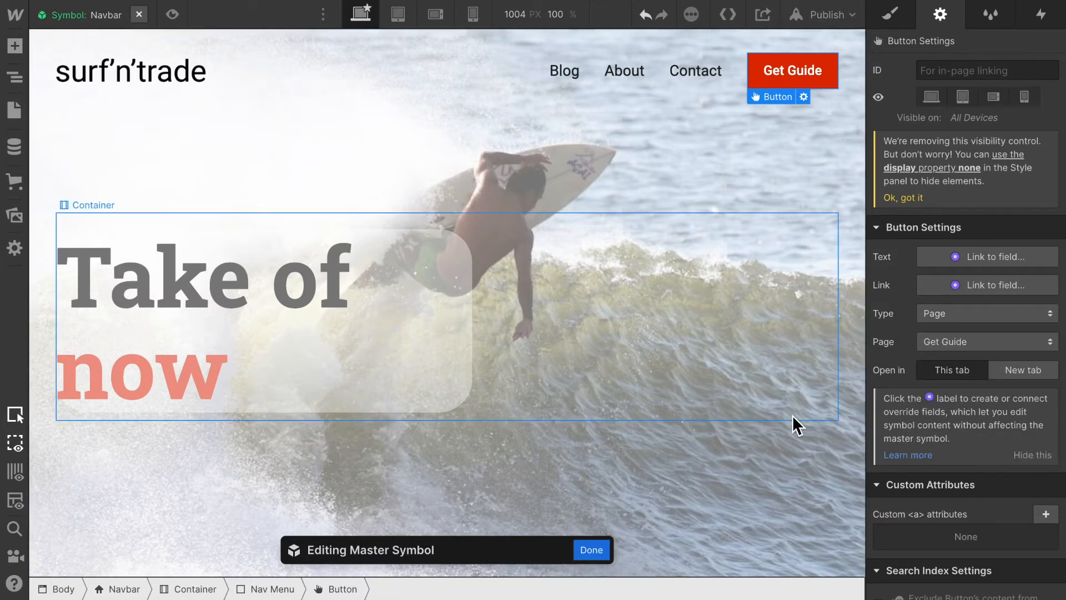
click(588, 550)
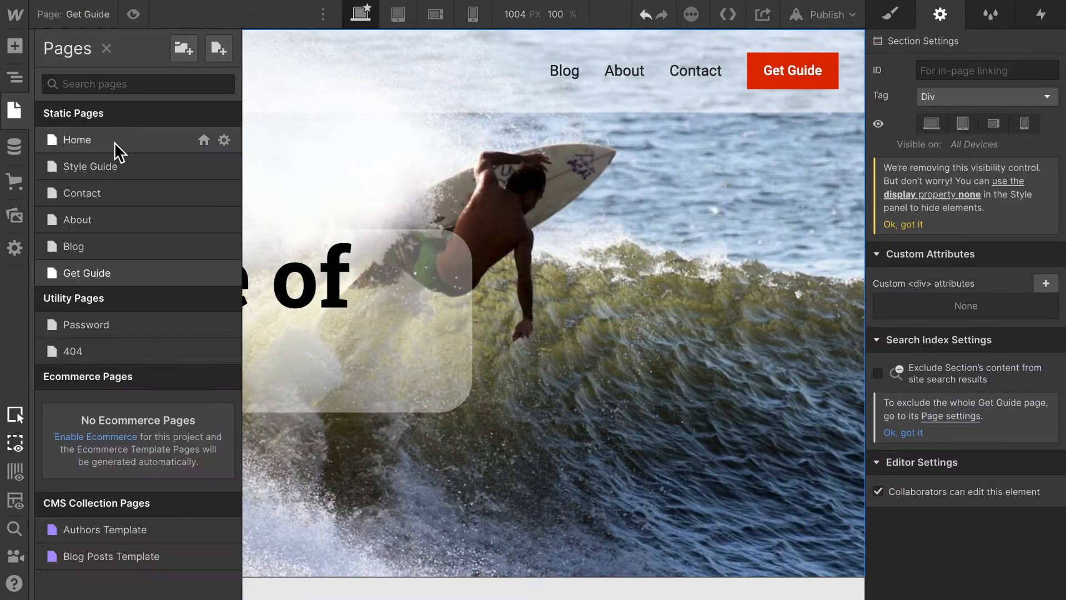
click(77, 140)
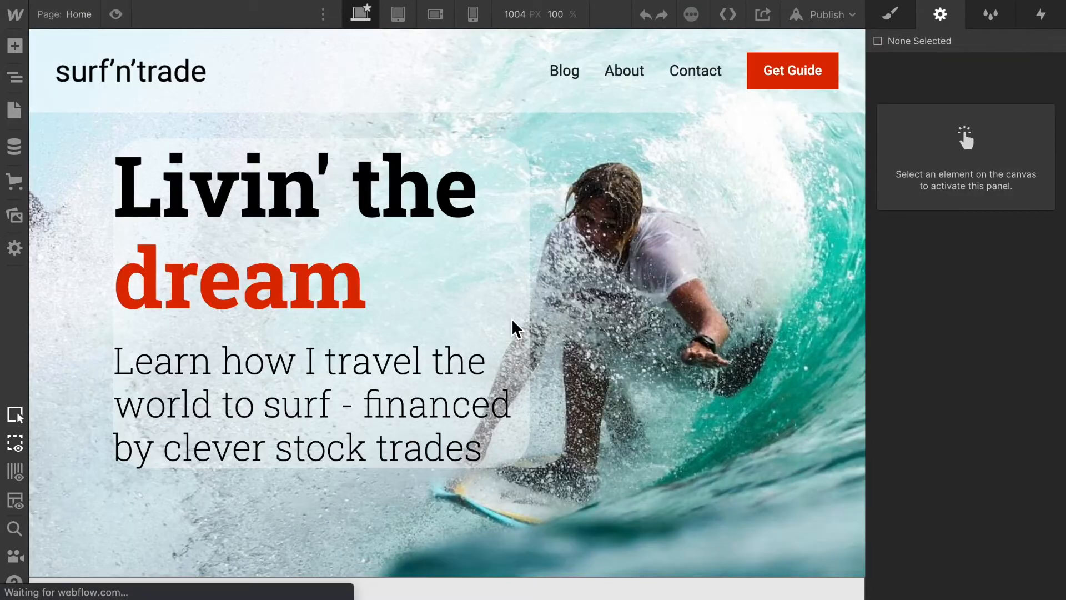
scroll(down, 3)
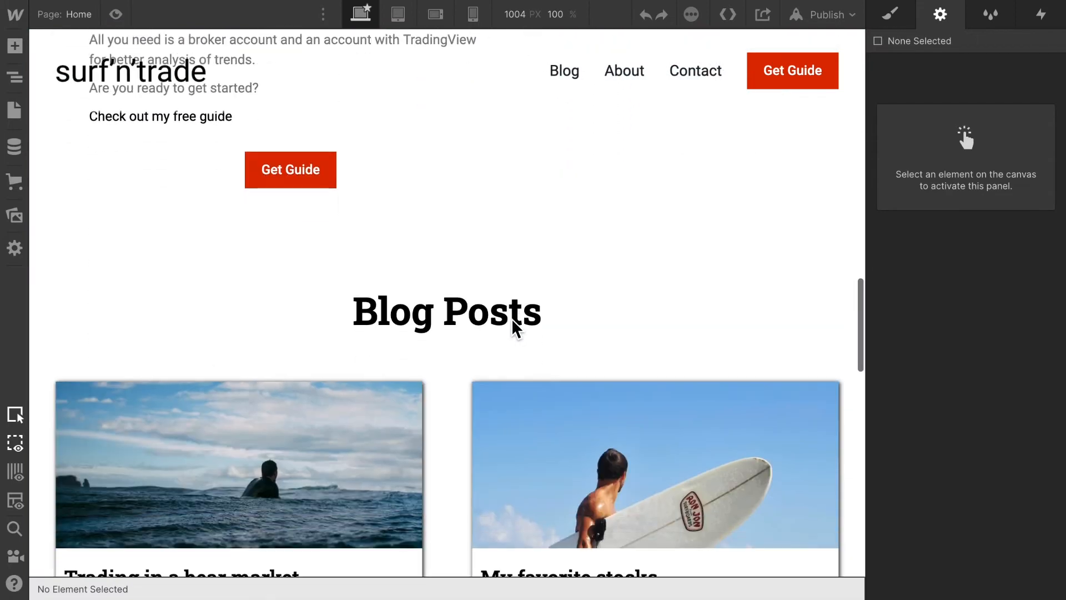
- Link the Home page's Get Guide button to the Get Guide page
click(290, 169)
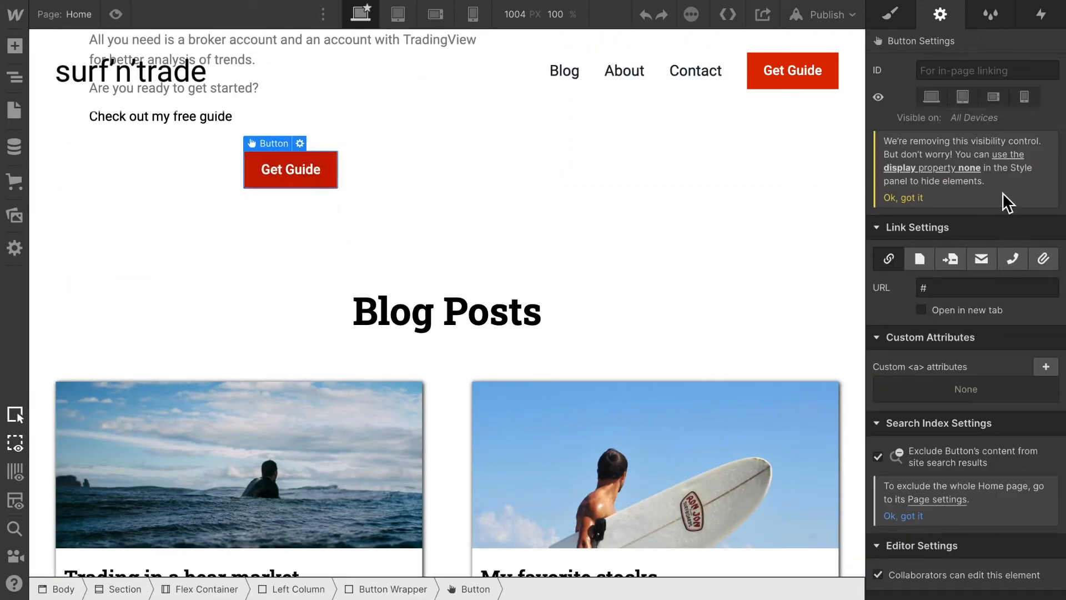
click(919, 258)
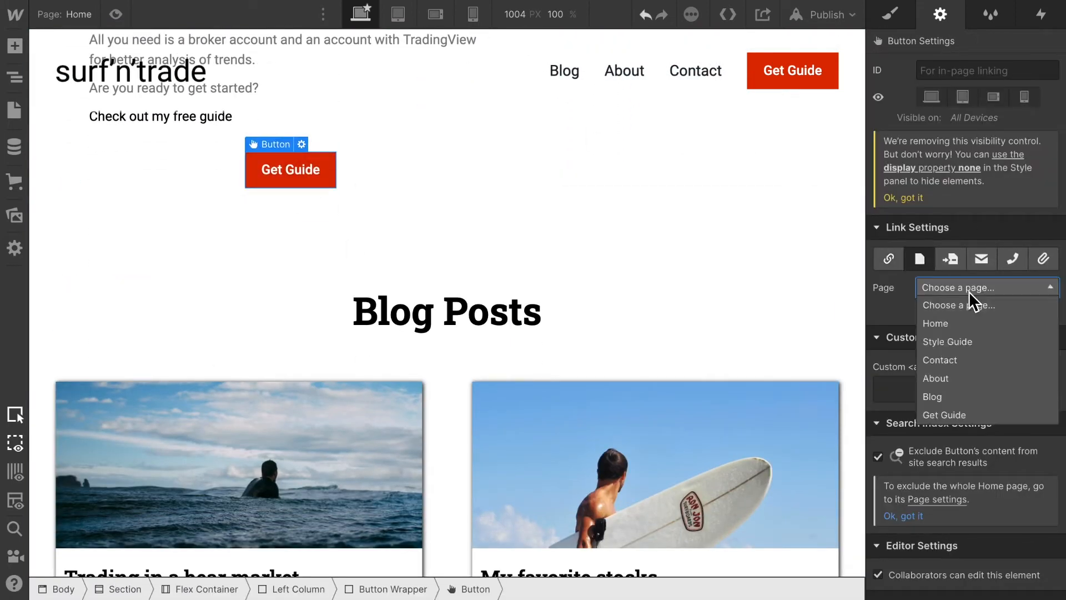
click(944, 415)
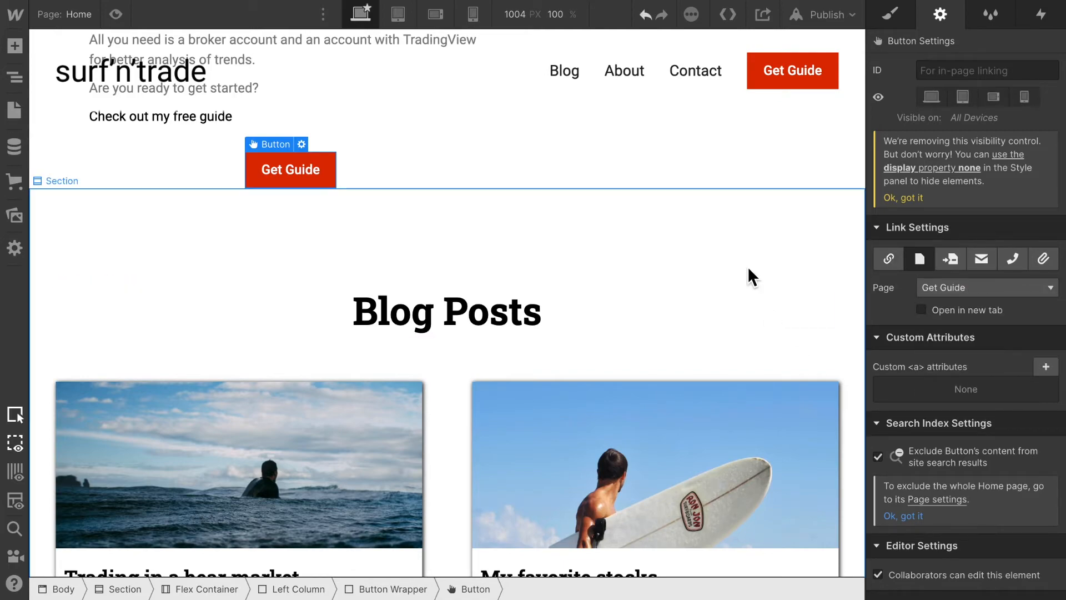
scroll(down, 3)
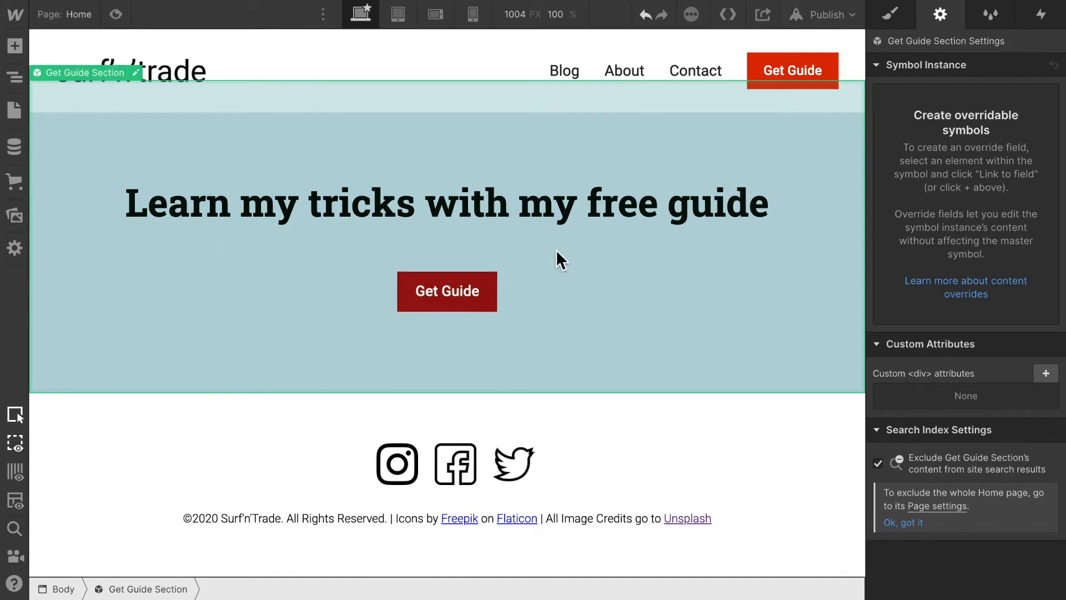
- Link the Get Guide Section symbol's button to the Get Guide page and publish to surfntrade.webflow.io
double_click(447, 291)
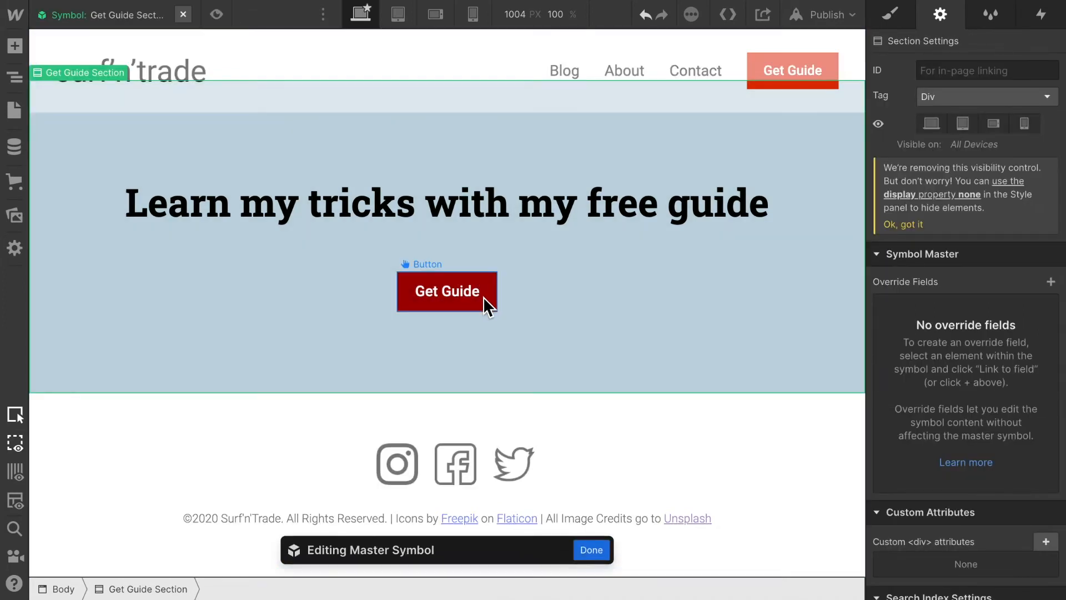
click(447, 291)
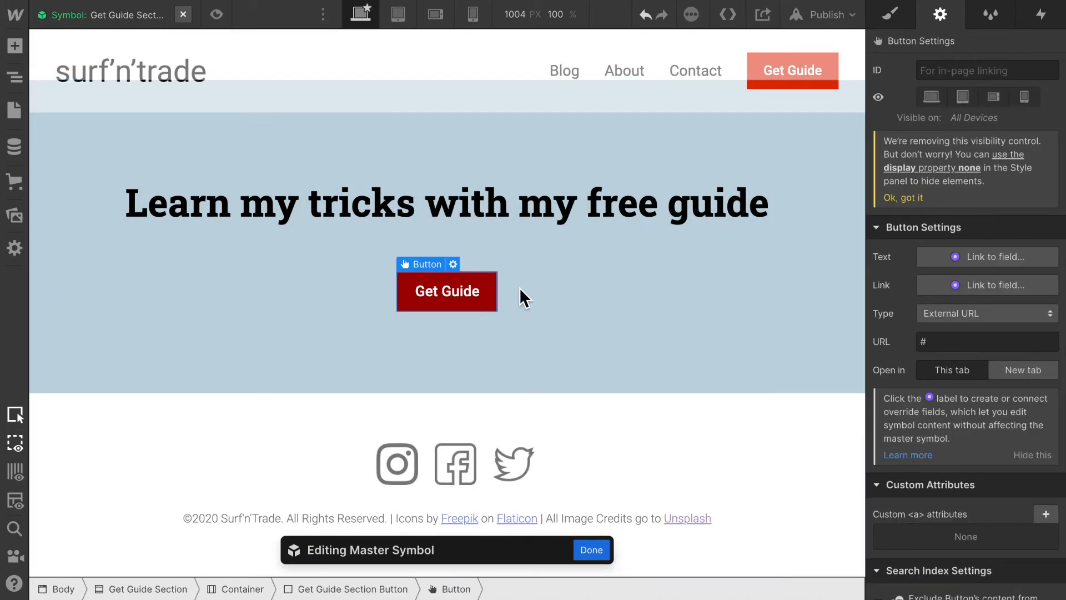
click(986, 313)
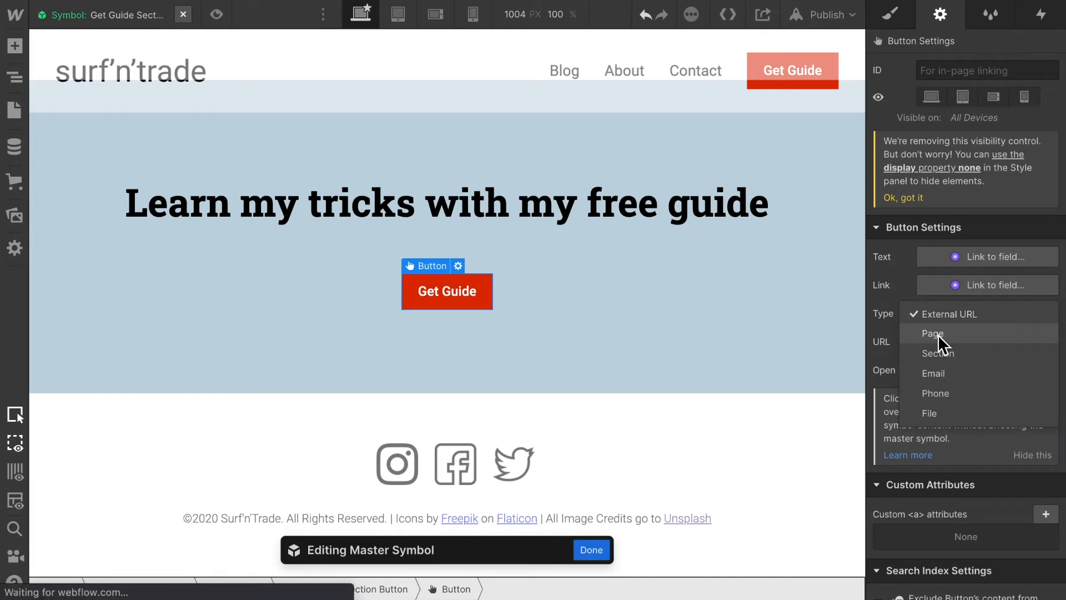
click(931, 334)
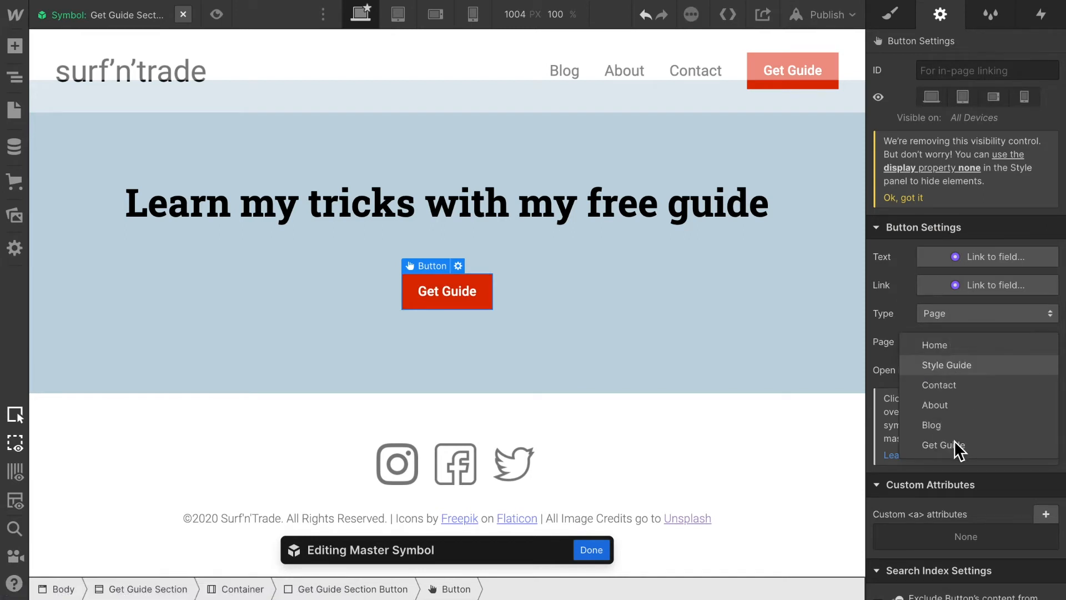
click(943, 445)
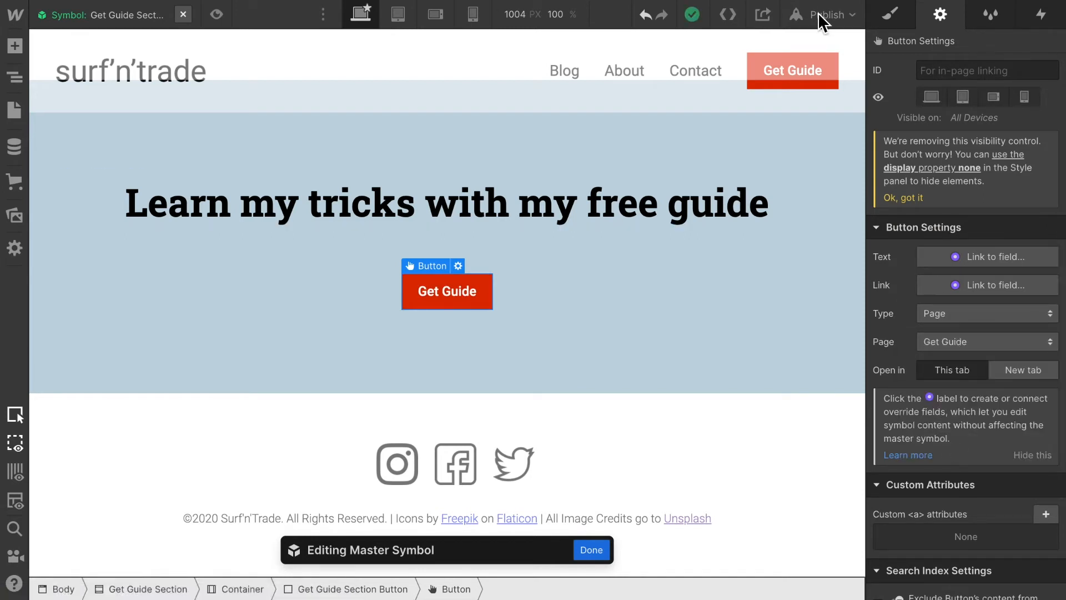
click(827, 14)
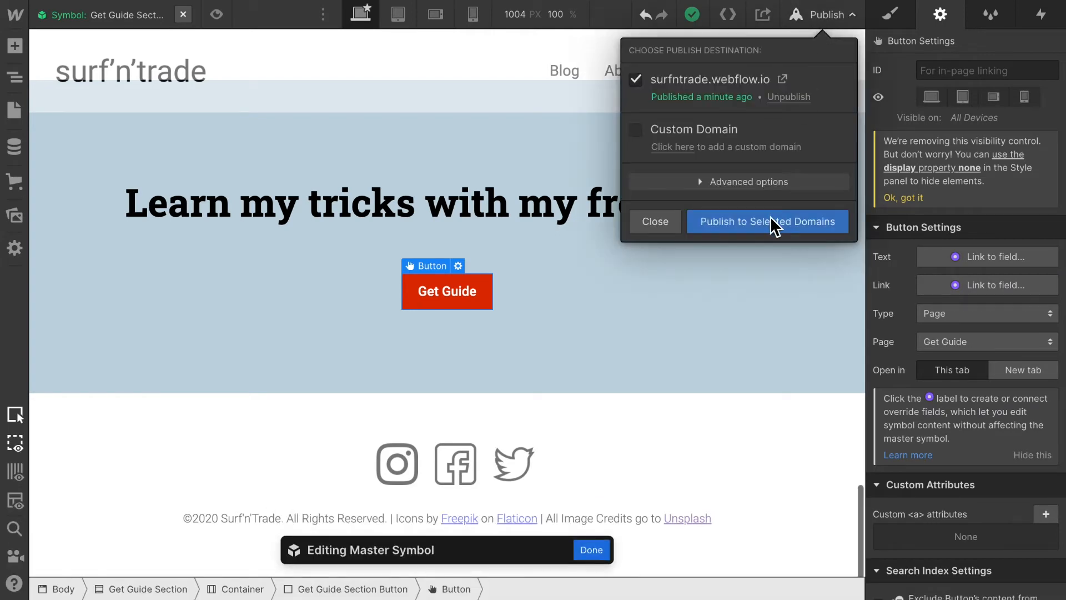
click(767, 221)
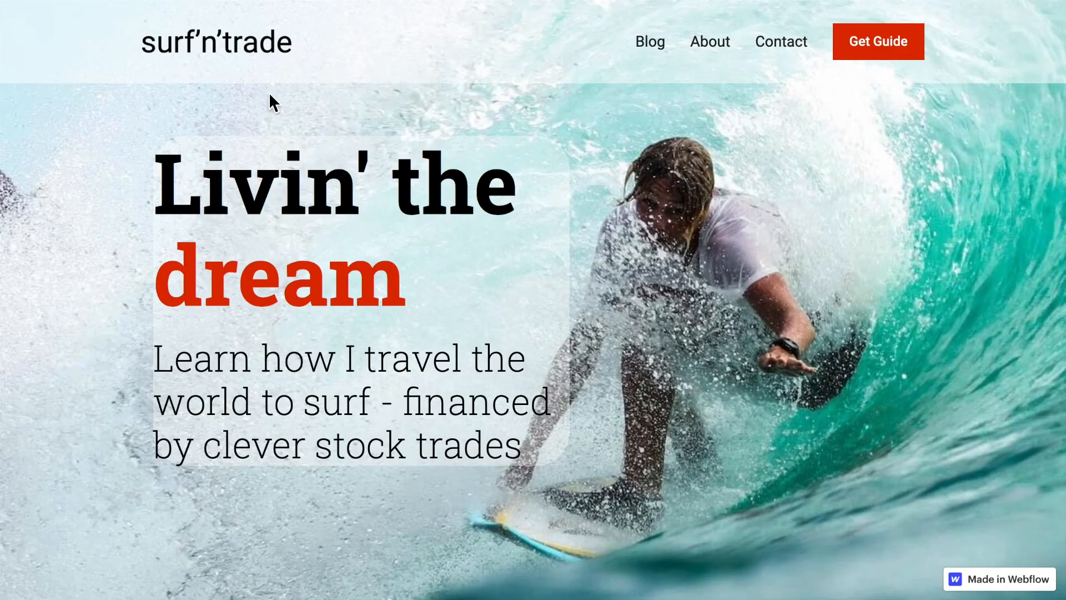
mouse_move(780, 120)
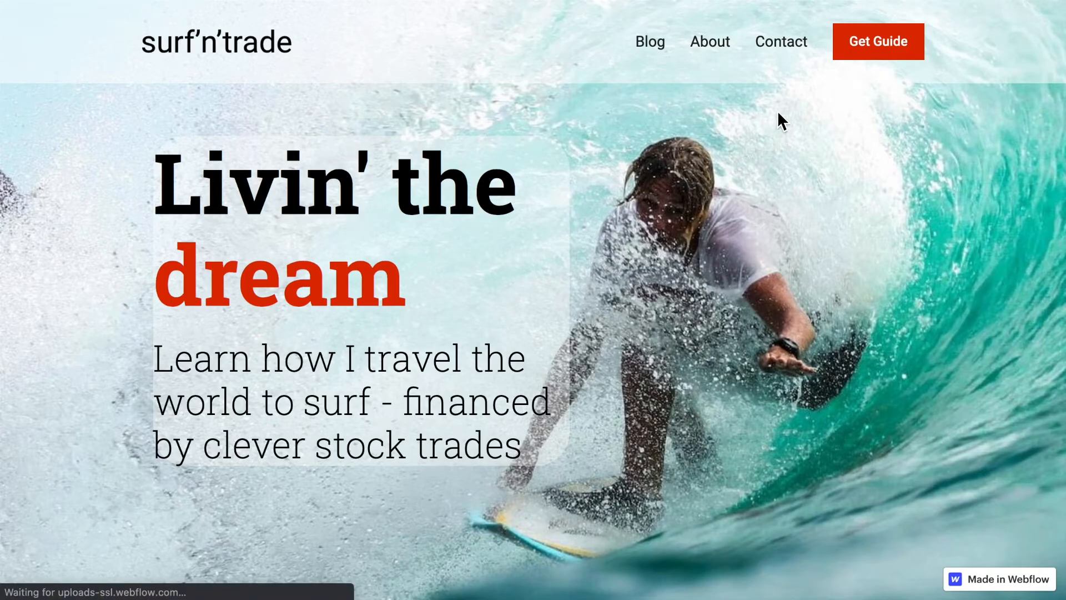
mouse_move(851, 70)
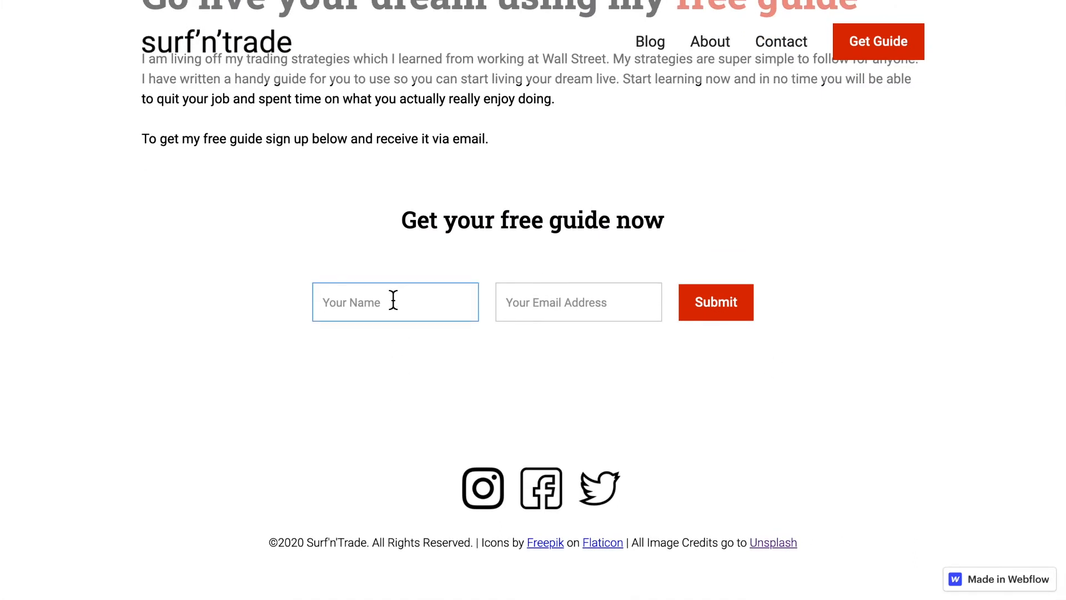
- Submit the live site's guide sign-up form with the test name Thilo and an email address
text(Thilo)
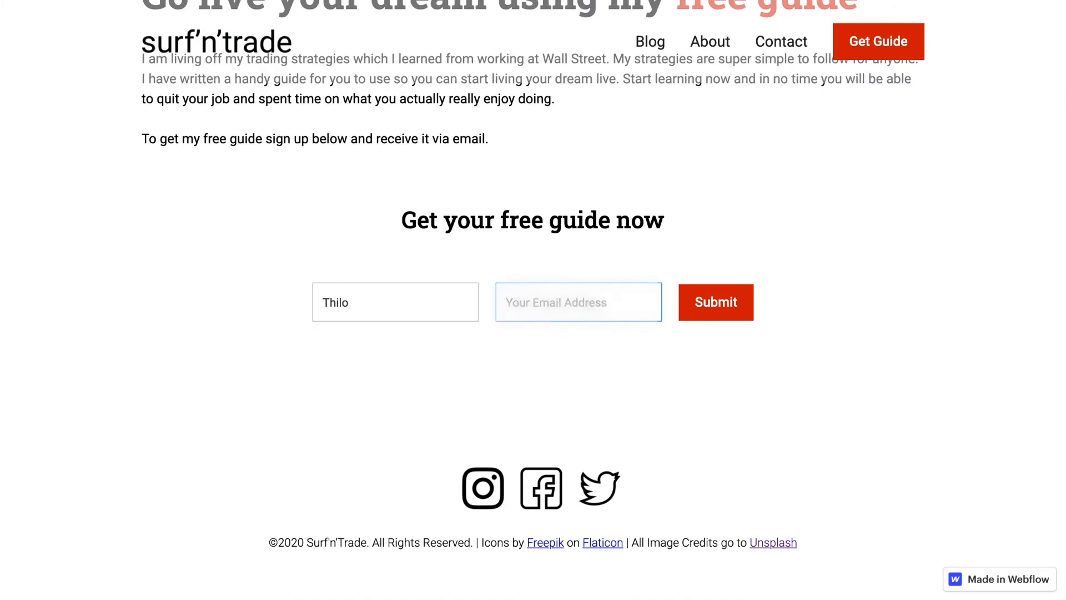
click(578, 302)
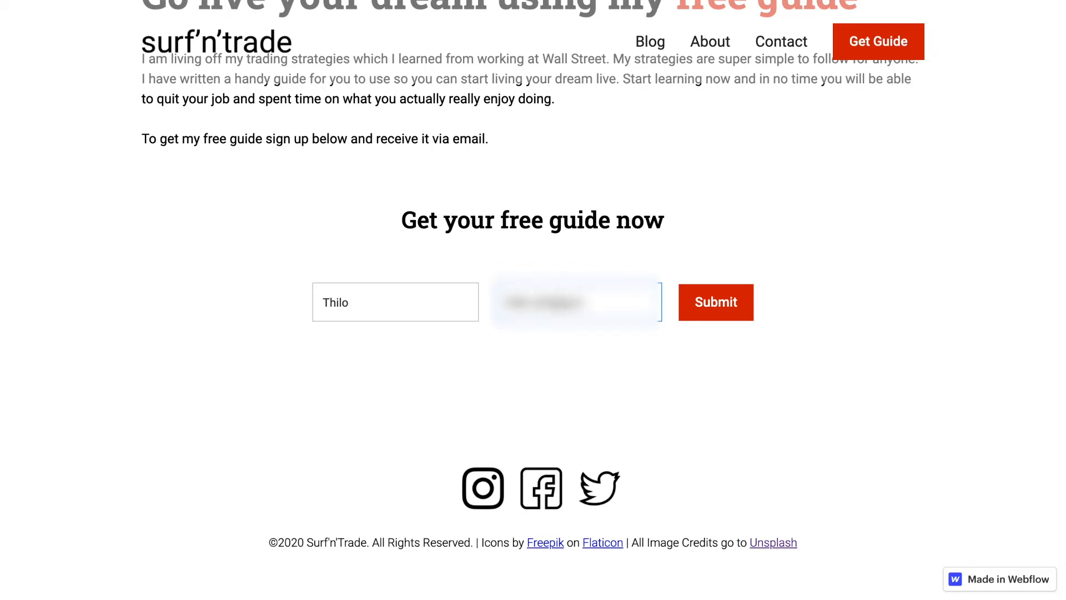
click(715, 302)
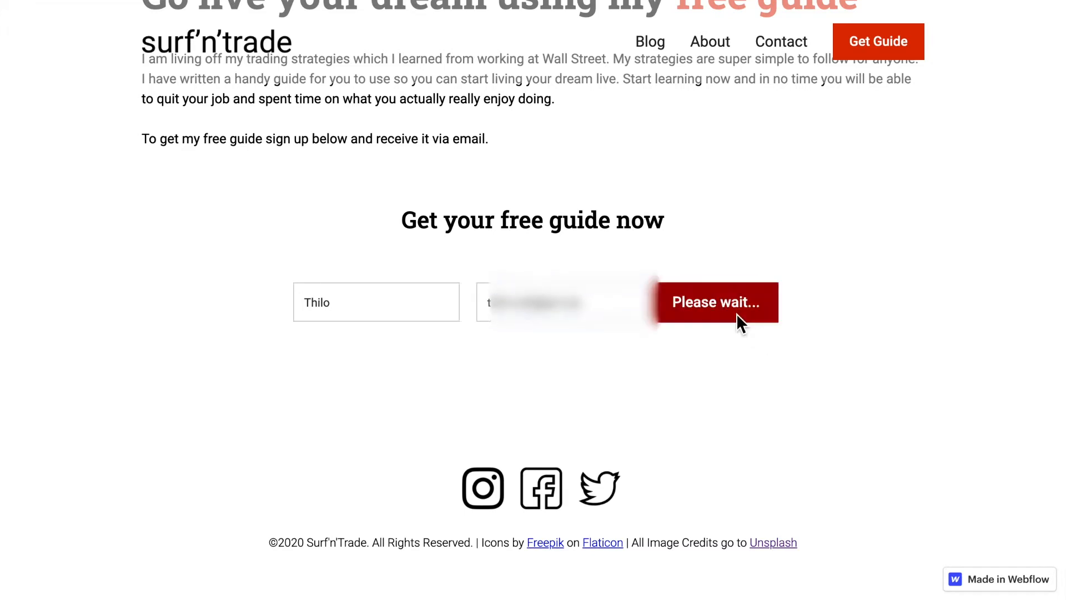
click(714, 302)
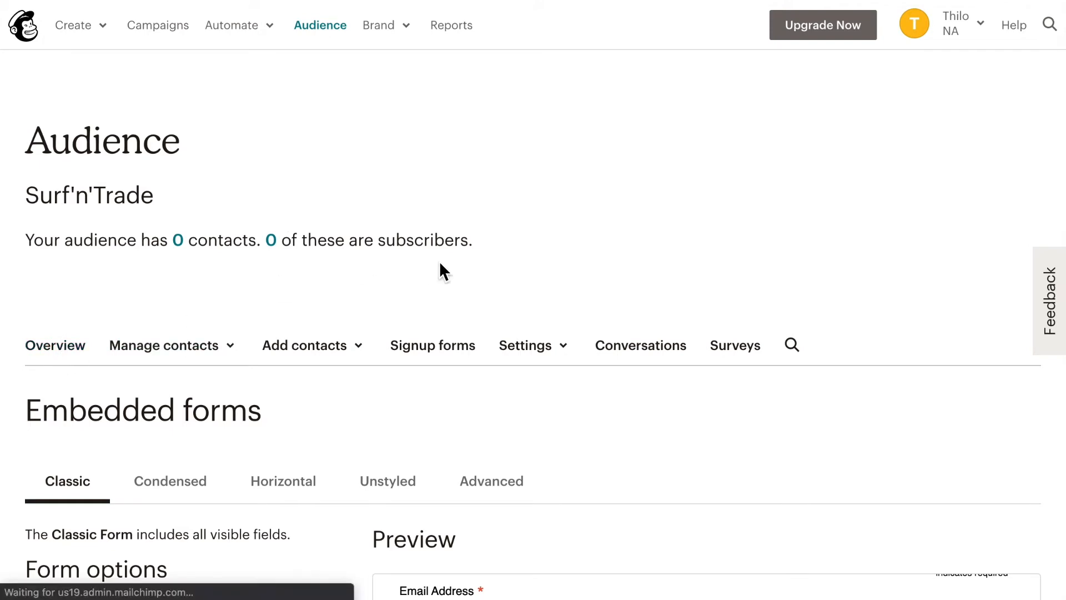
- Open the audience overview and its Subscribed Contacts list showing the new subscriber Thilo
click(56, 344)
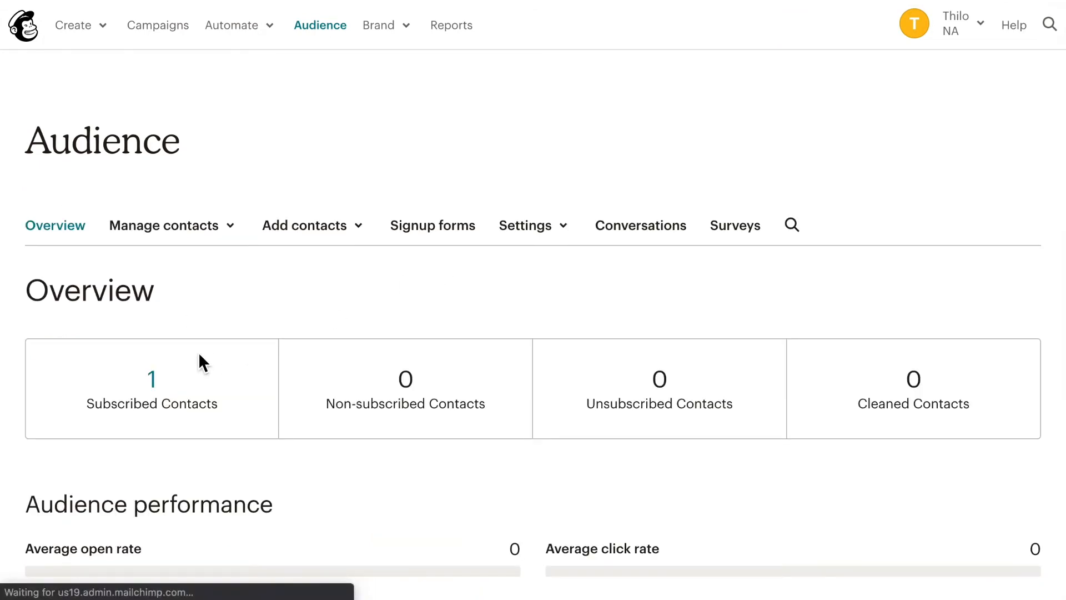
scroll(down, 3)
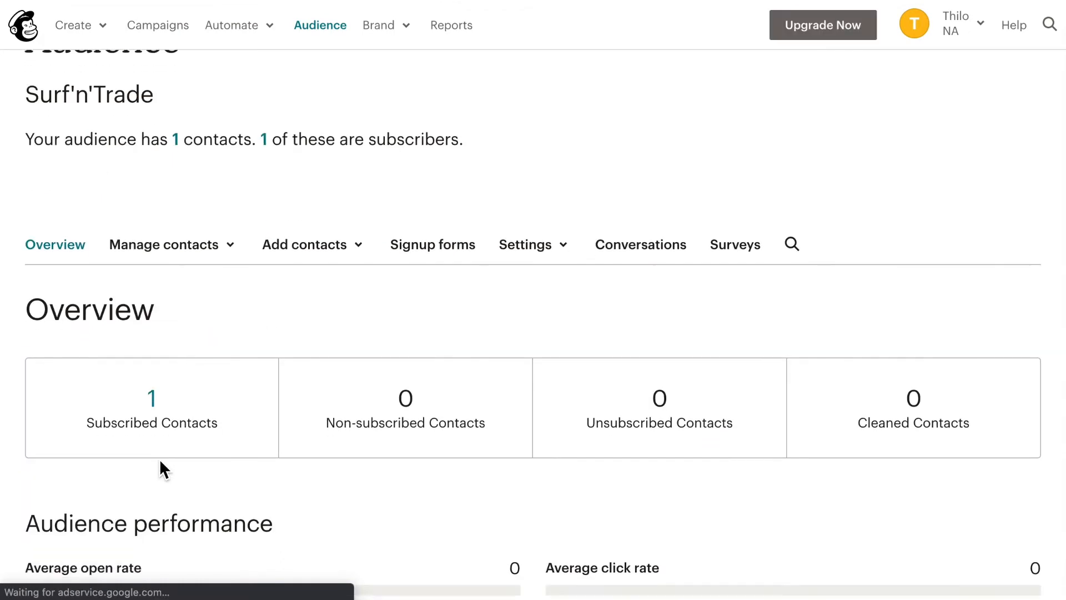
scroll(down, 3)
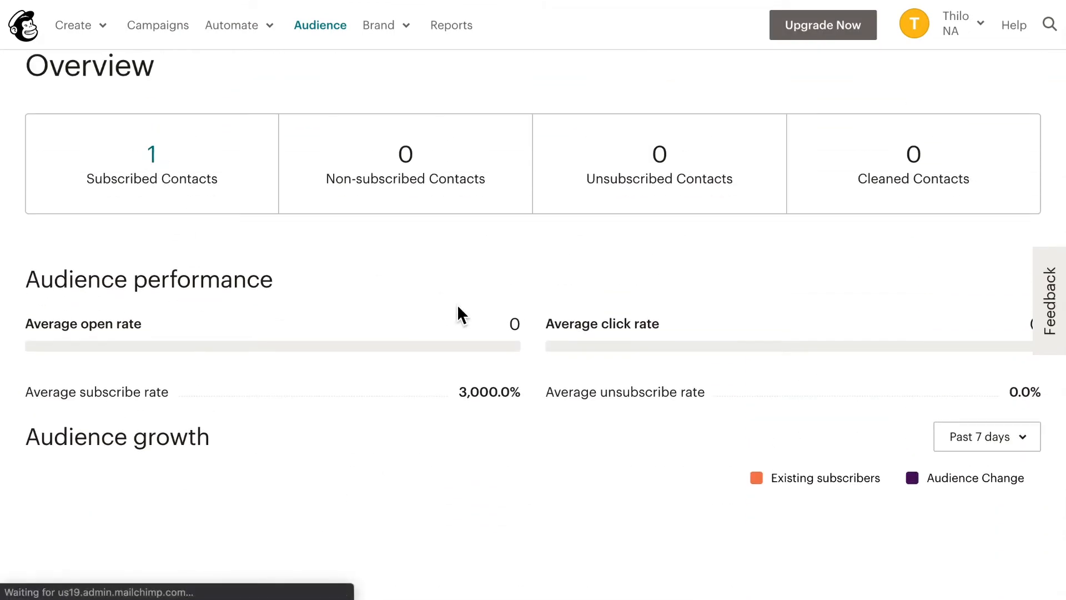
click(164, 245)
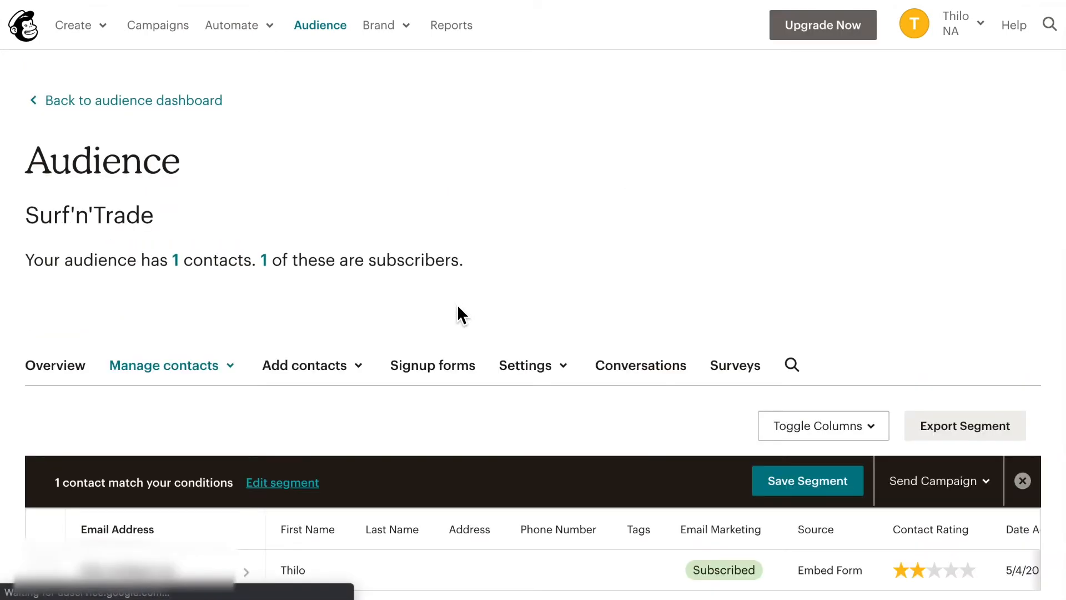
mouse_move(419, 477)
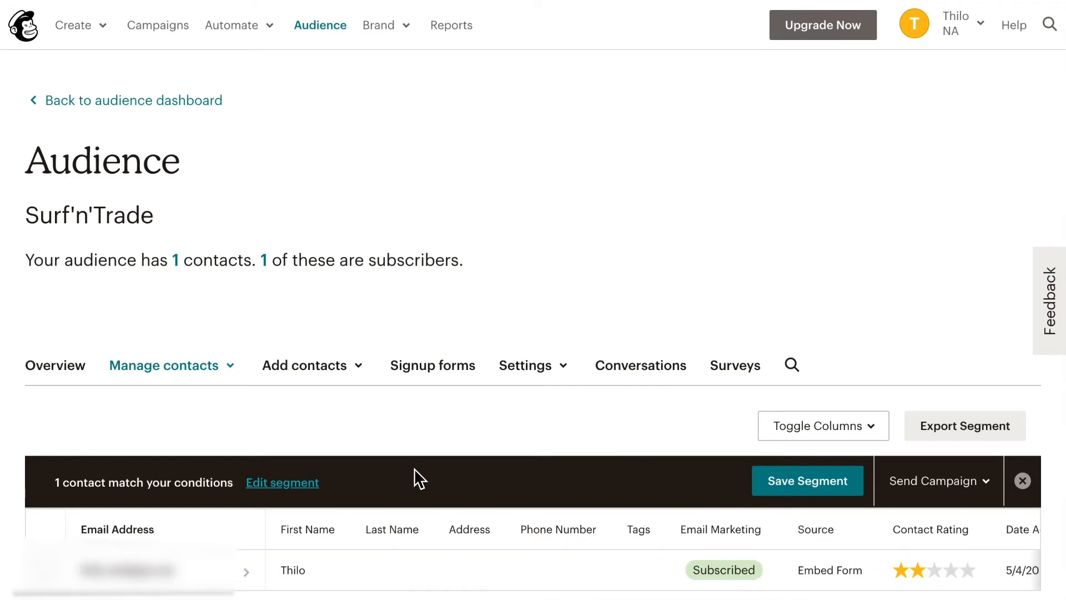
mouse_move(497, 408)
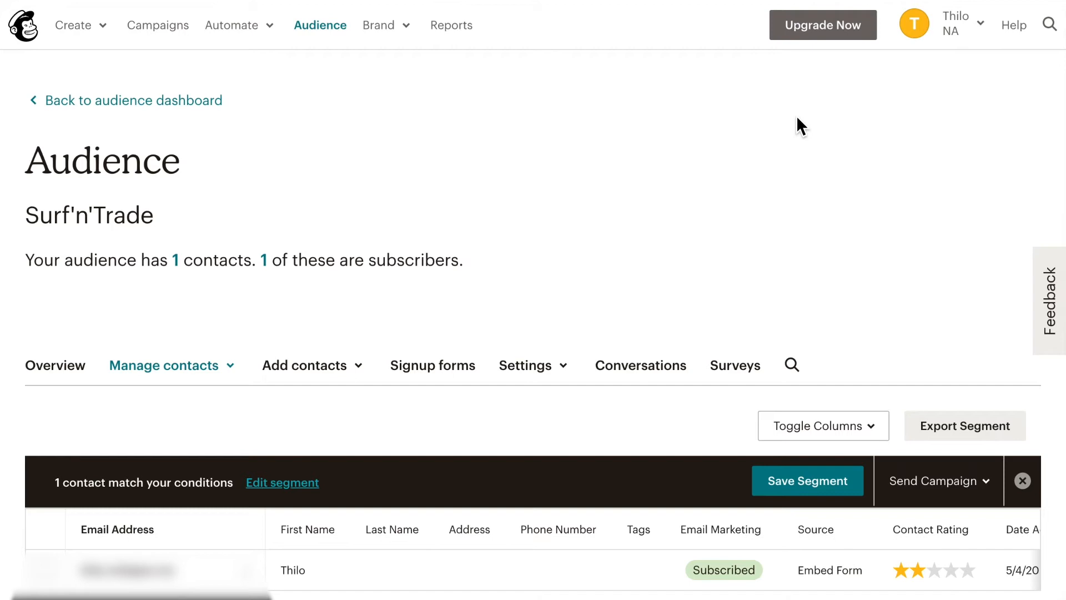
mouse_move(206, 87)
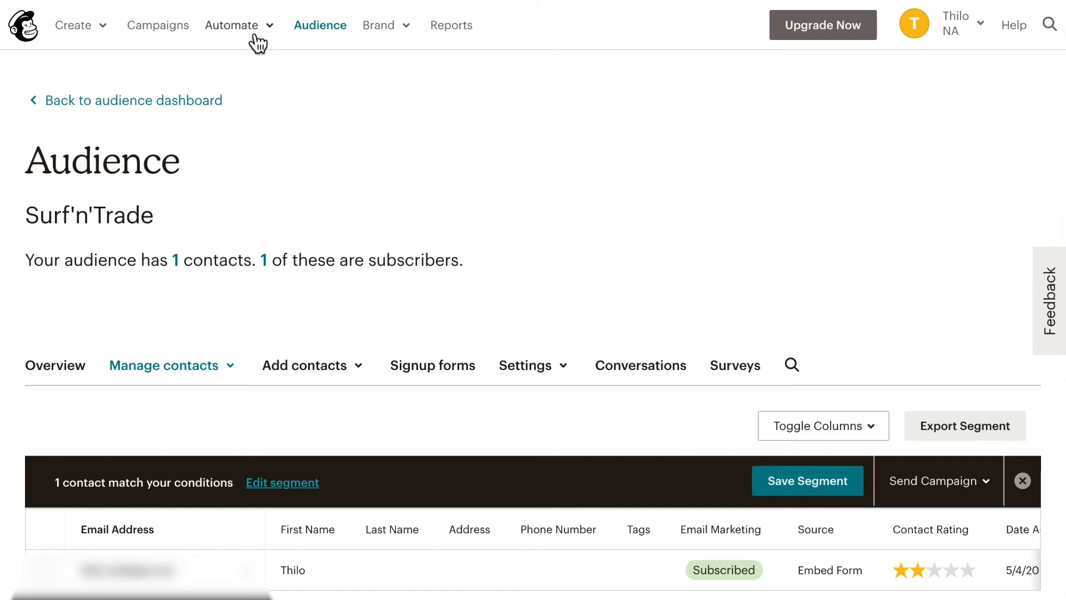
- Start a single welcome-new-subscribers email automation and name it 'Get Guide Sign Up'
click(235, 25)
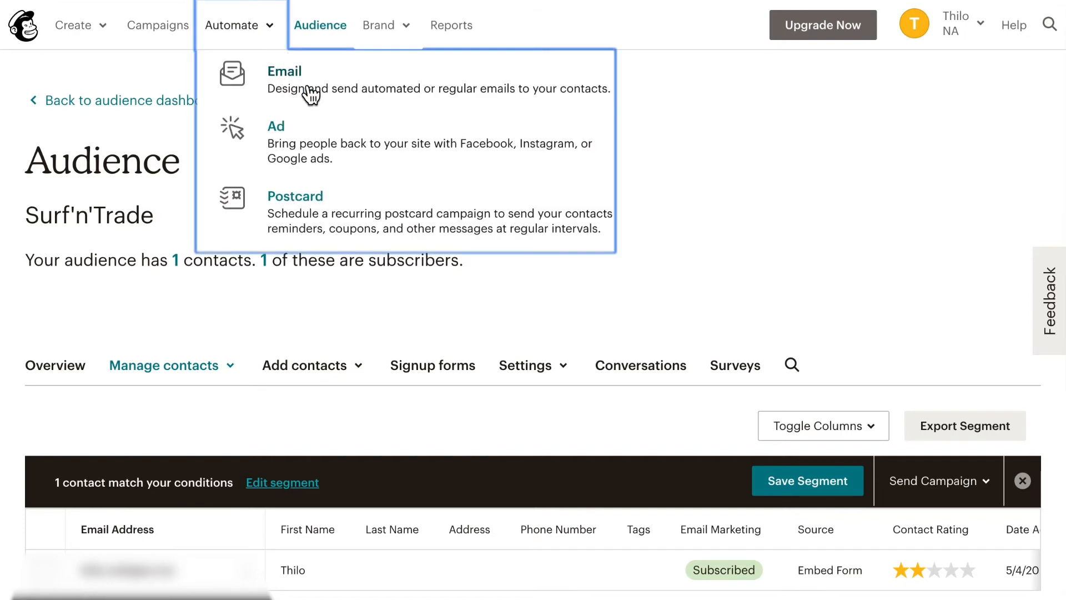
click(285, 71)
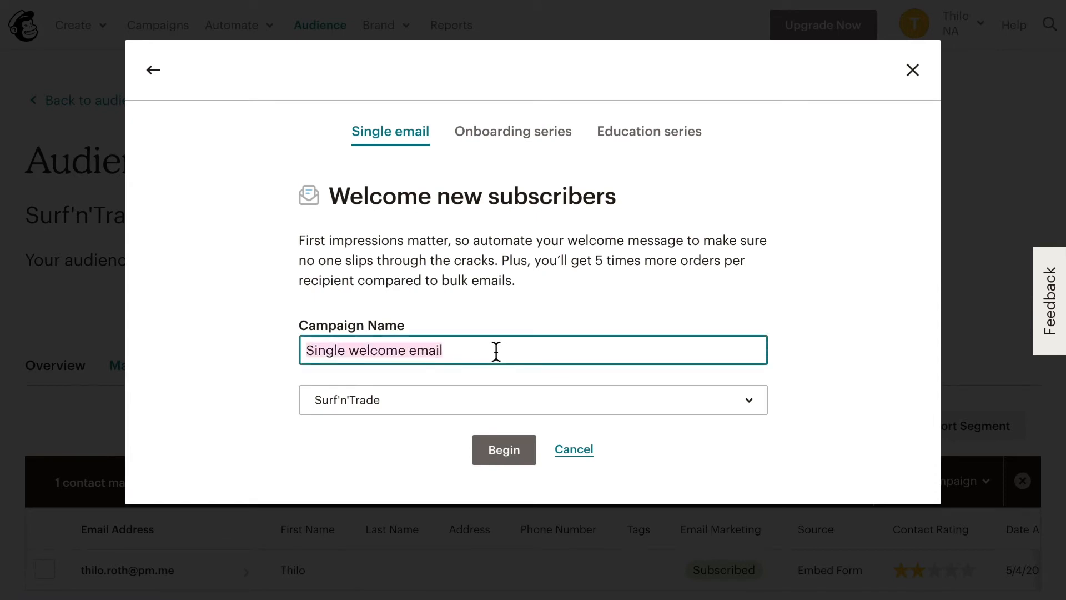
text(G)
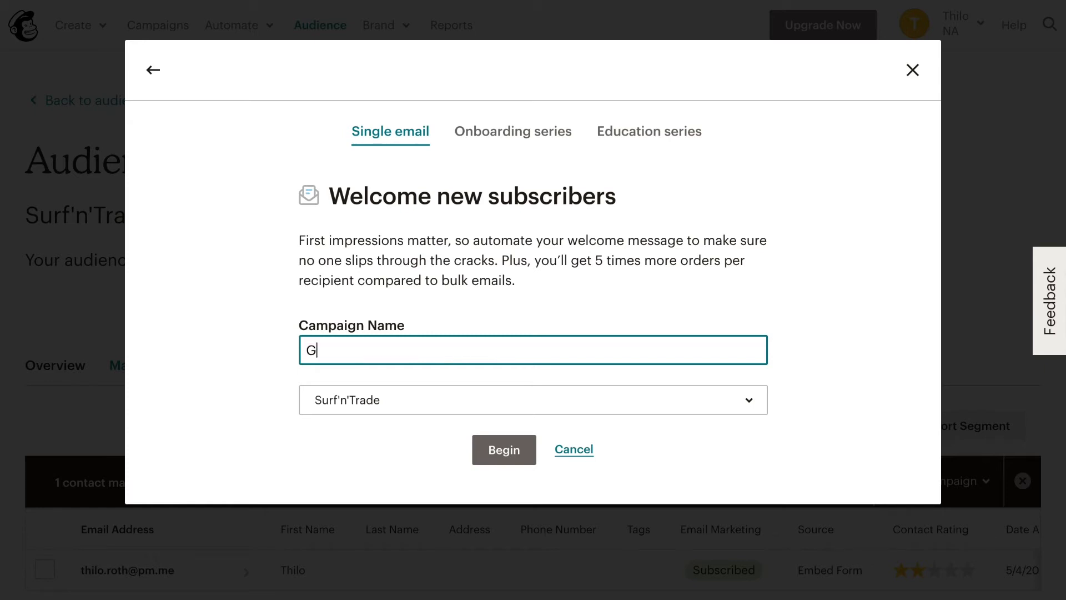
text(et Guide S)
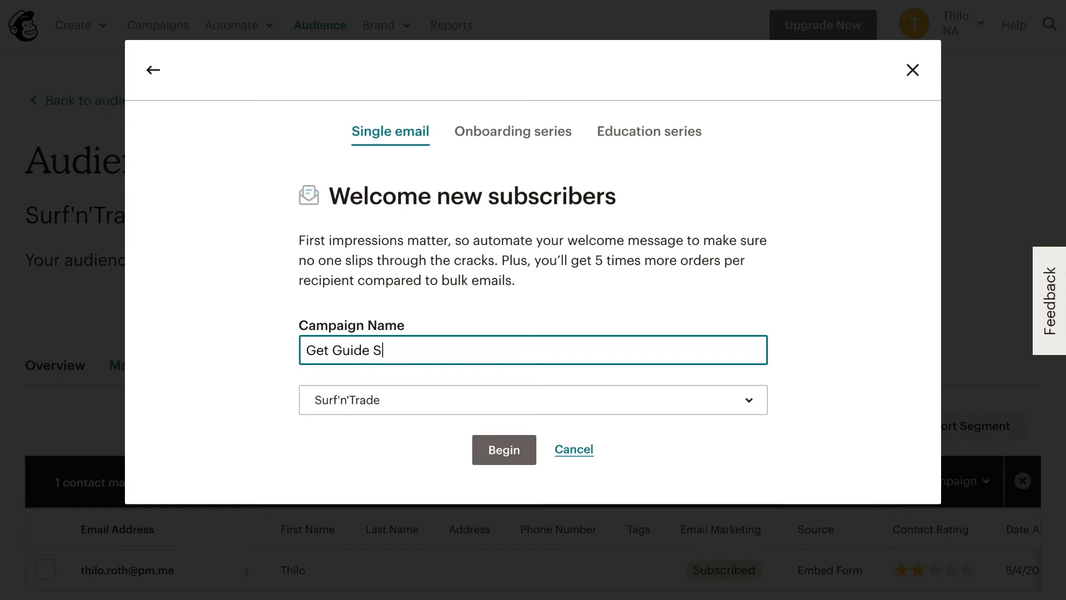
text(ign Up)
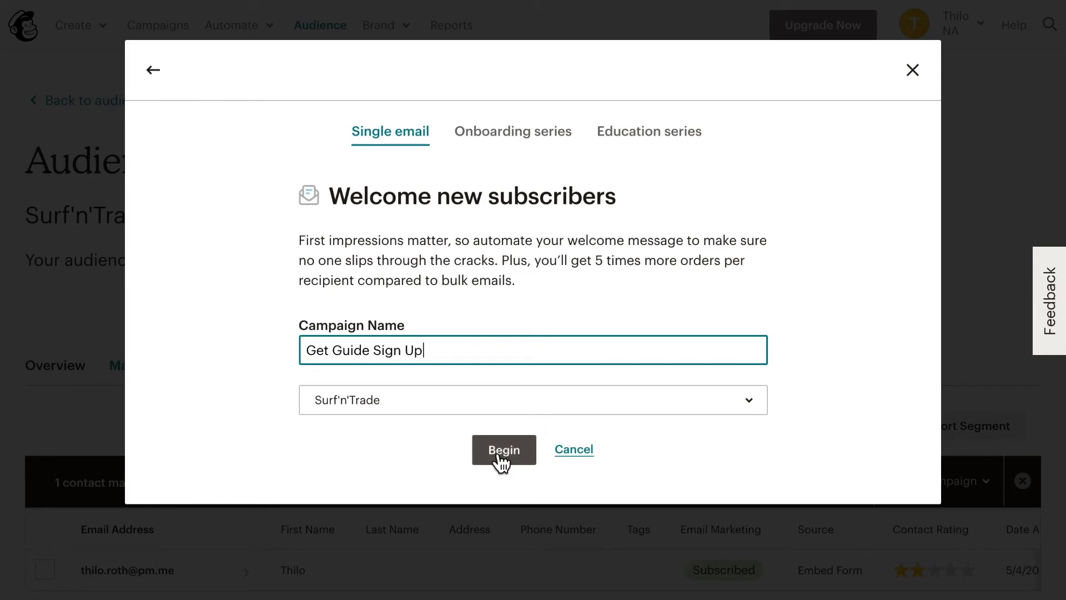
click(504, 449)
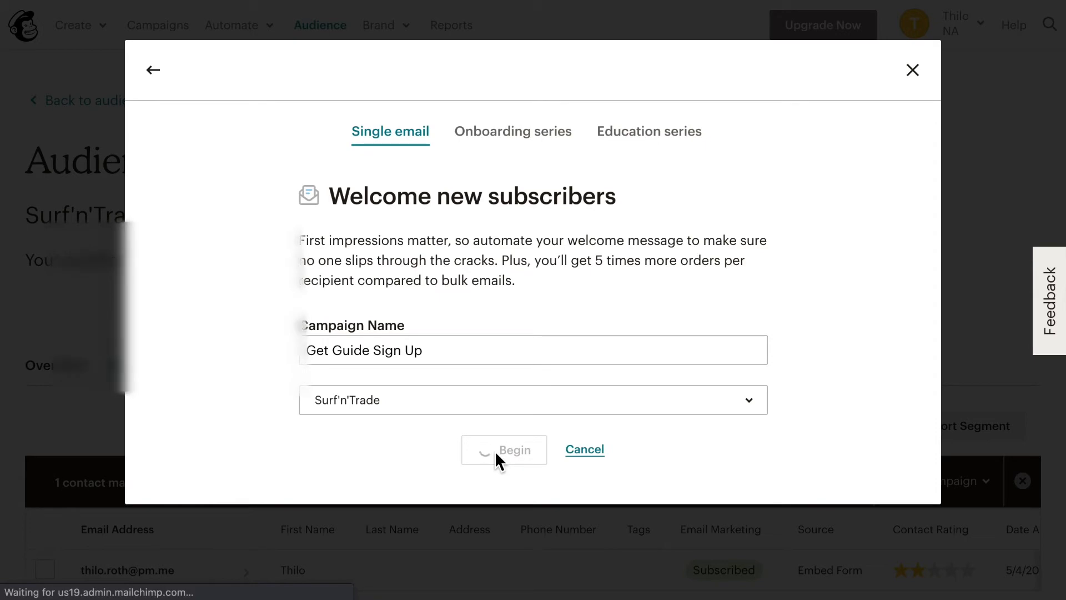
- Begin the automation so the Get Guide Sign Up welcome email draft loads
click(504, 450)
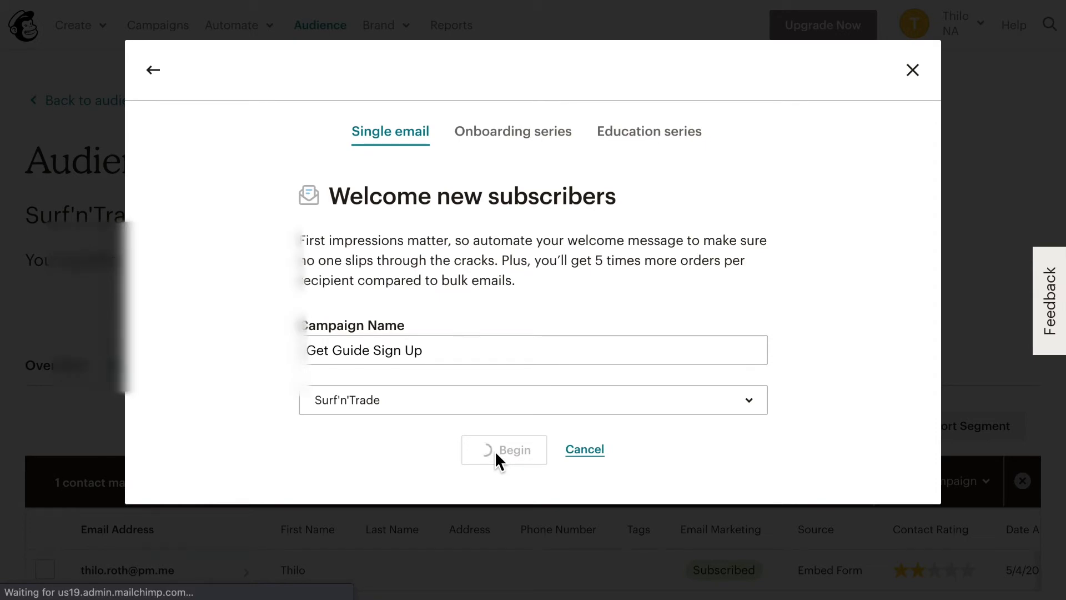
click(504, 450)
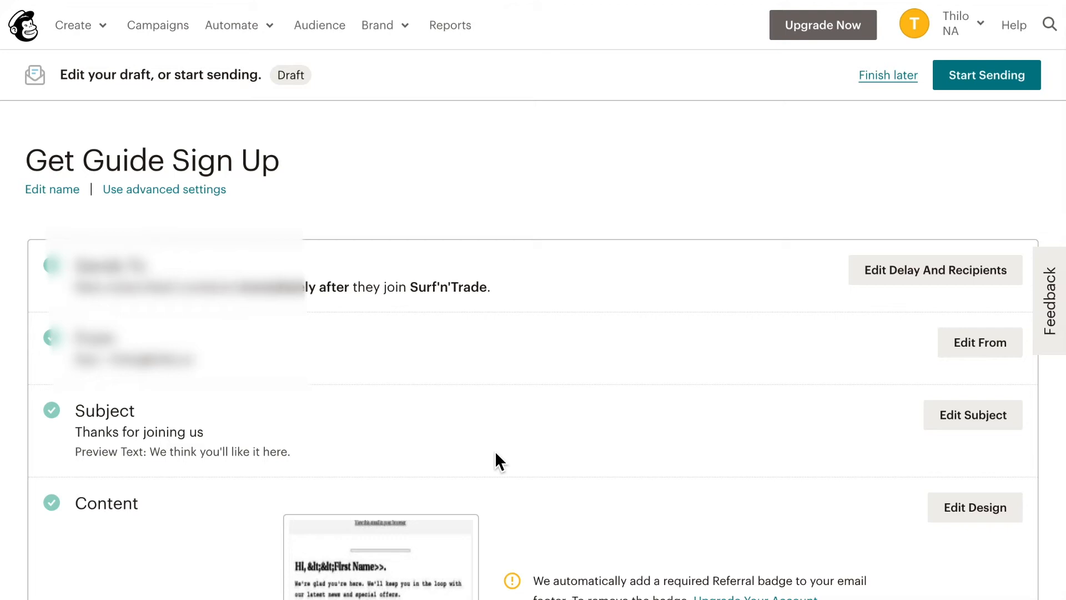
- Change the email subject to 'Here is your free guide'
click(973, 414)
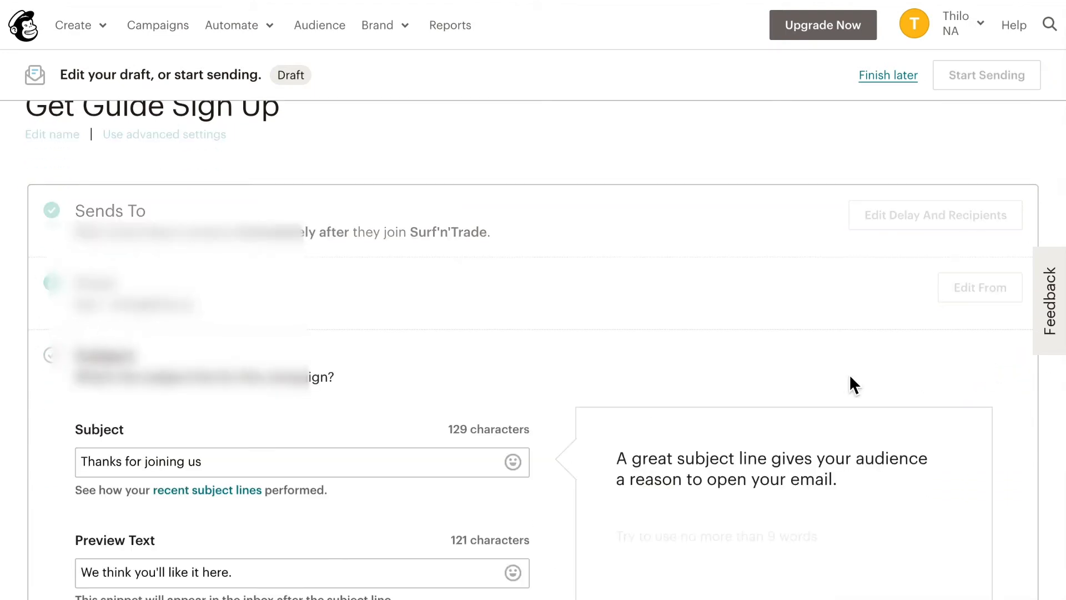
click(299, 462)
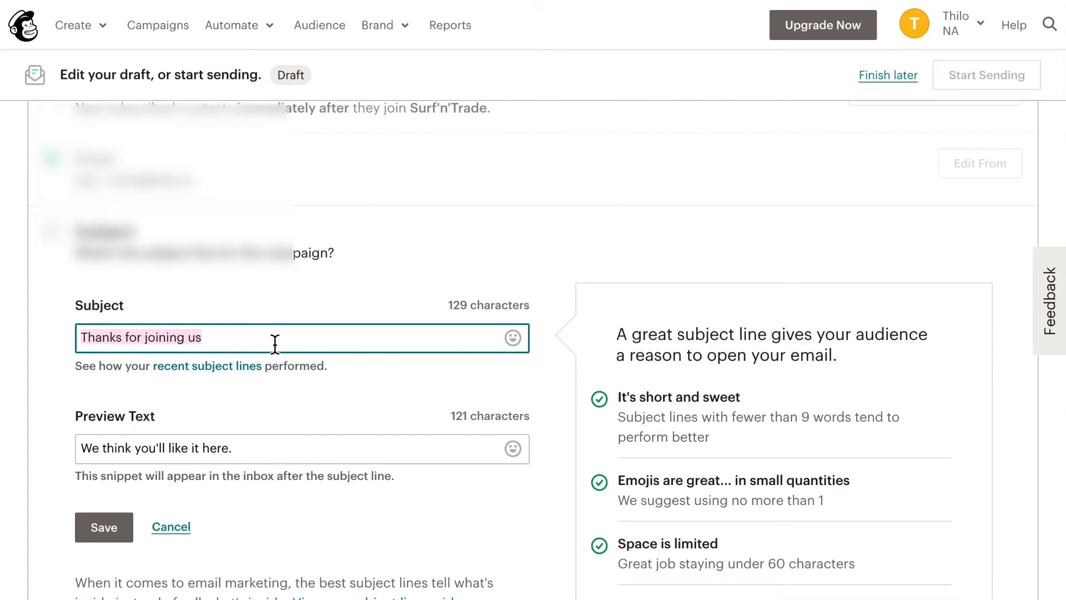
text(Here is your)
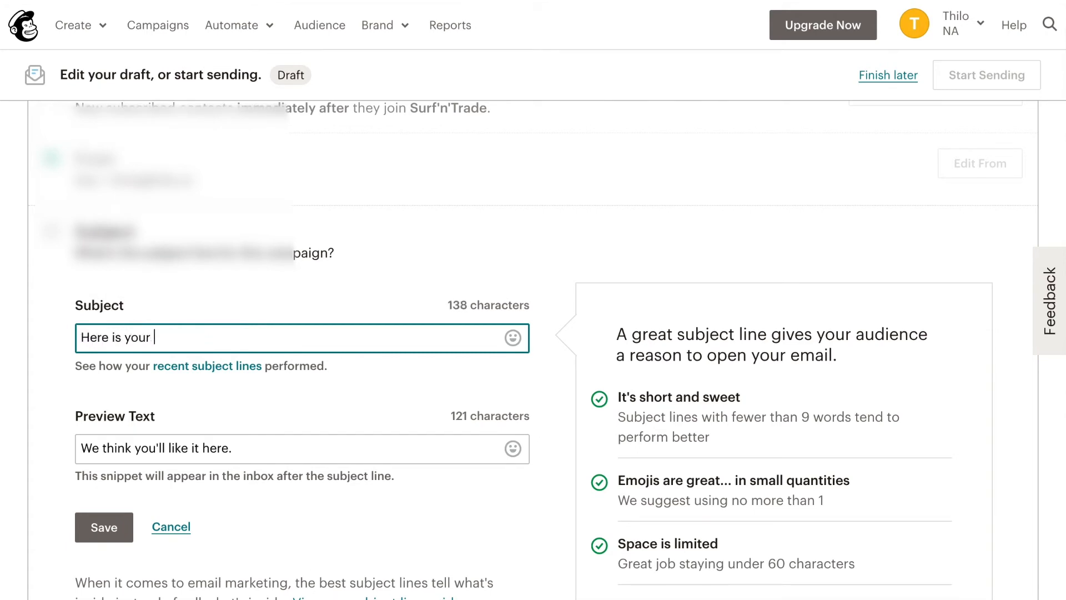
text(free guide)
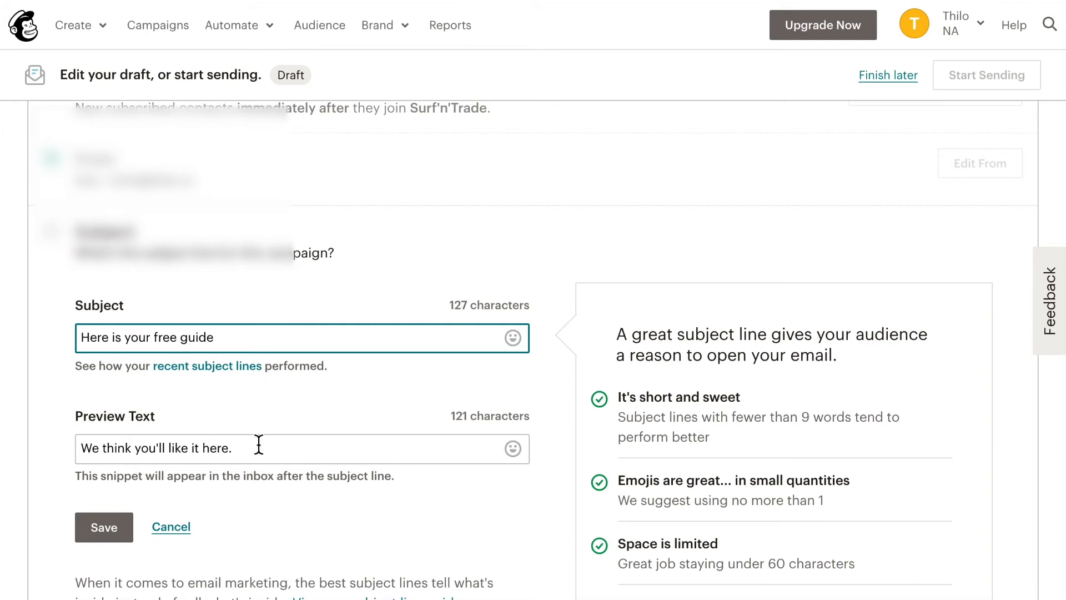
- Set the preview text to 'Hi this is Dan, thank you for signing up for your free guide' and save
click(230, 447)
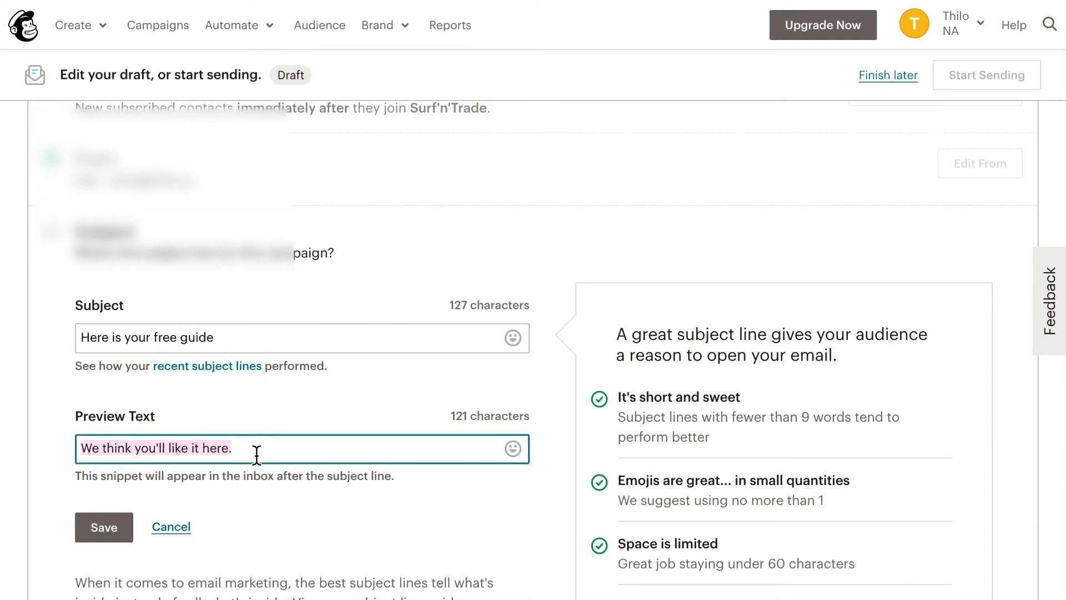
text(Hi)
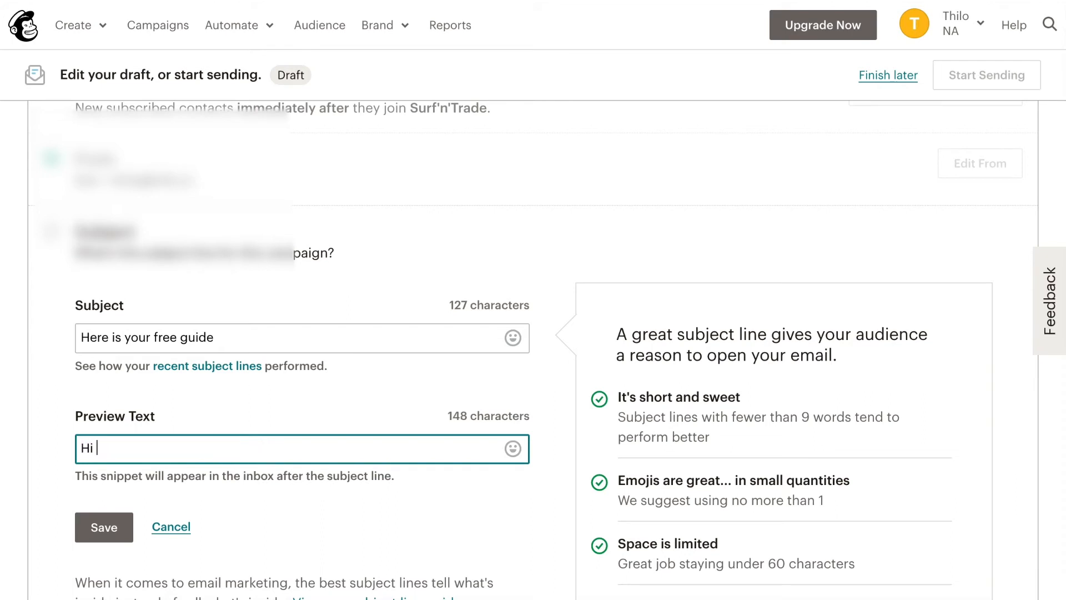
text(this is Dan,)
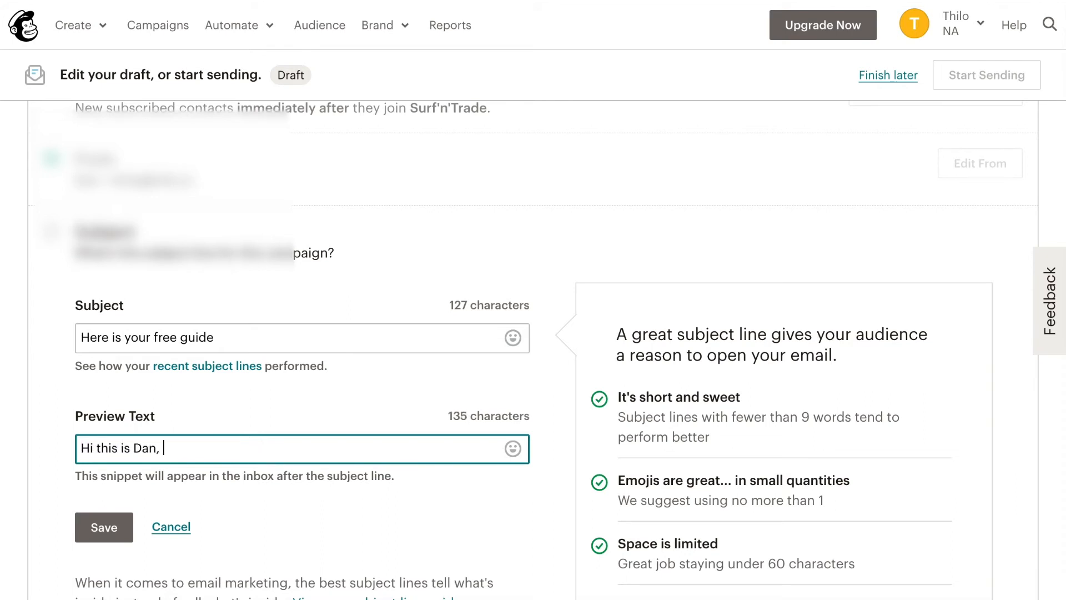
text(thank you)
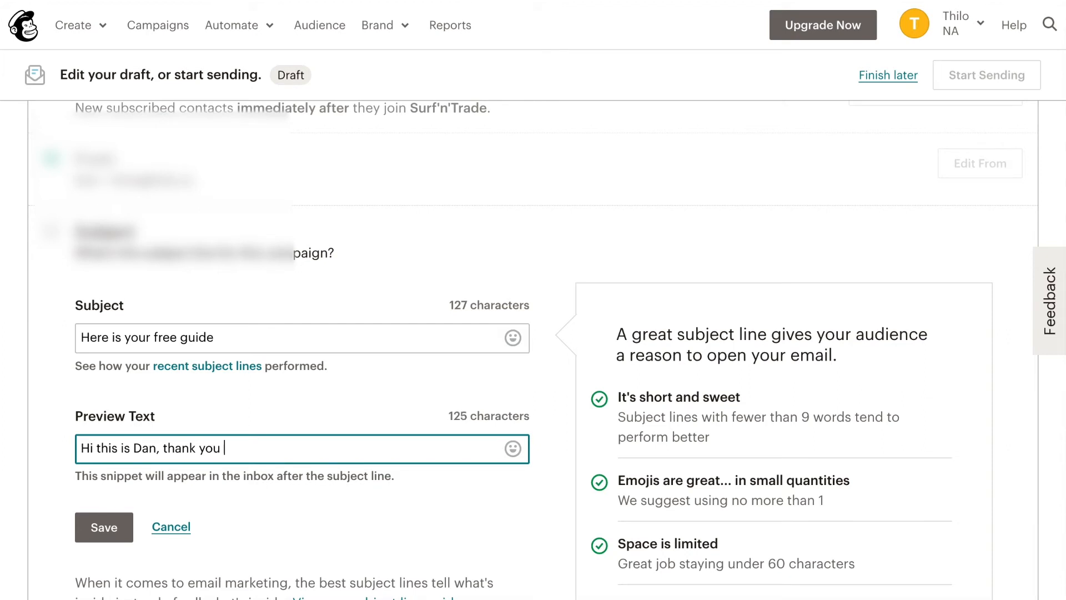
key(backspace)
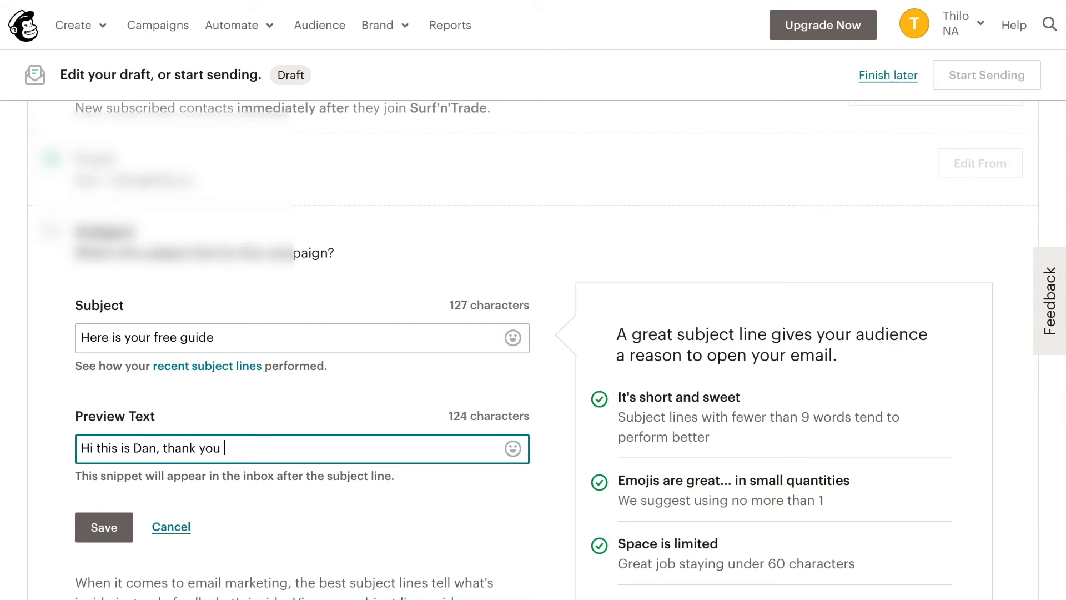
text(for signing up f)
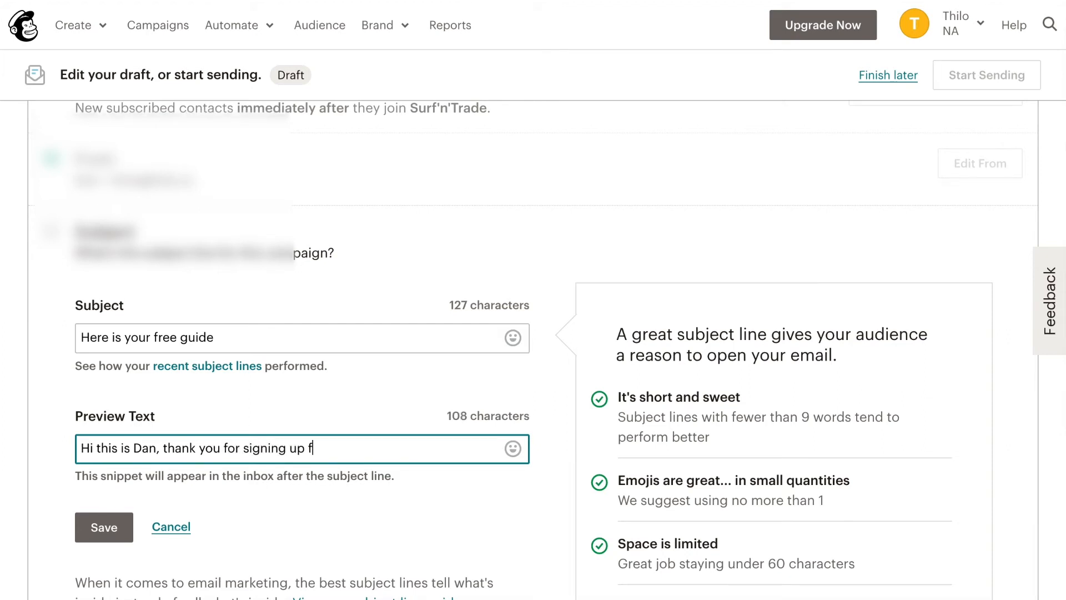
text(or your fre)
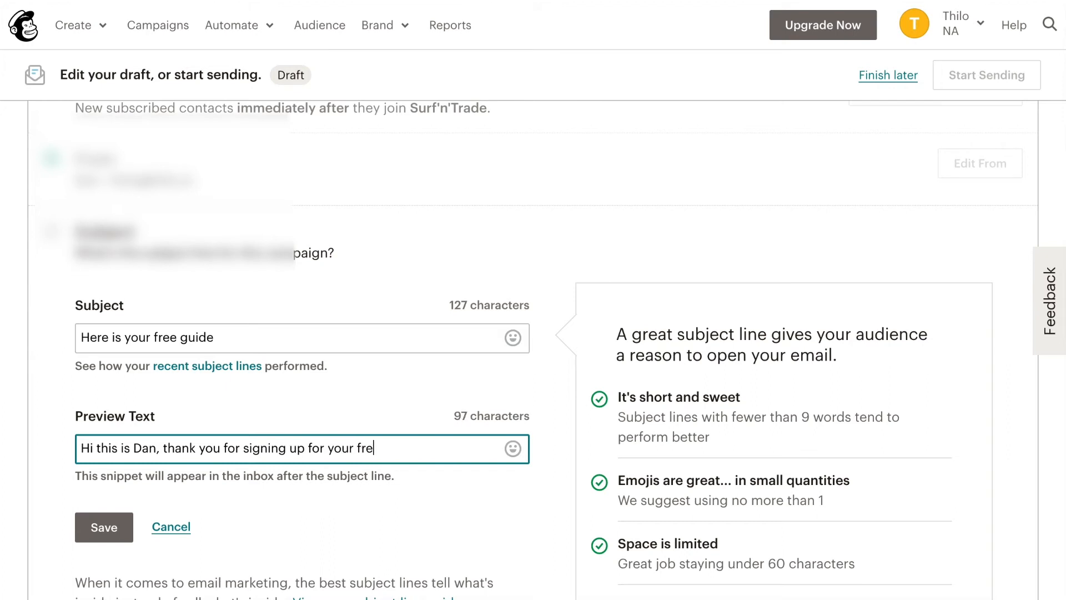
text(e guide)
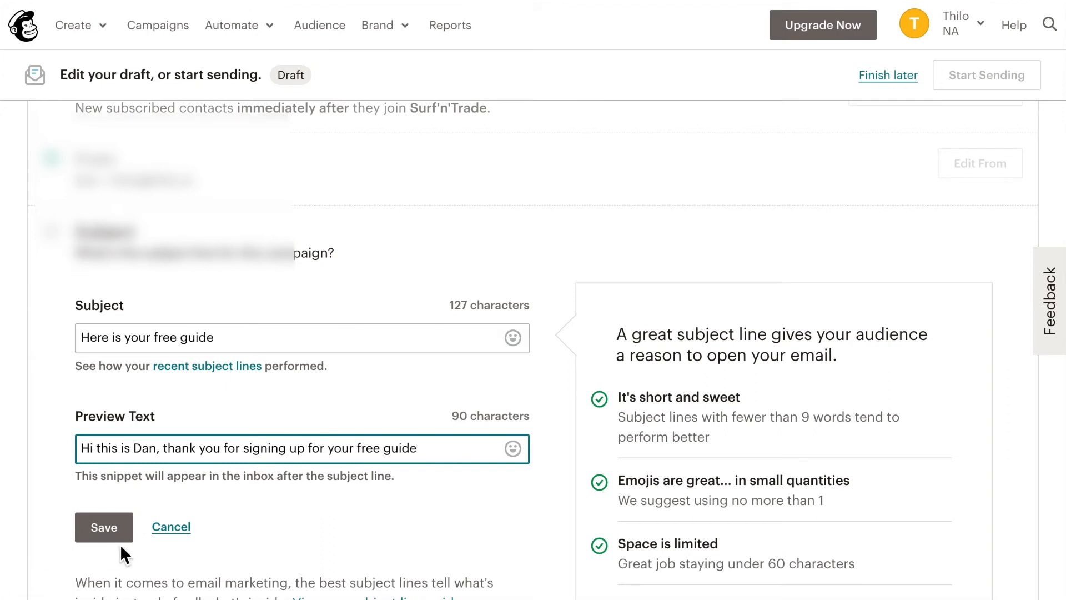
click(104, 526)
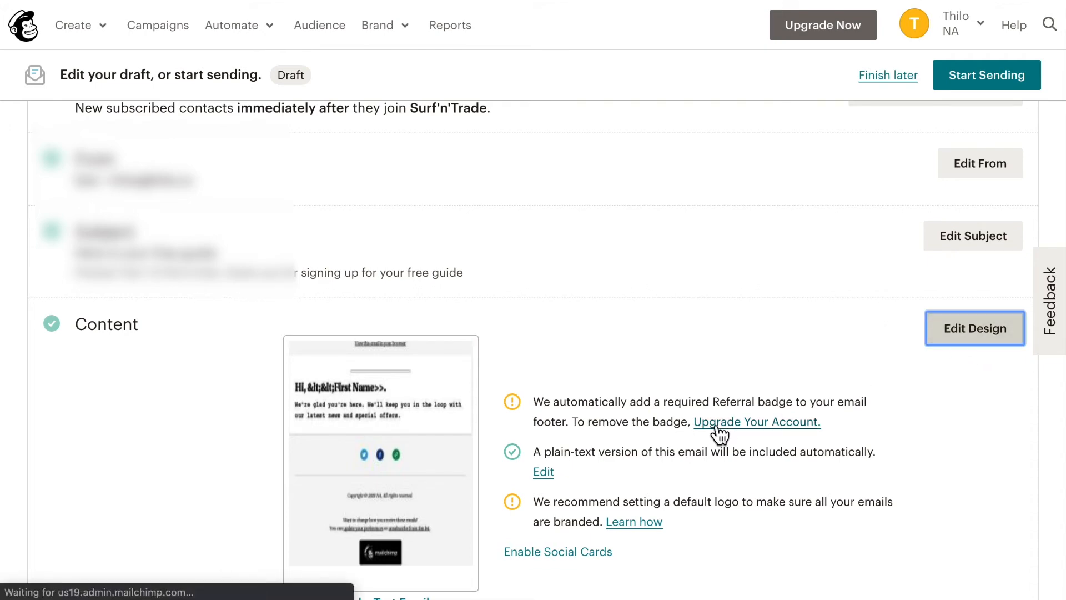
- Enter the email designer and begin editing the greeting text block
click(974, 328)
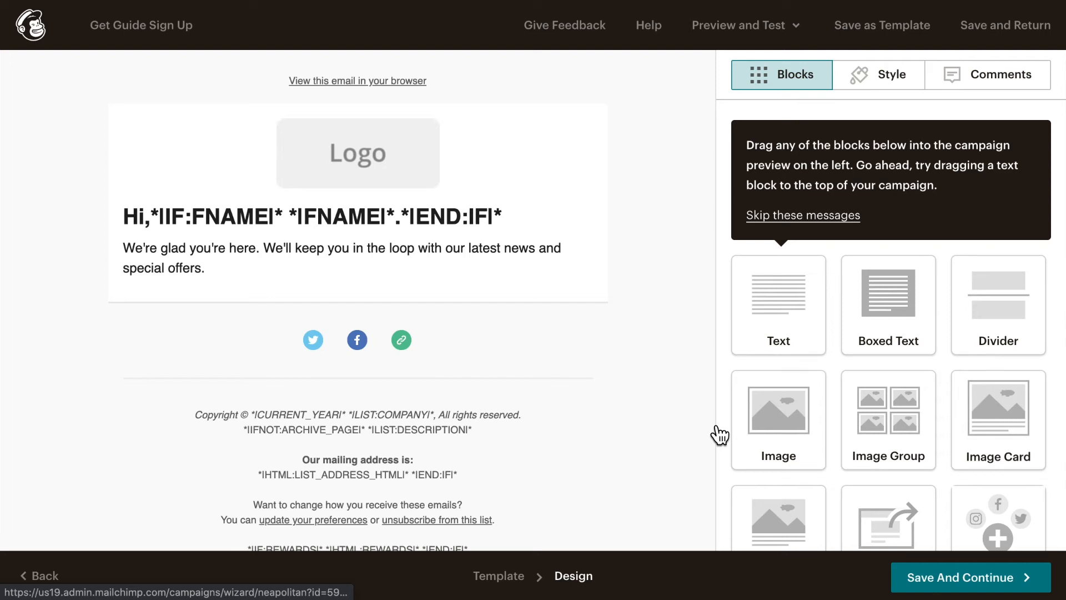
mouse_move(253, 344)
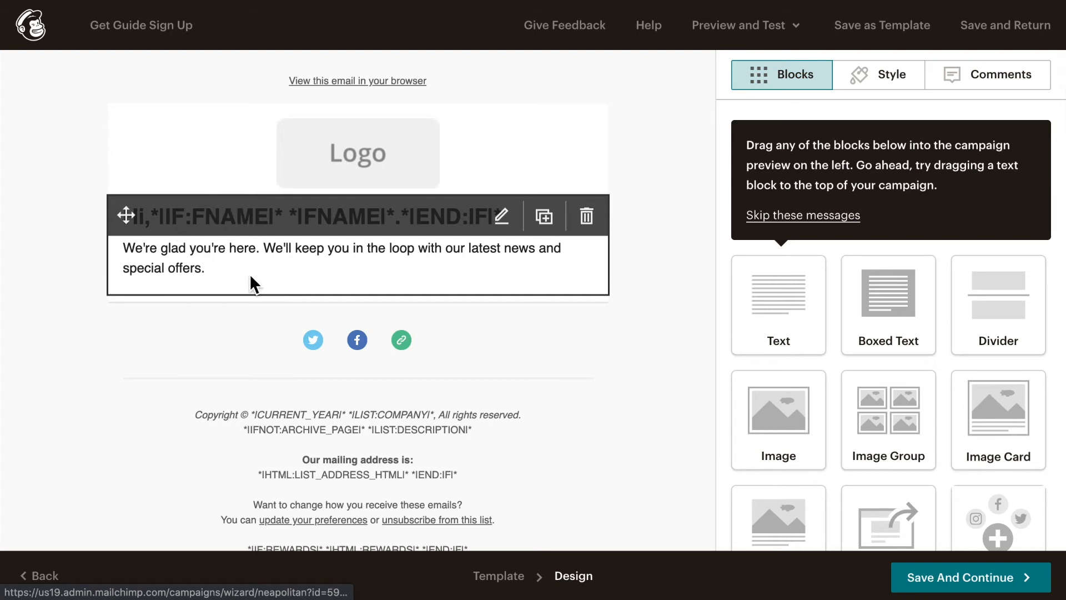
click(501, 215)
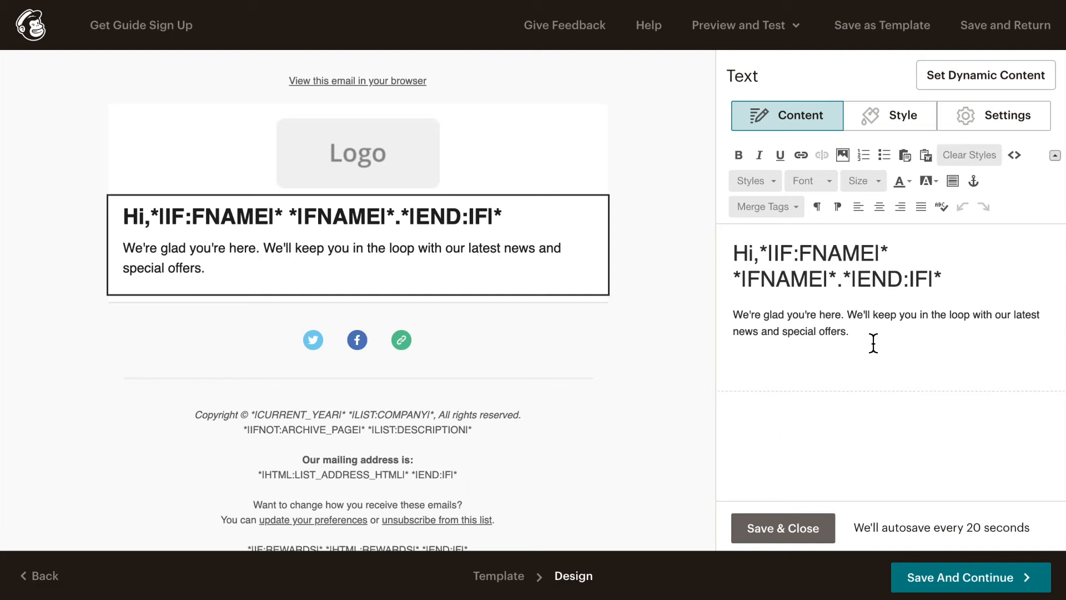
mouse_move(875, 342)
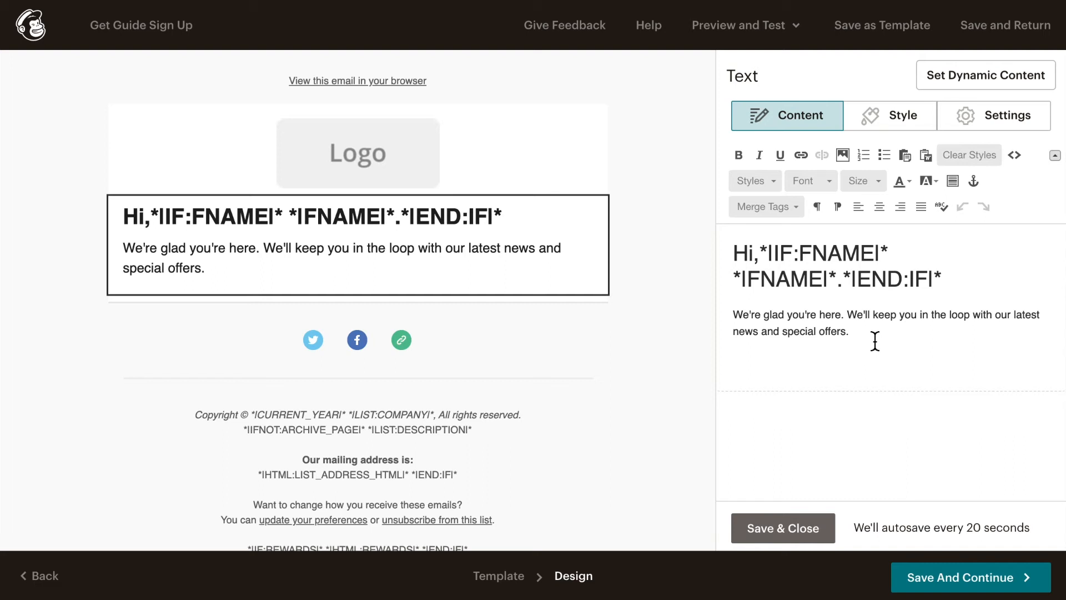
- Rewrite the paragraph as 'Thank you for signing up for my free guide. Please find it here:'
drag(733, 315, 849, 331)
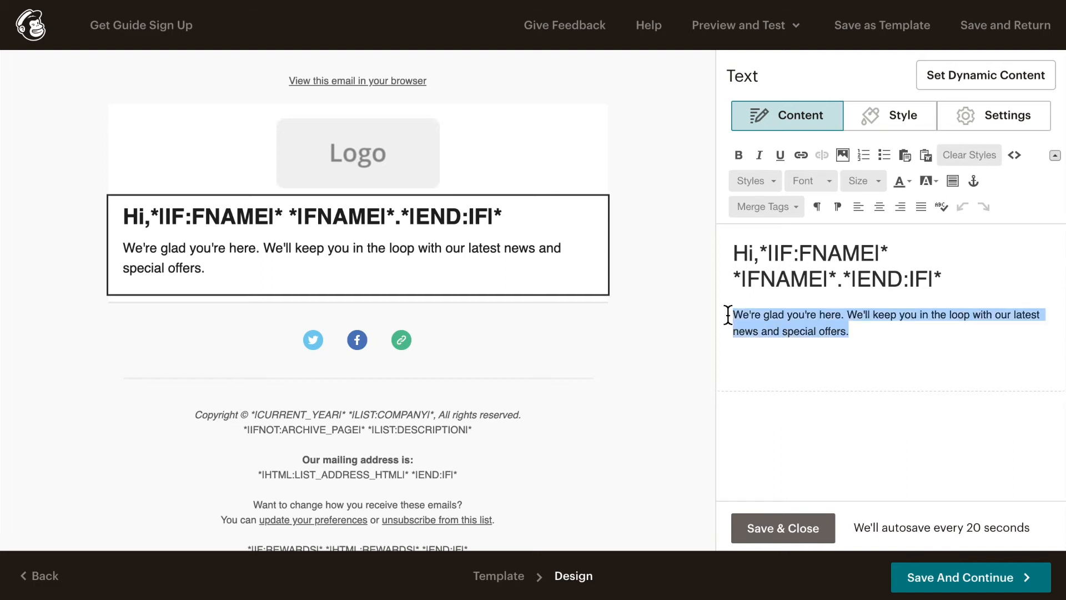
text(t)
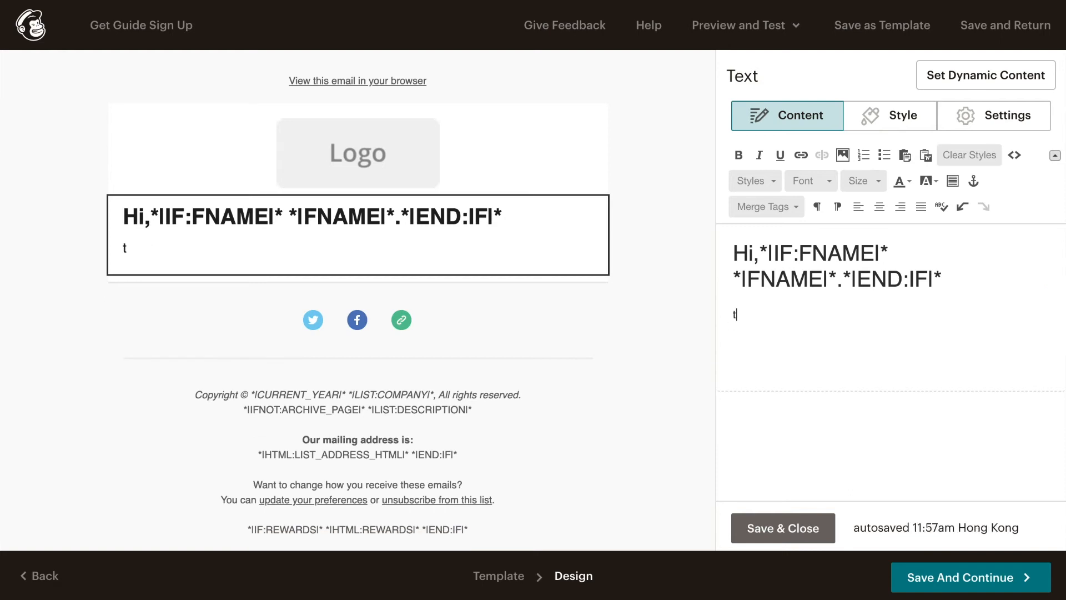
text(hank you for signing)
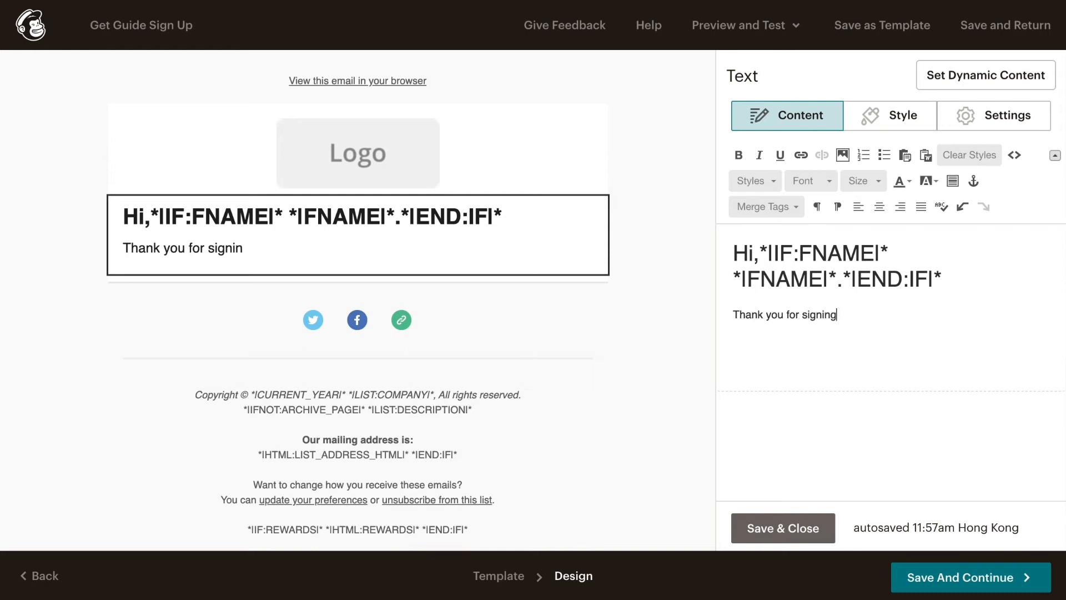
text(up for my f)
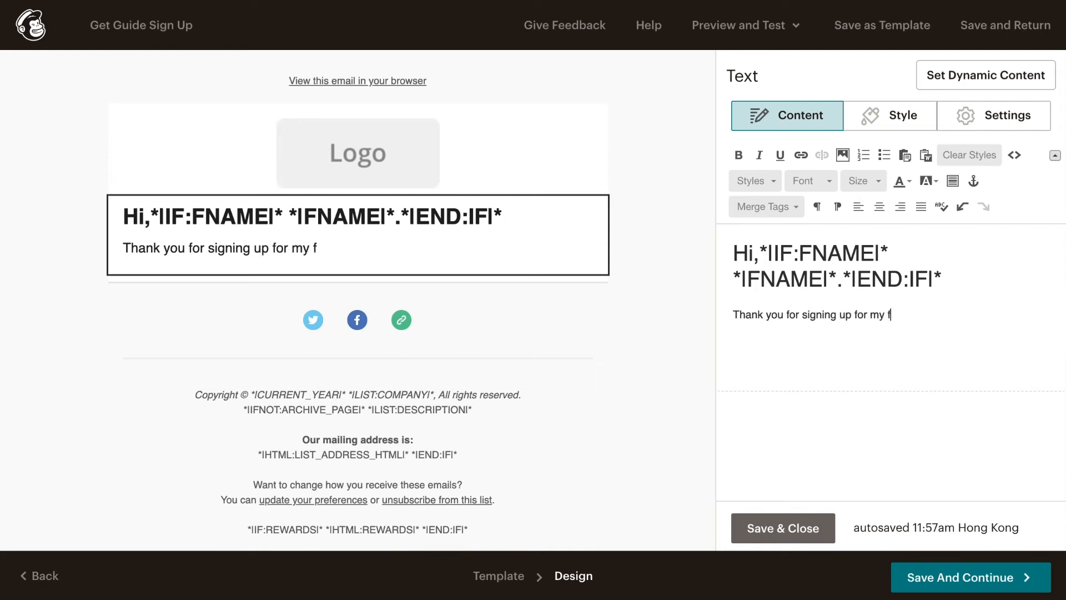
text(ree guide.)
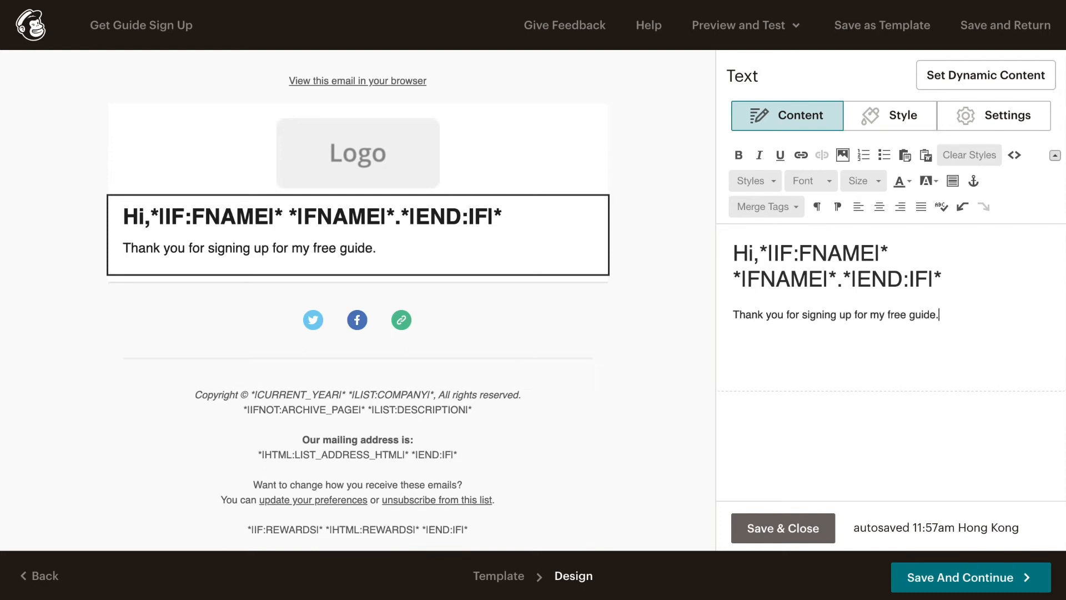
text(Please find)
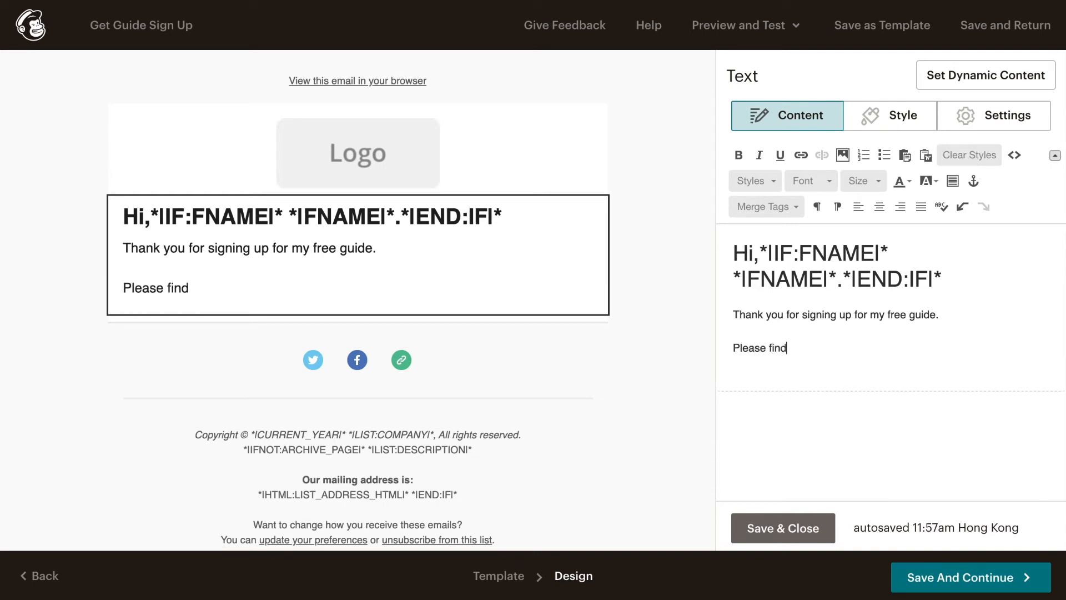
text(it here:)
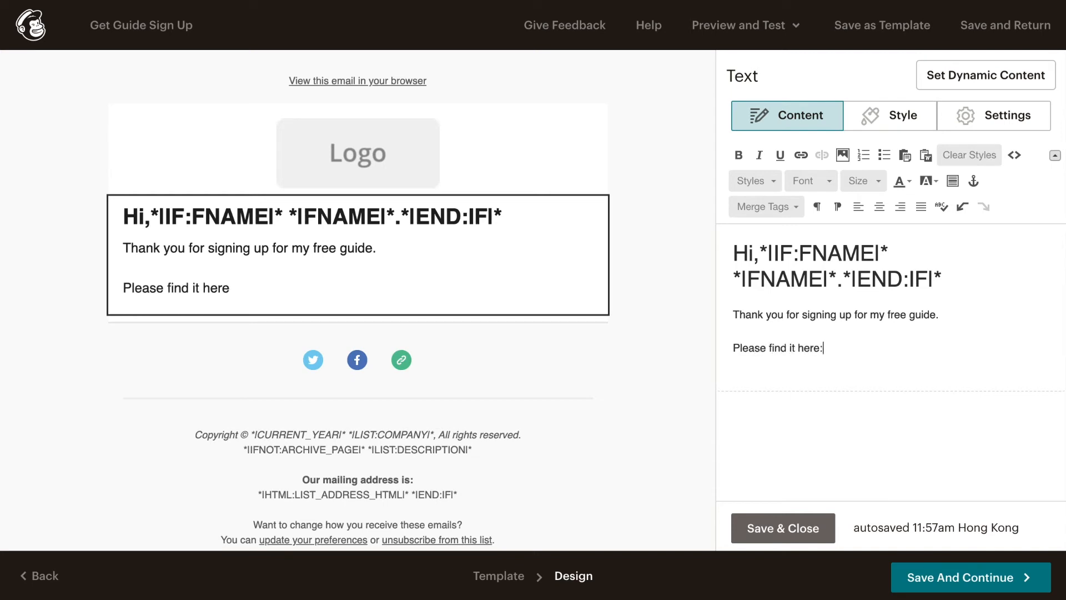
text(:)
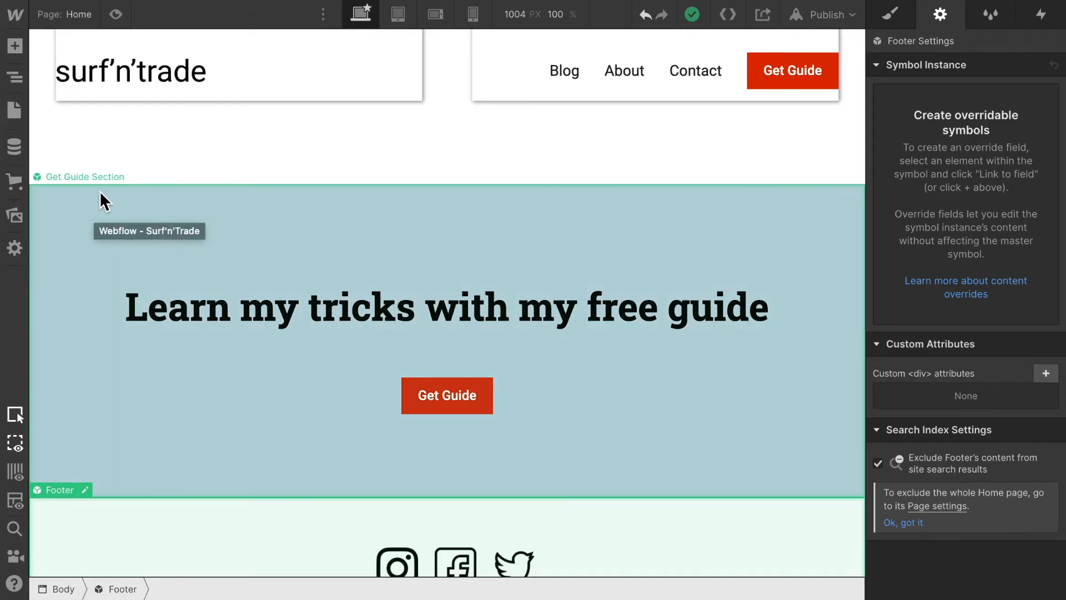
- From the Assets panel, view hey.pdf's details and load the hosted PDF in its own tab
click(14, 214)
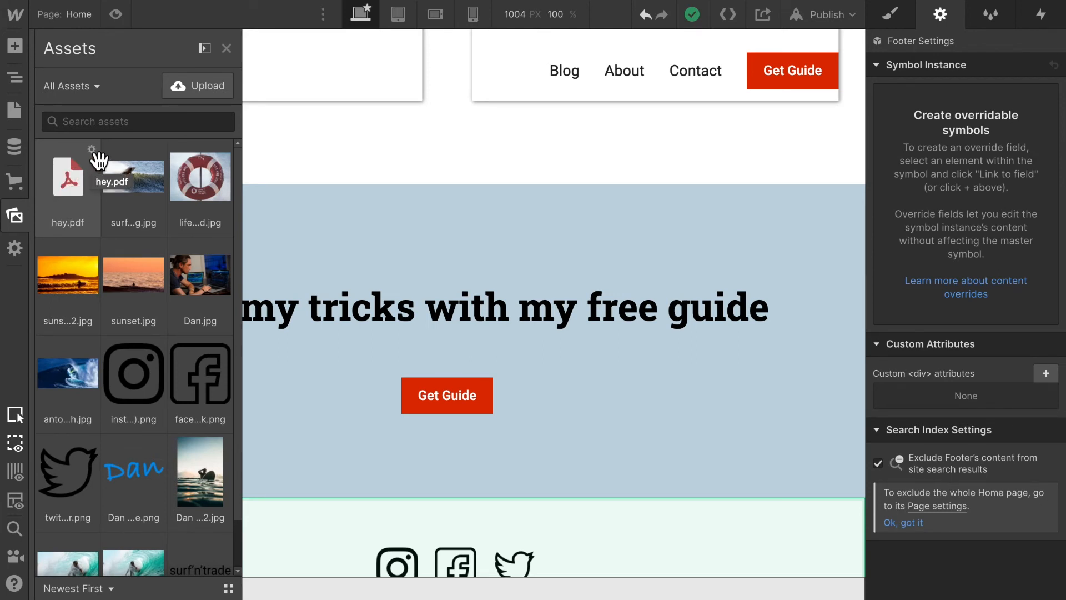
click(91, 150)
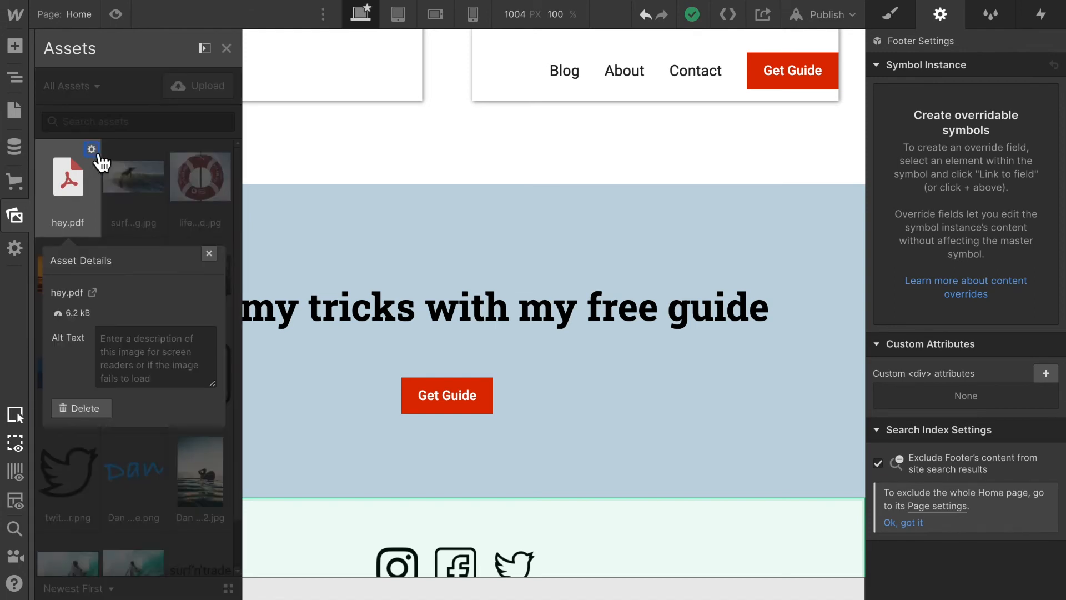
mouse_move(93, 292)
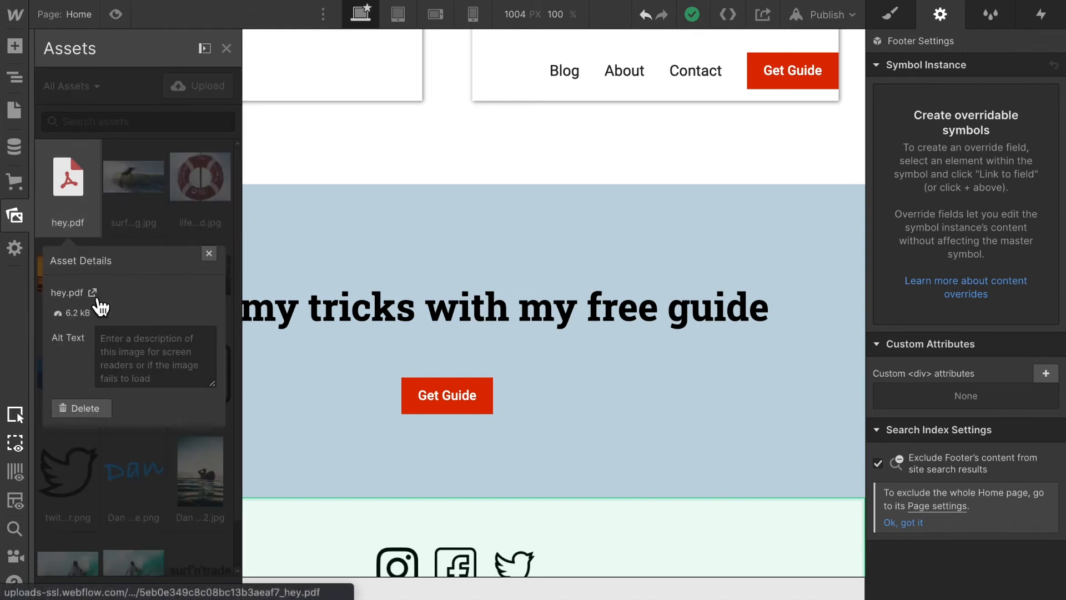
click(92, 292)
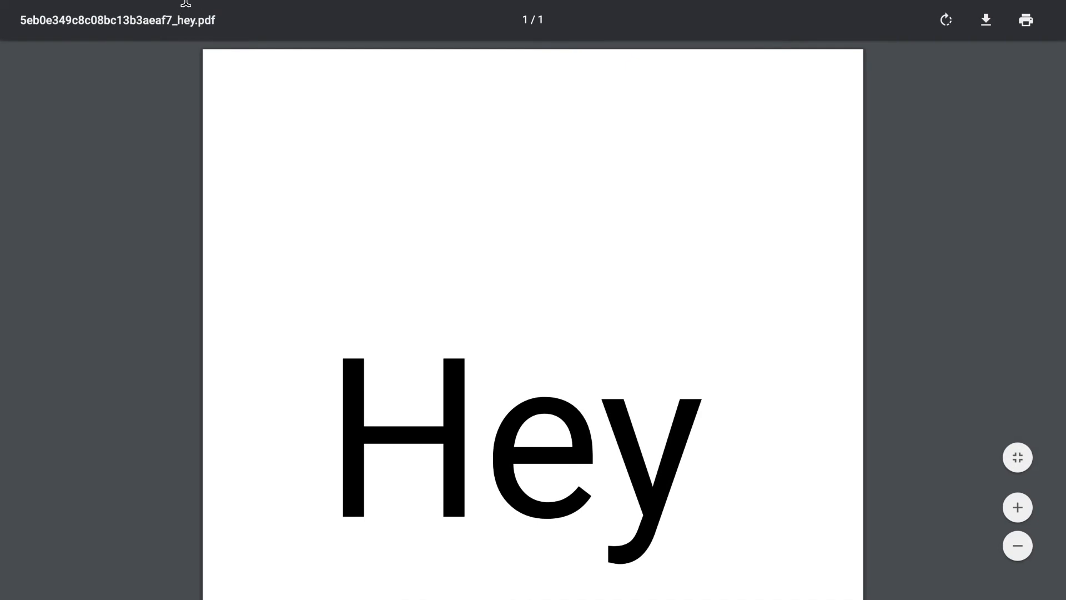
mouse_move(186, 19)
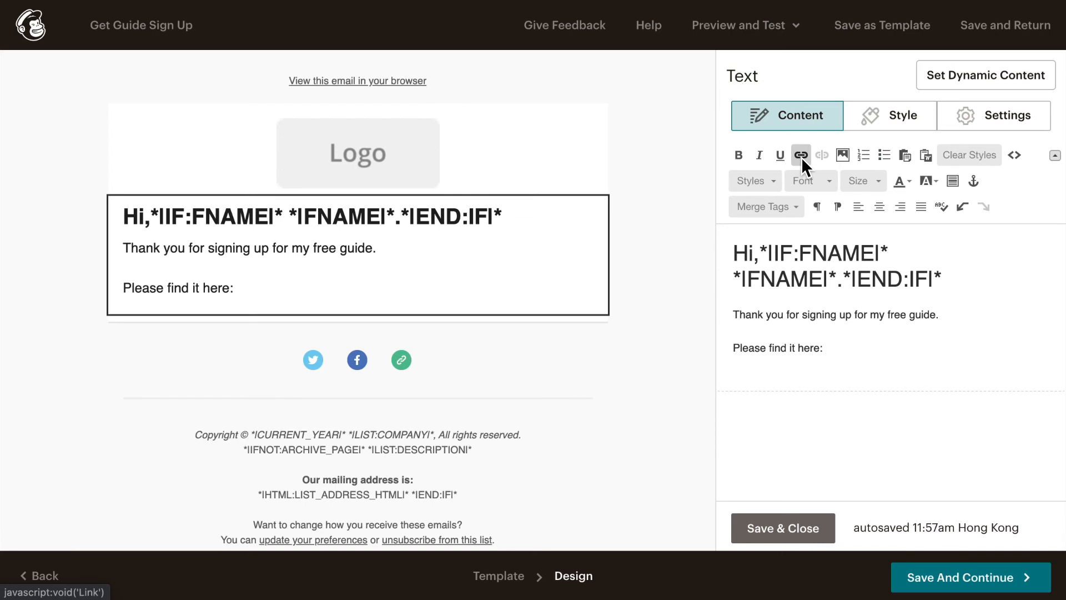
- Insert the PDF link, then remove the pasted address and restore the word 'here'
click(800, 155)
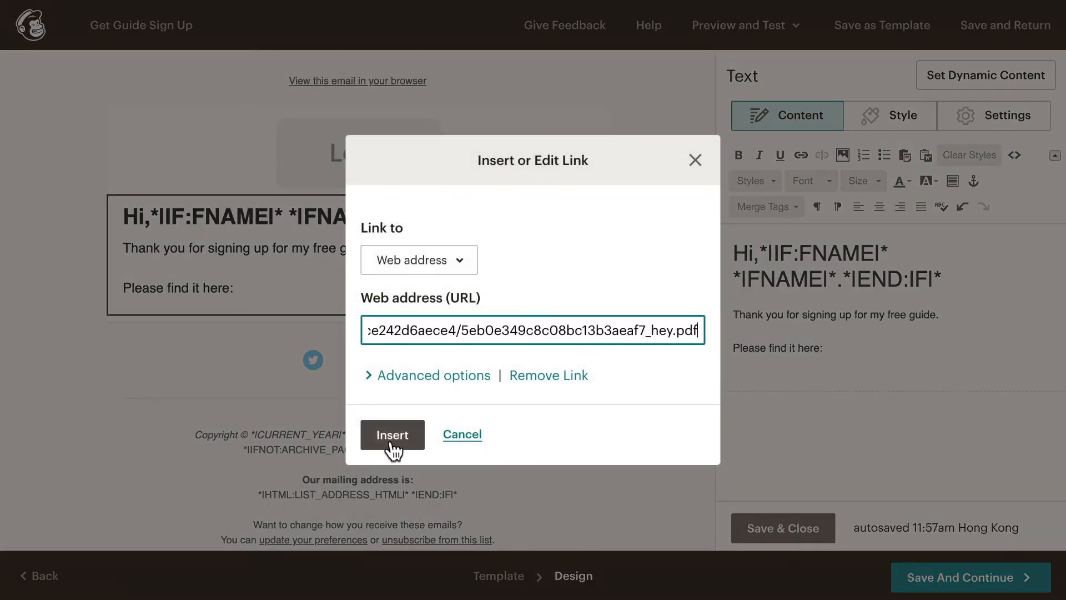
click(392, 434)
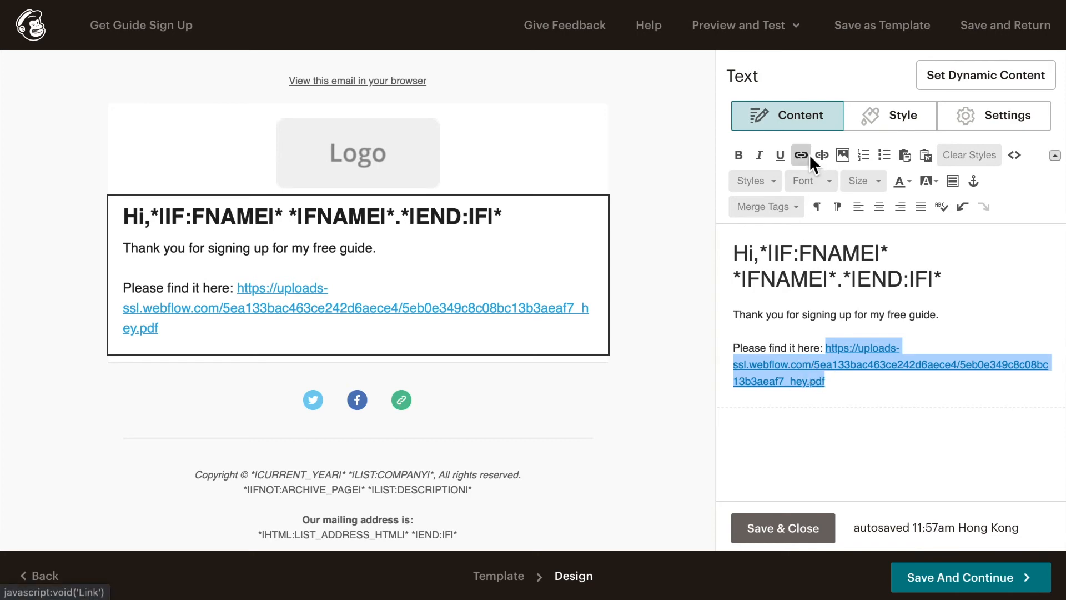
click(801, 155)
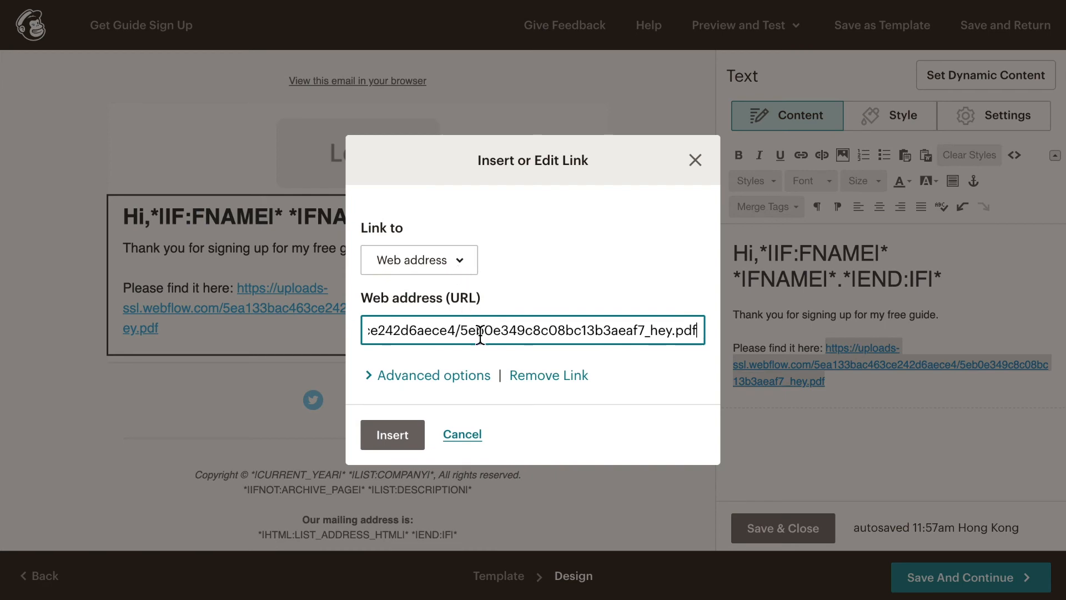
click(432, 374)
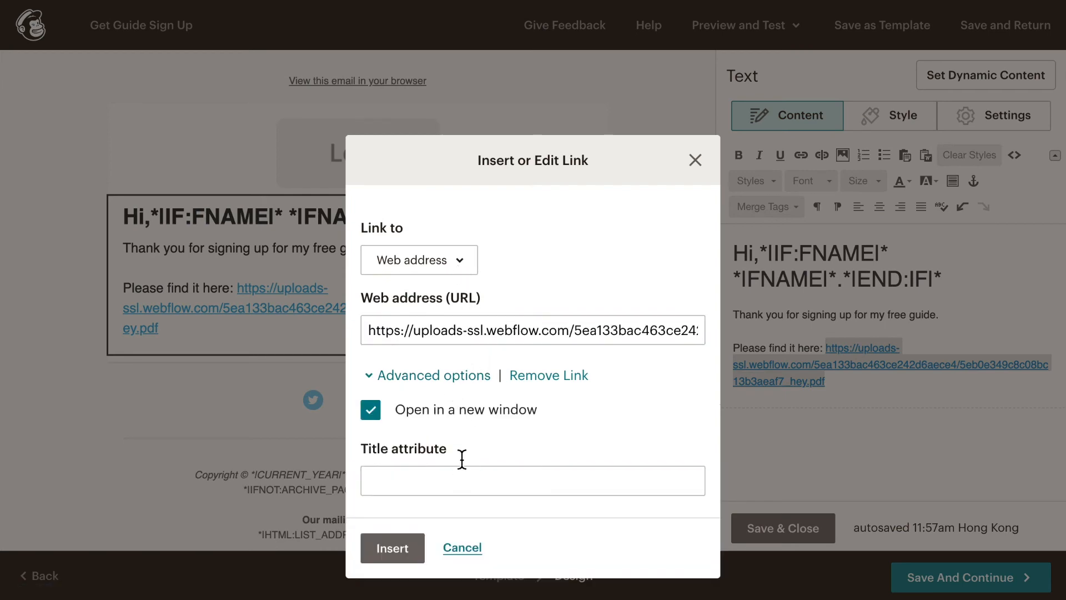
click(392, 547)
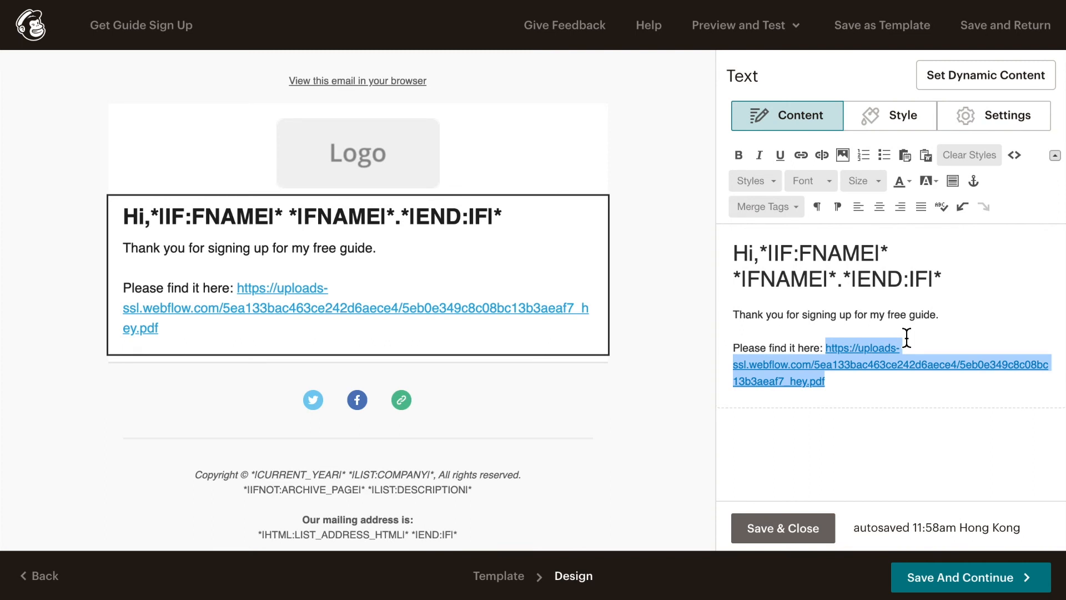
key(Delete)
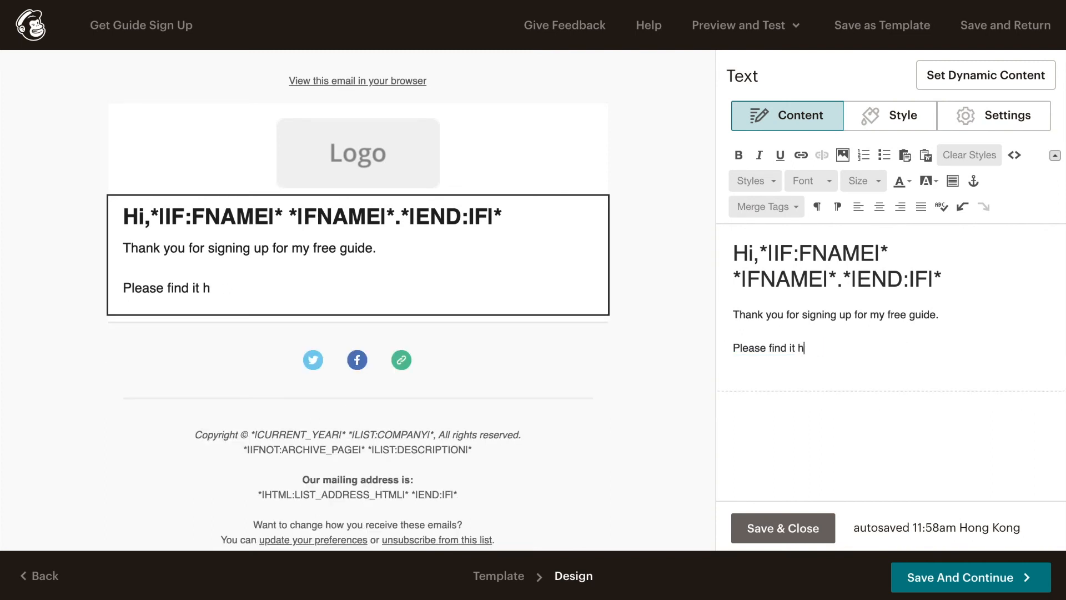
text(ere)
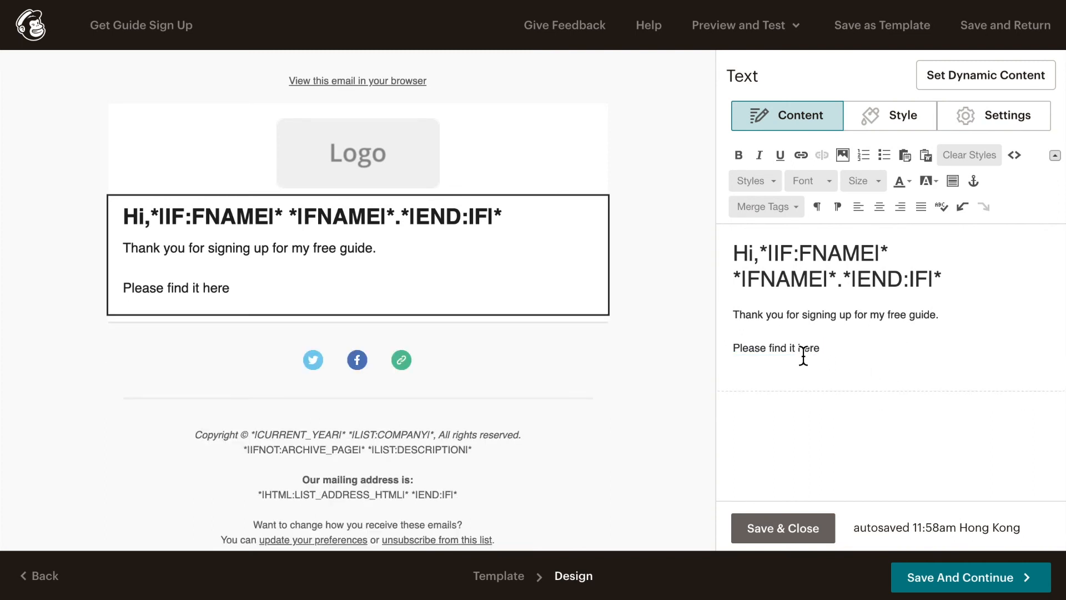
- Link the word 'here' to the hosted hey.pdf guide and save the text block
double_click(808, 348)
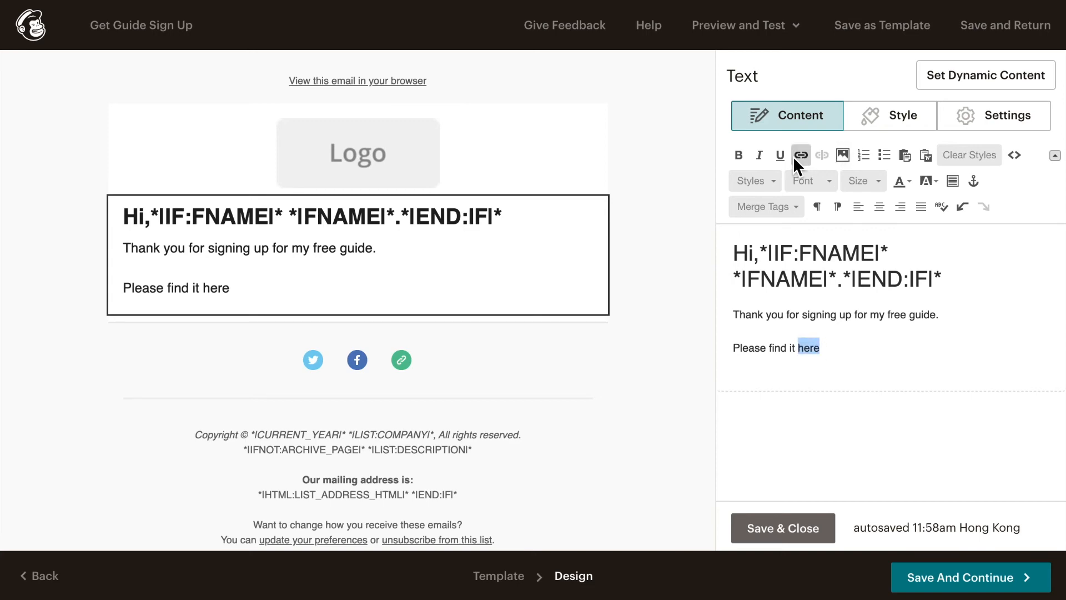
click(800, 155)
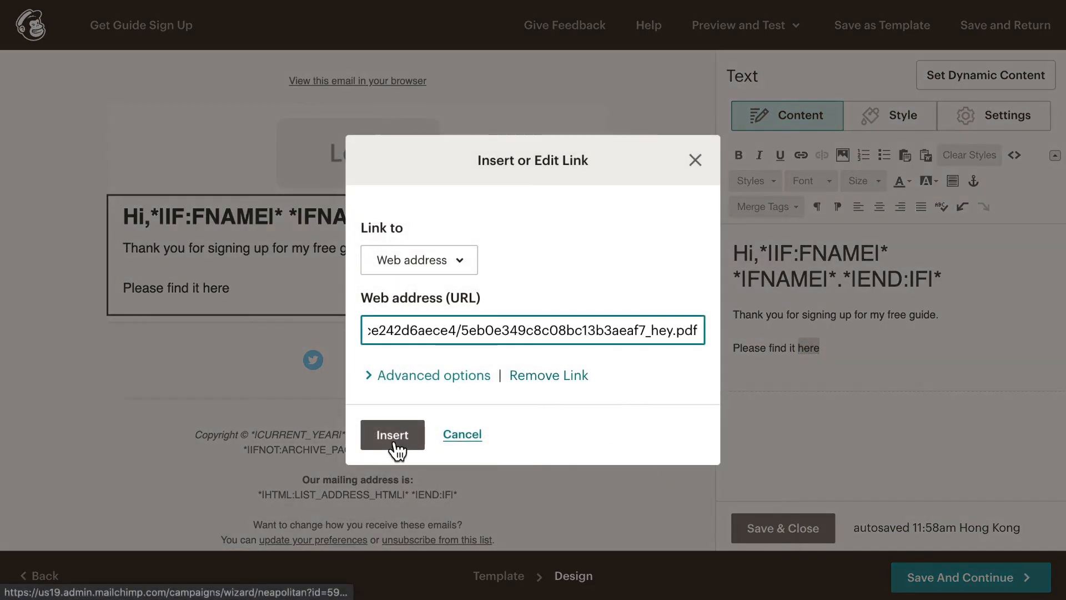
click(392, 435)
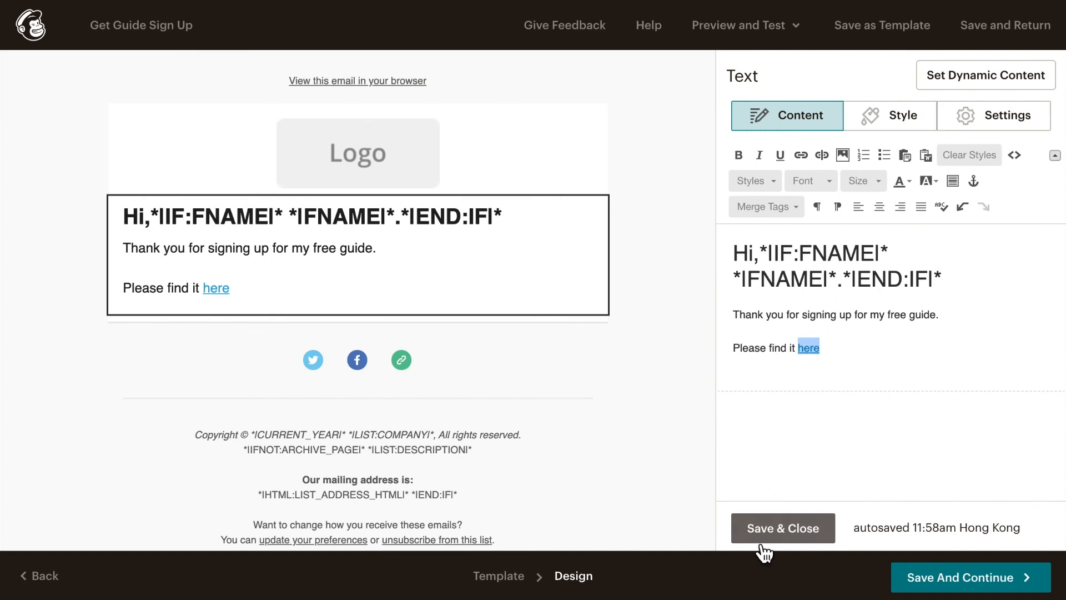
click(782, 528)
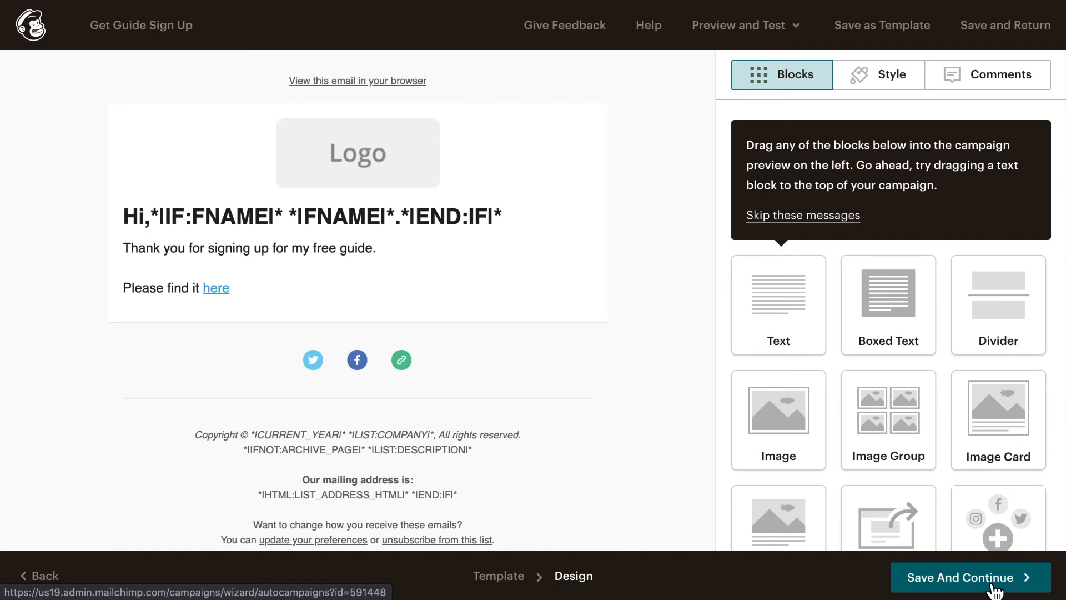
- Save and continue, then start the Get Guide Sign Up automation sending to Surf'n'Trade
click(970, 577)
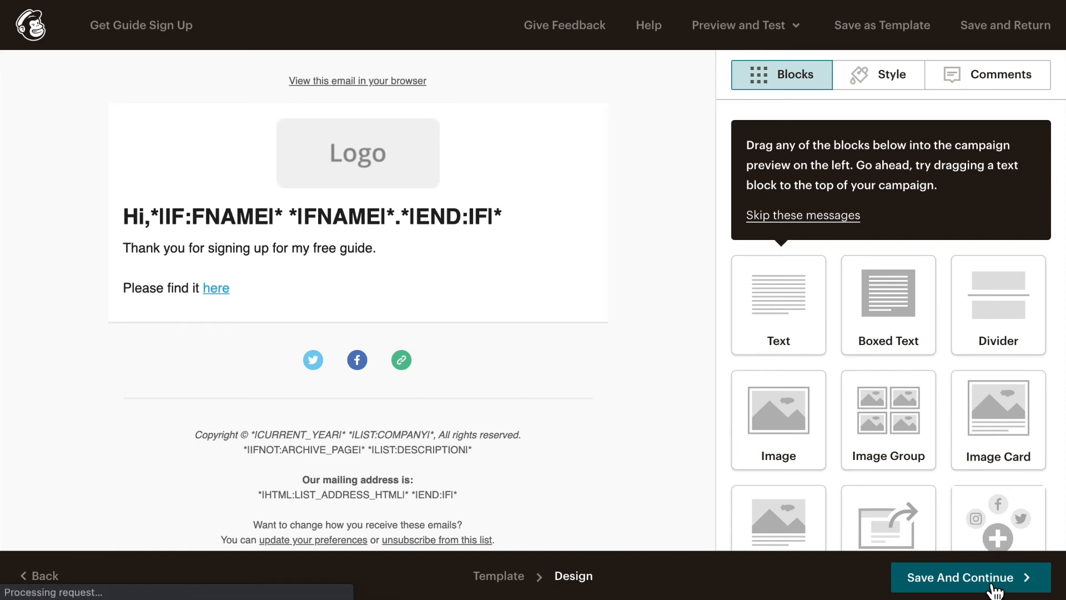
click(968, 577)
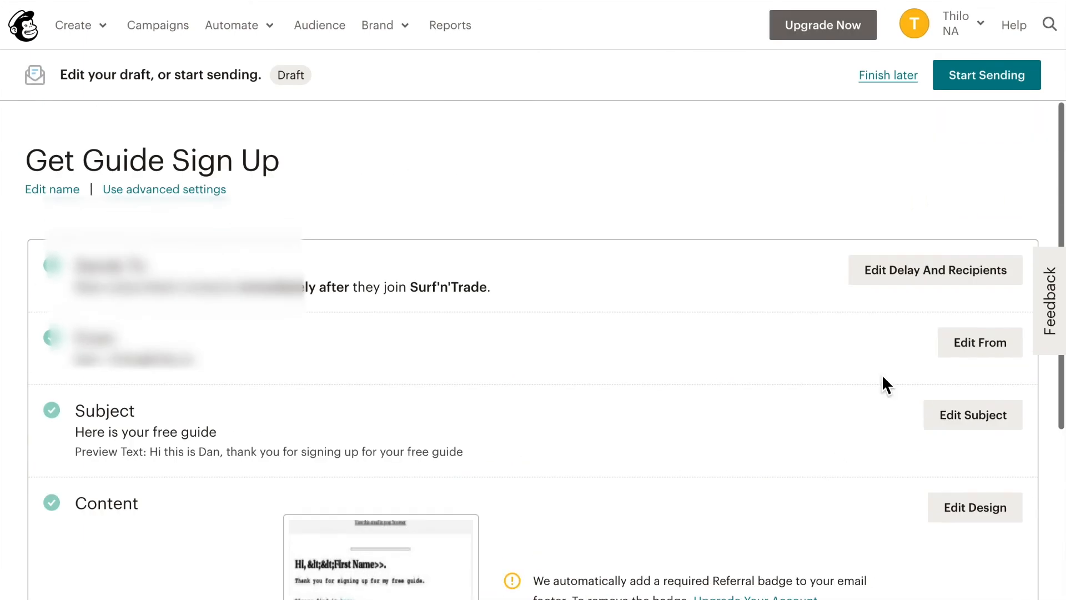
click(986, 74)
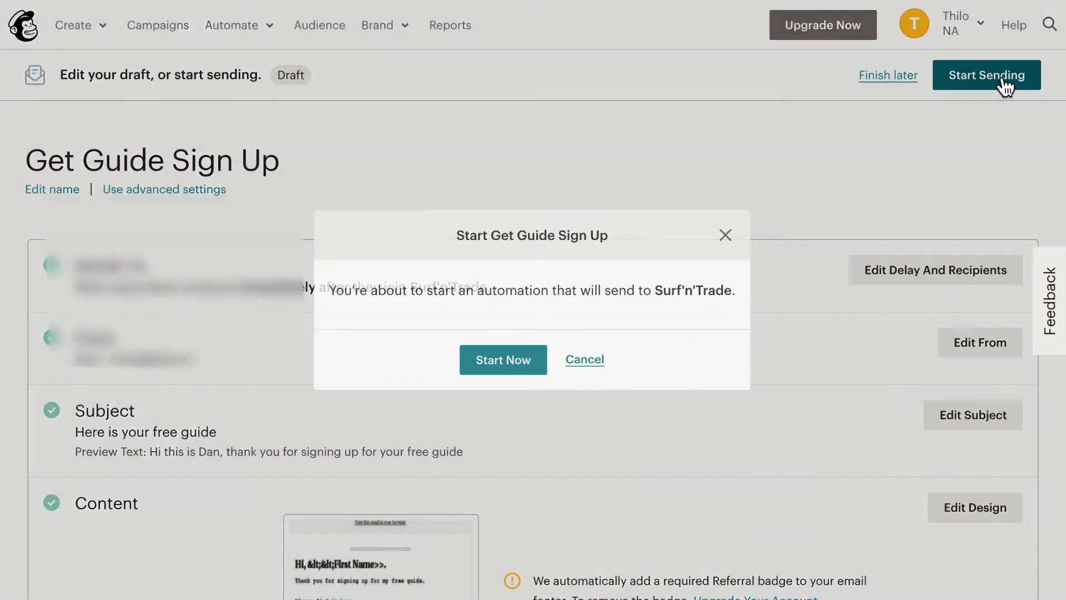
click(503, 359)
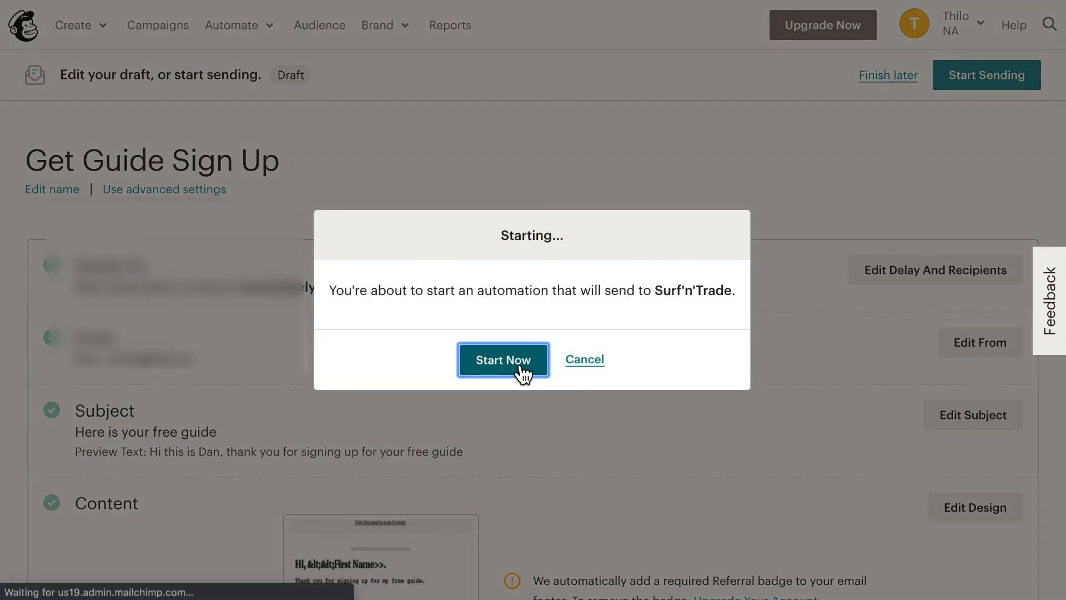
click(502, 358)
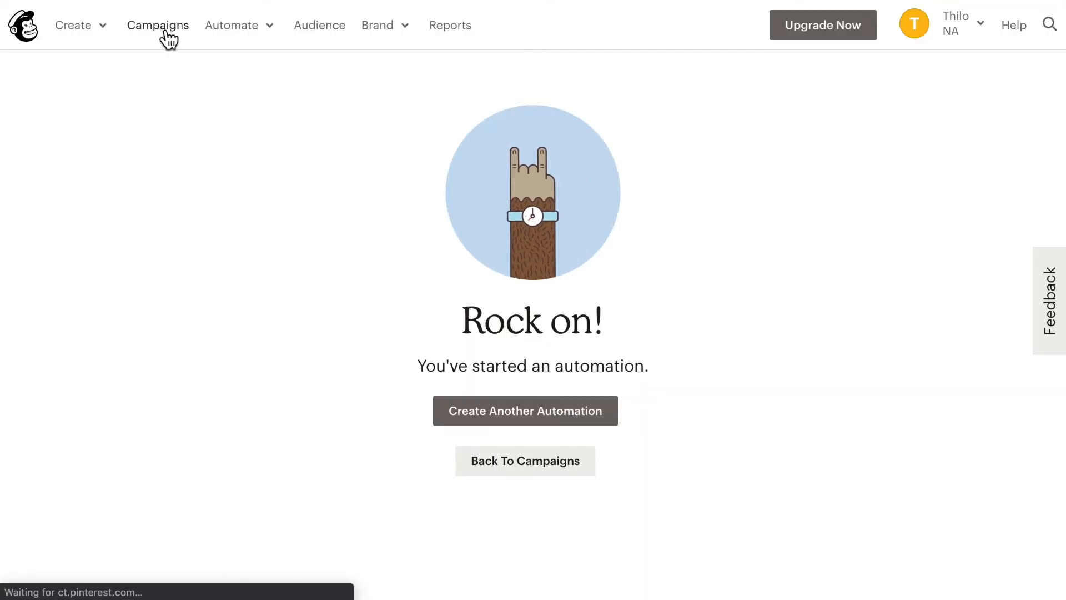
- Show all campaigns, confirming Get Guide Sign Up is listed as Sending
click(157, 26)
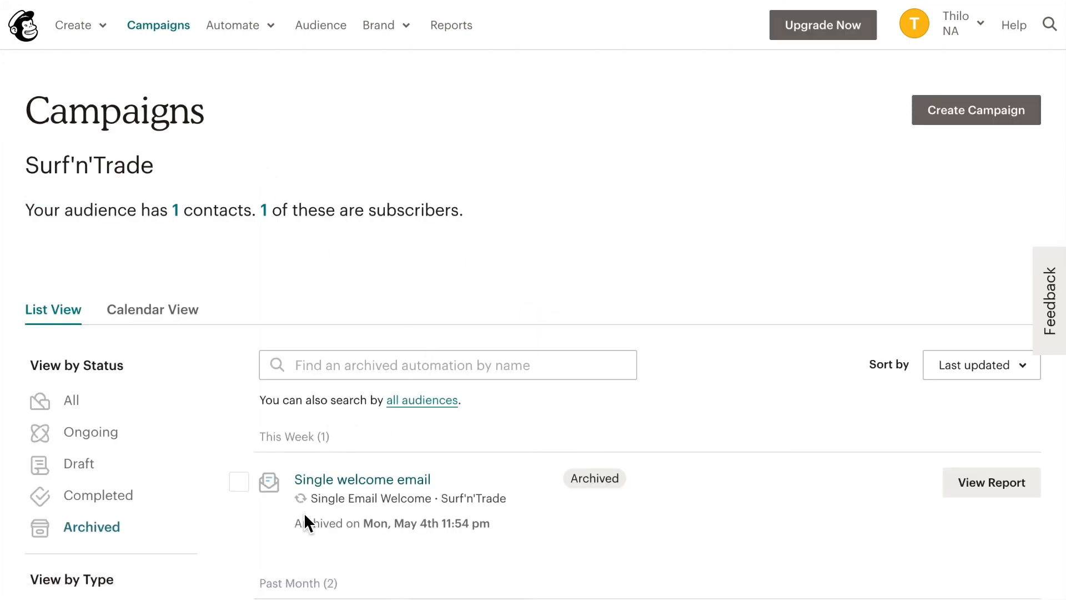
click(71, 400)
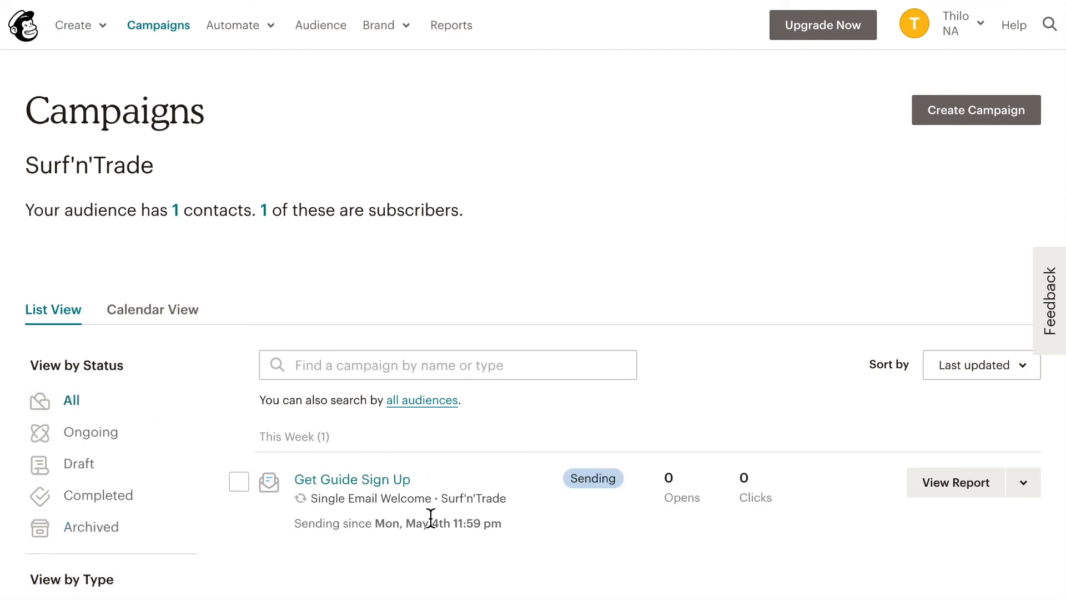
mouse_move(659, 474)
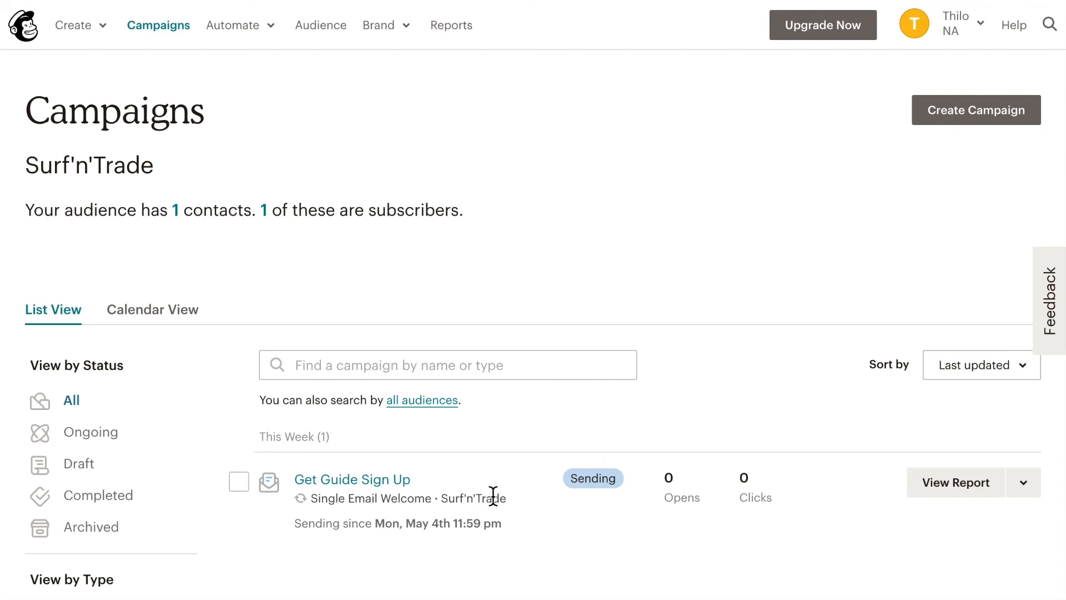
mouse_move(744, 484)
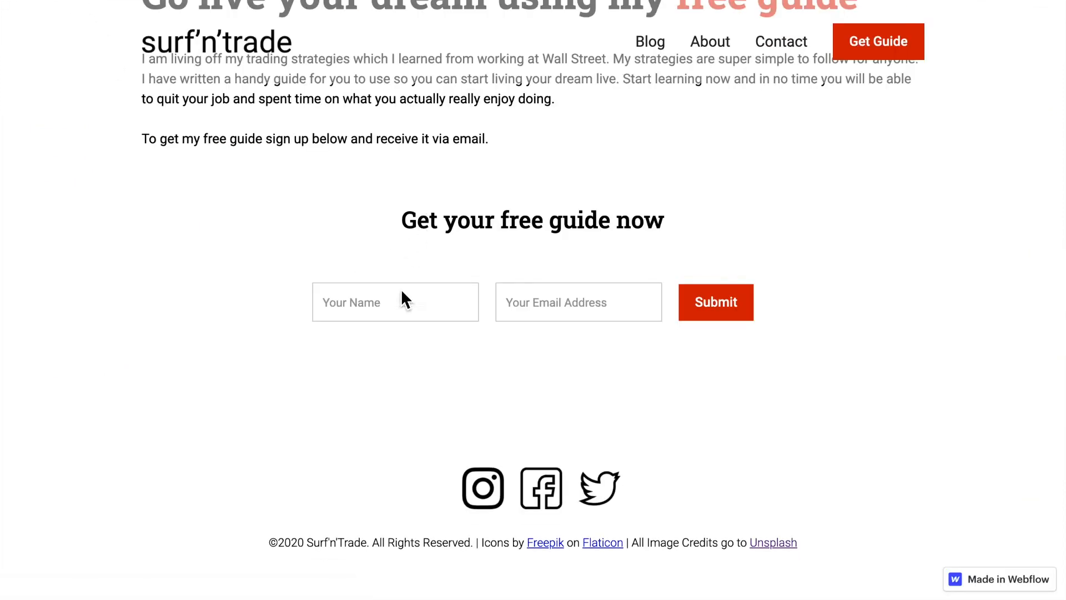
click(394, 302)
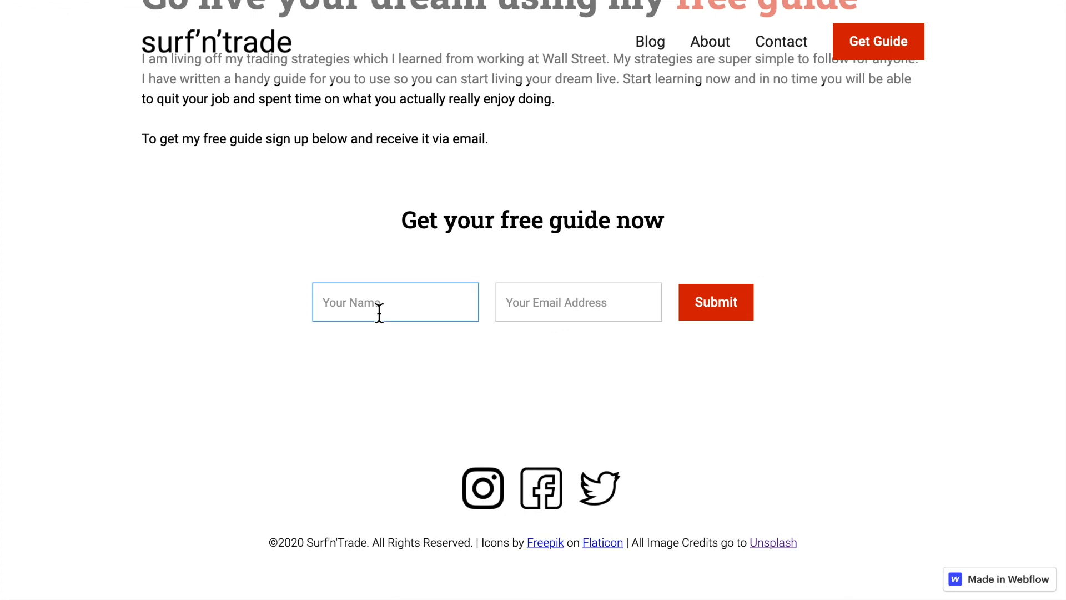
text(Thilo)
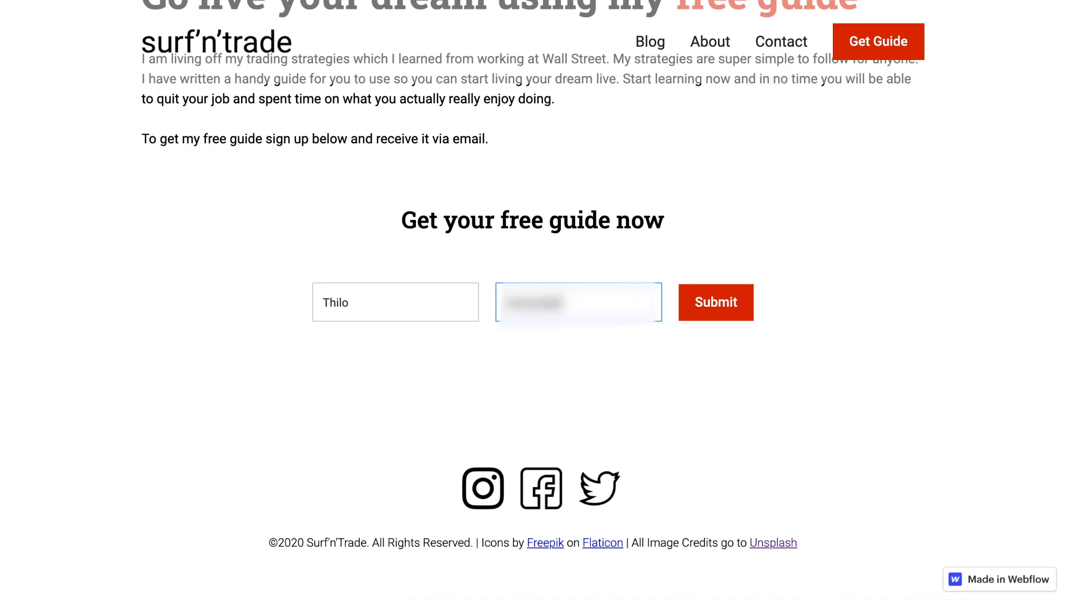
text(email@example.com)
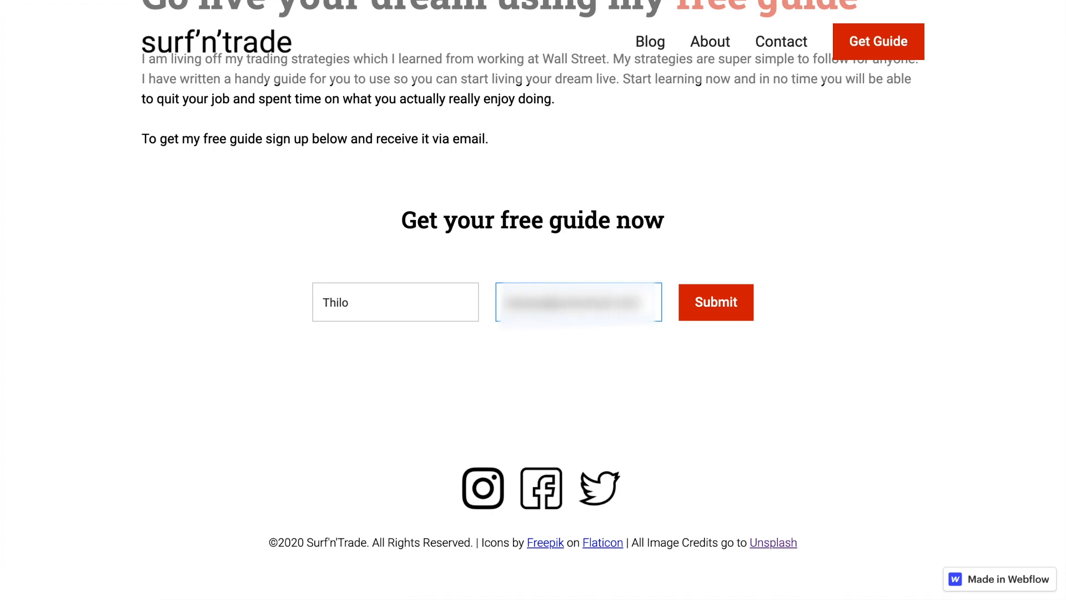
click(715, 302)
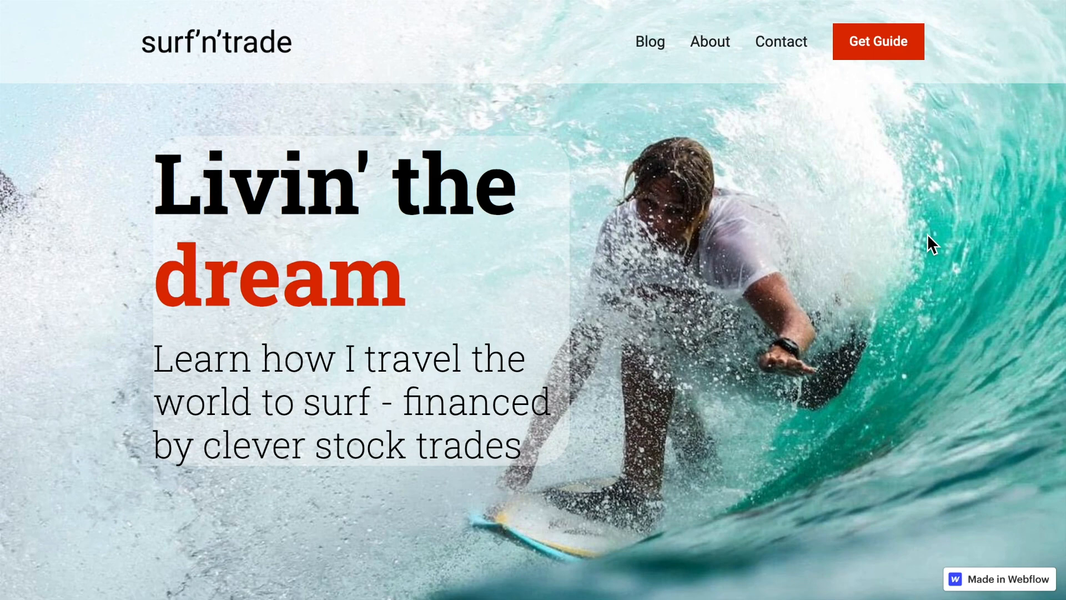
click(877, 41)
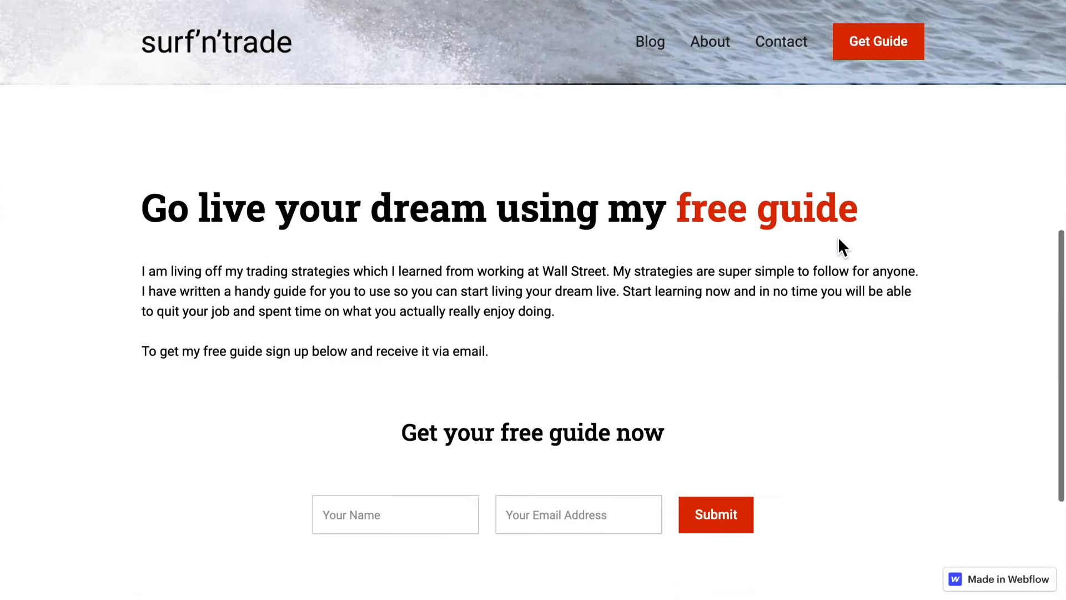
scroll(down, 3)
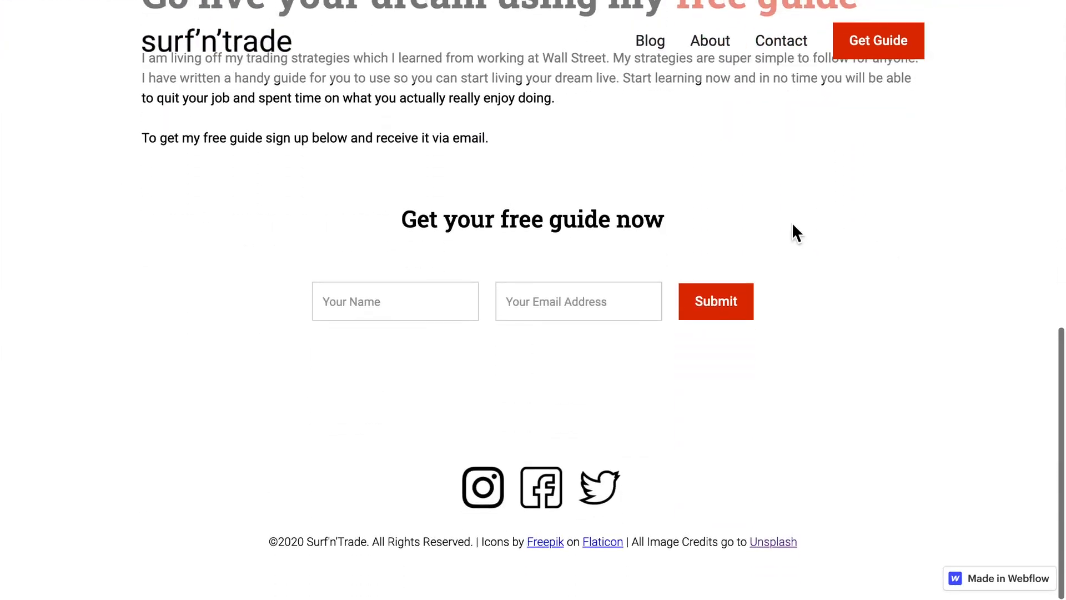
mouse_move(665, 347)
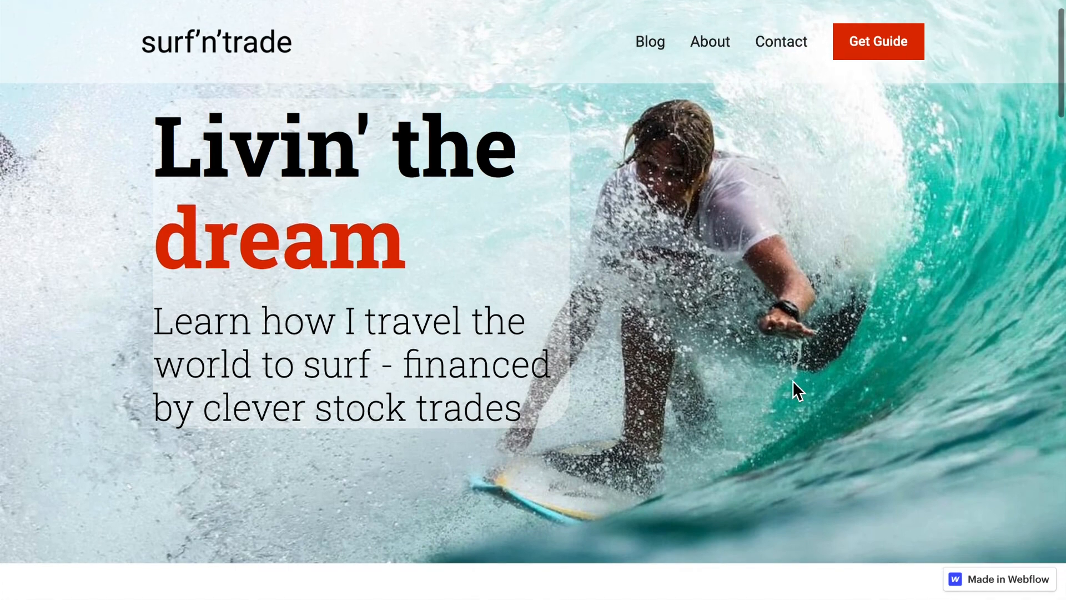
- Inspect the live Surf'n'Trade page and emulate it at iPhone 6/7/8 screen size
right_click(798, 391)
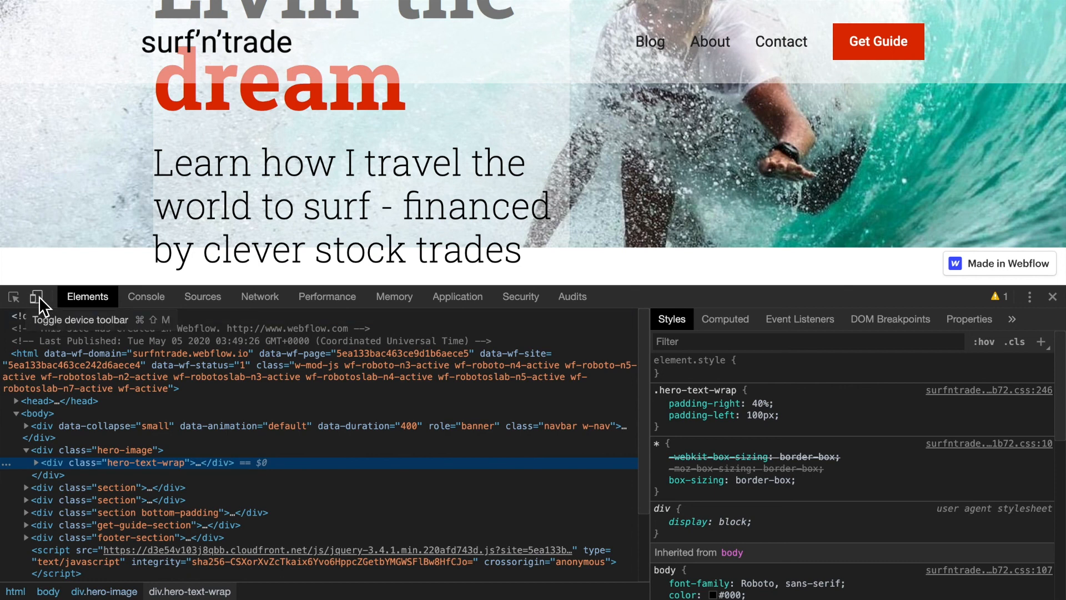
click(37, 296)
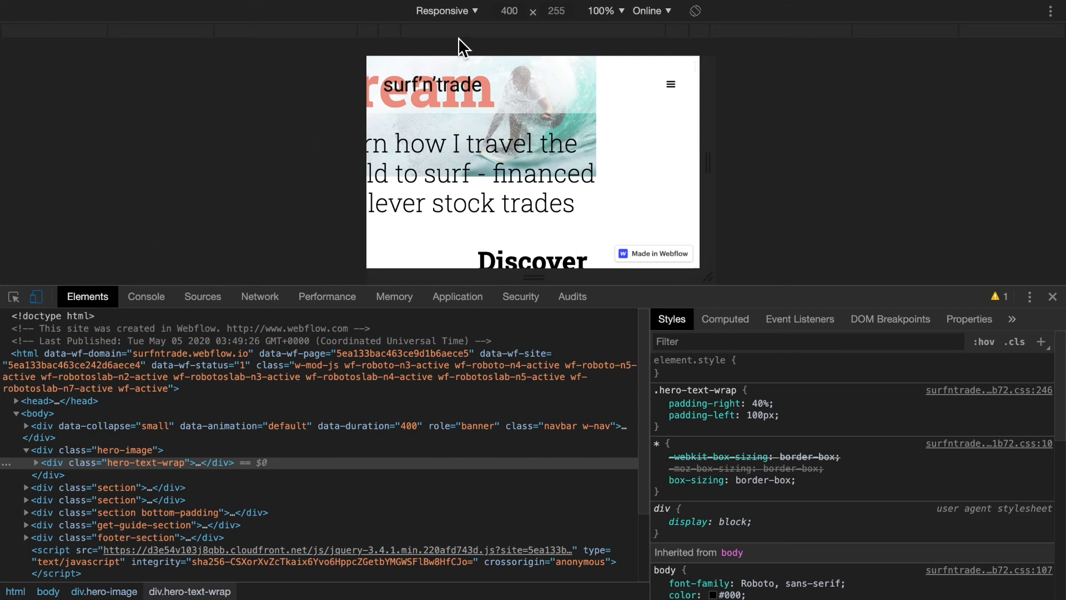
click(443, 10)
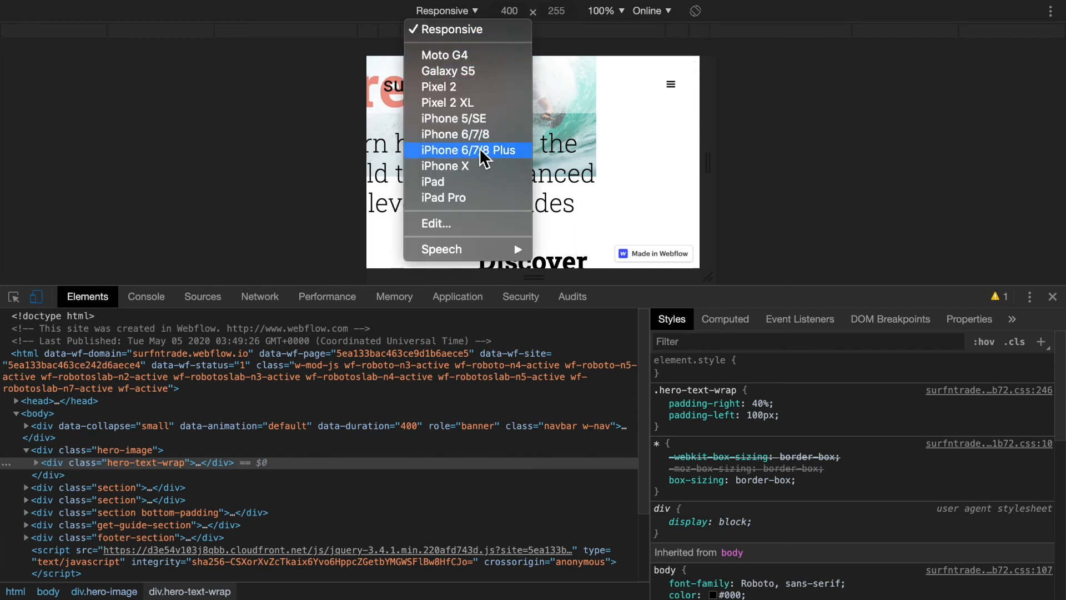
mouse_move(452, 118)
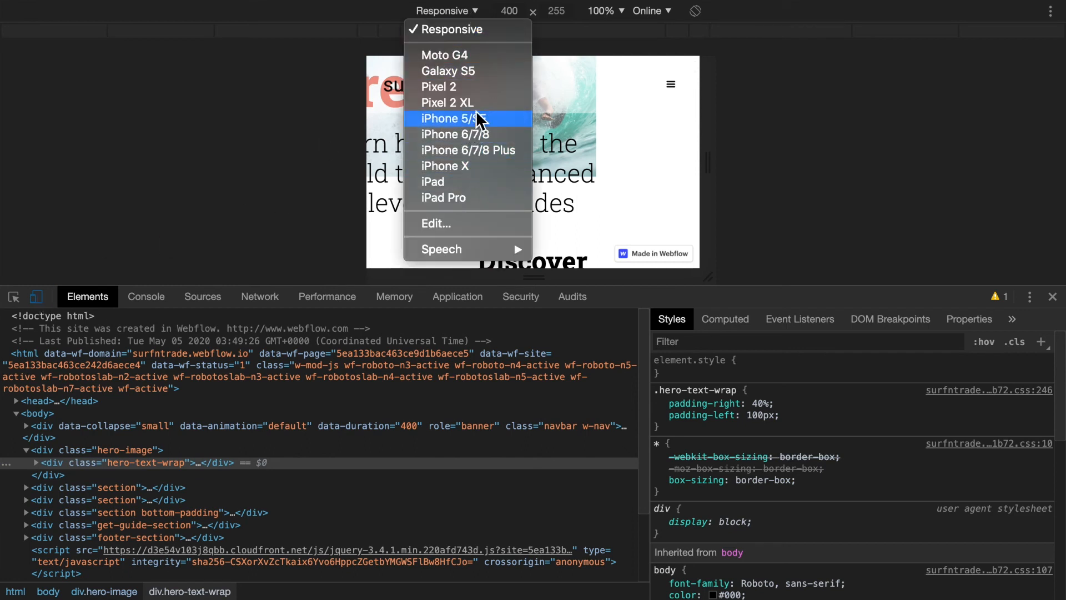
mouse_move(503, 134)
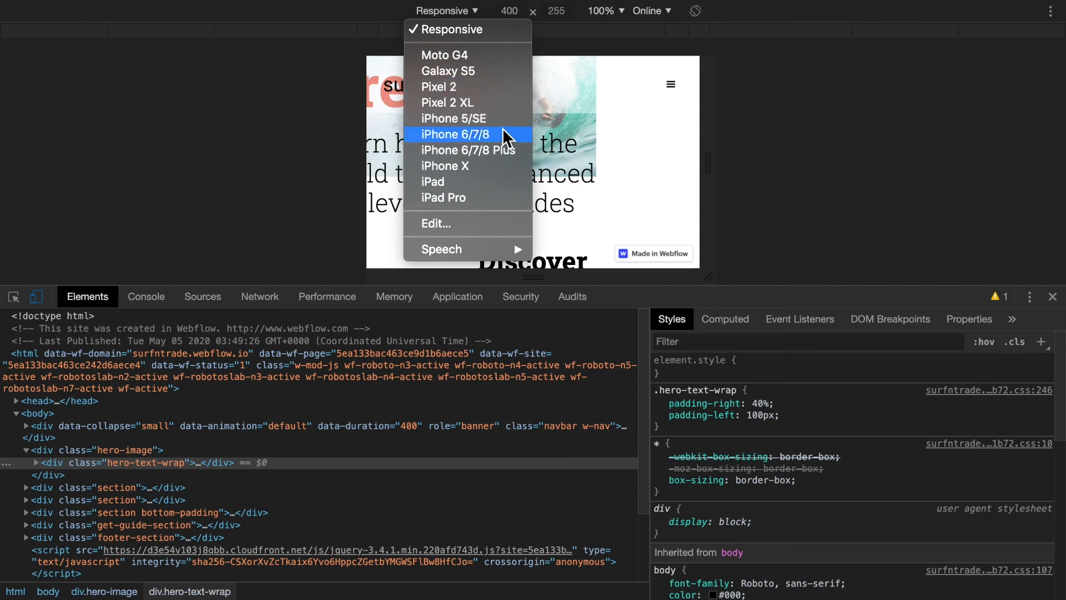
click(453, 134)
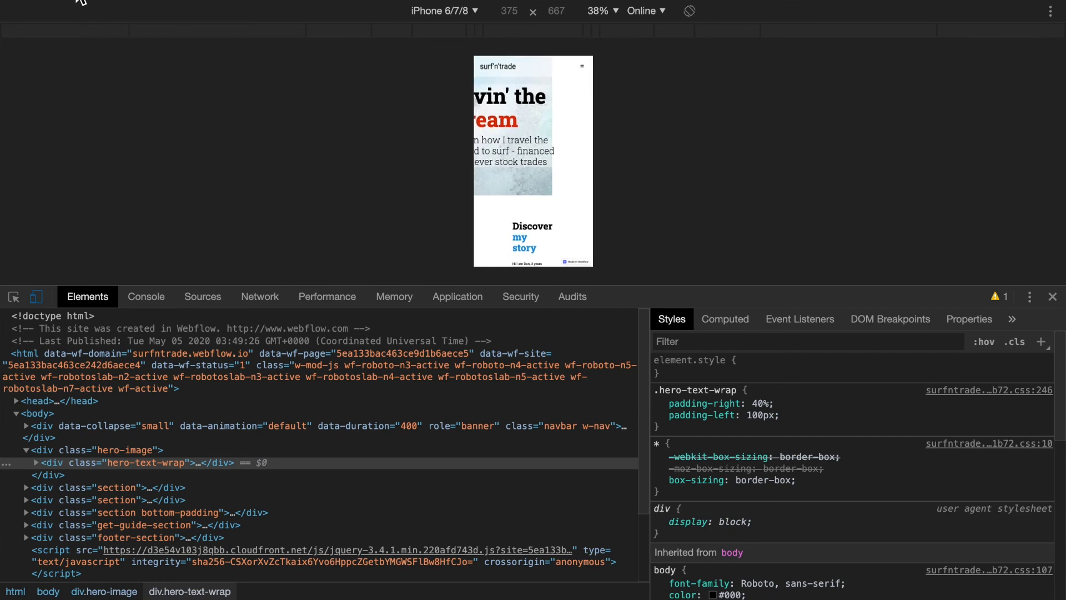
click(37, 462)
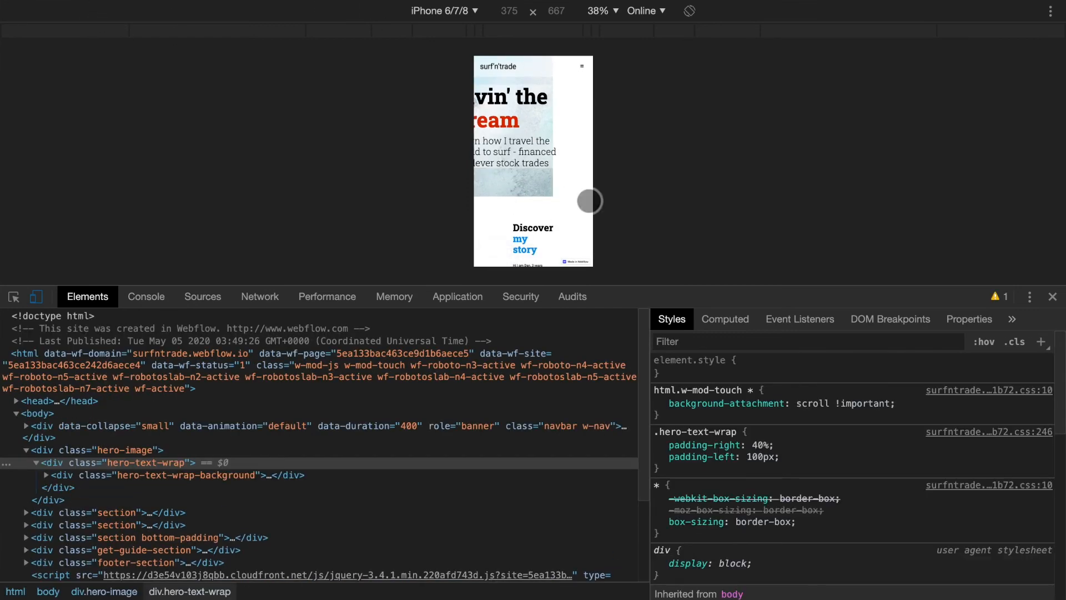